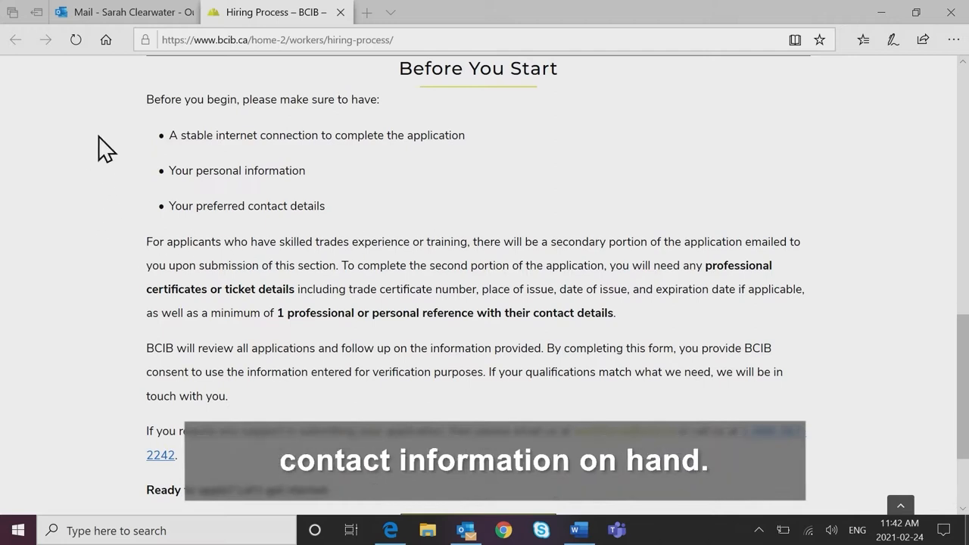
{"action": "mouse_move", "coordinate": [524, 159]}
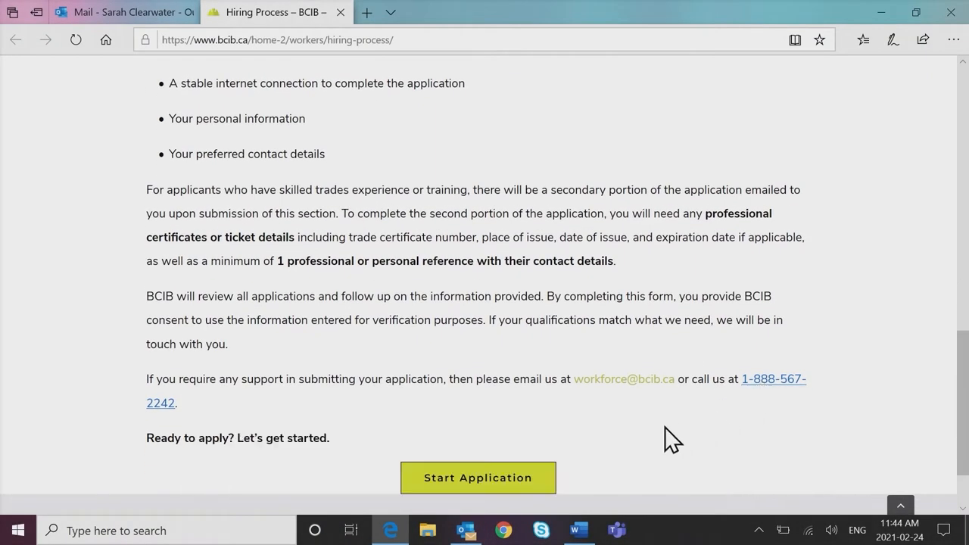
Start the application, answer No to having an email address, and begin entering 'Sara'
{"action": "left_click", "coordinate": [478, 478]}
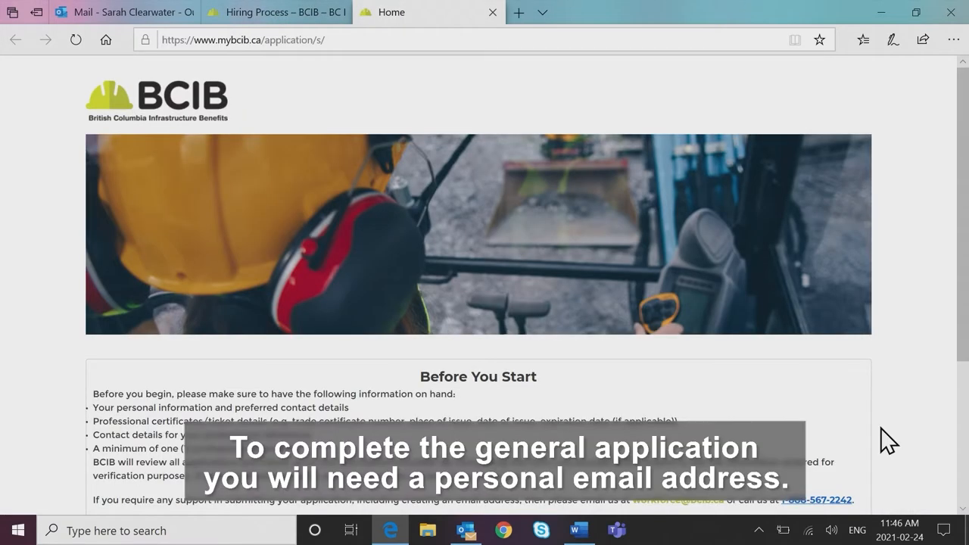
{"action": "scroll", "scroll_direction": "down", "scroll_amount": 3}
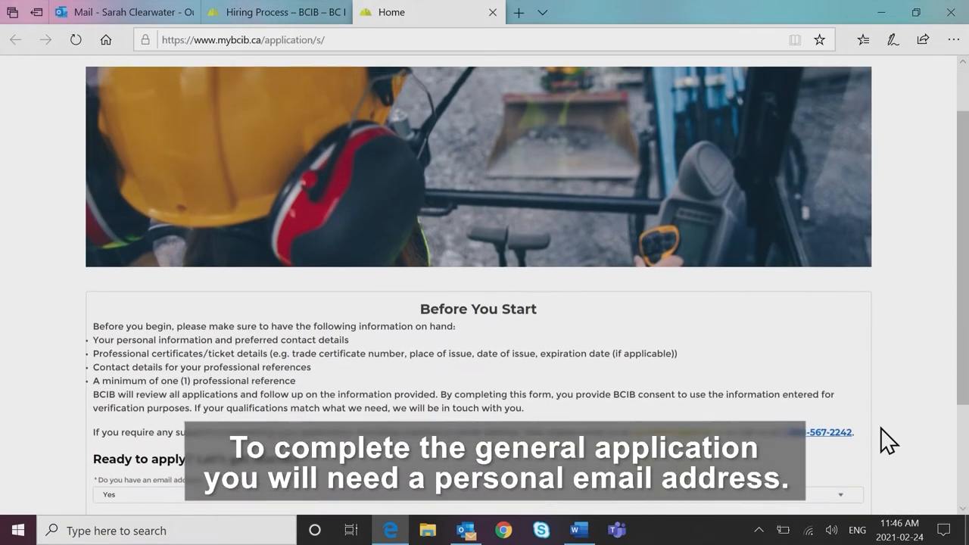
{"action": "scroll", "scroll_direction": "down", "scroll_amount": 3}
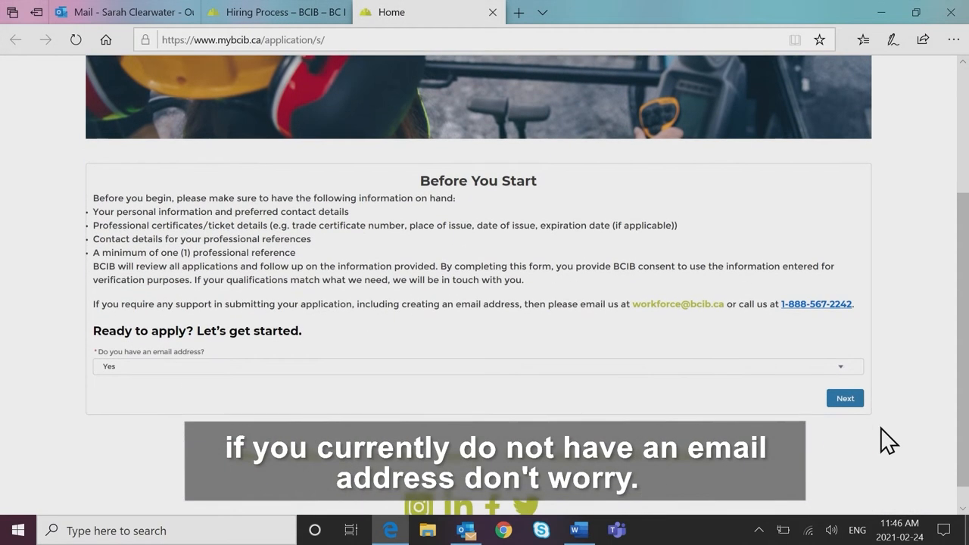
{"action": "left_click", "coordinate": [477, 367]}
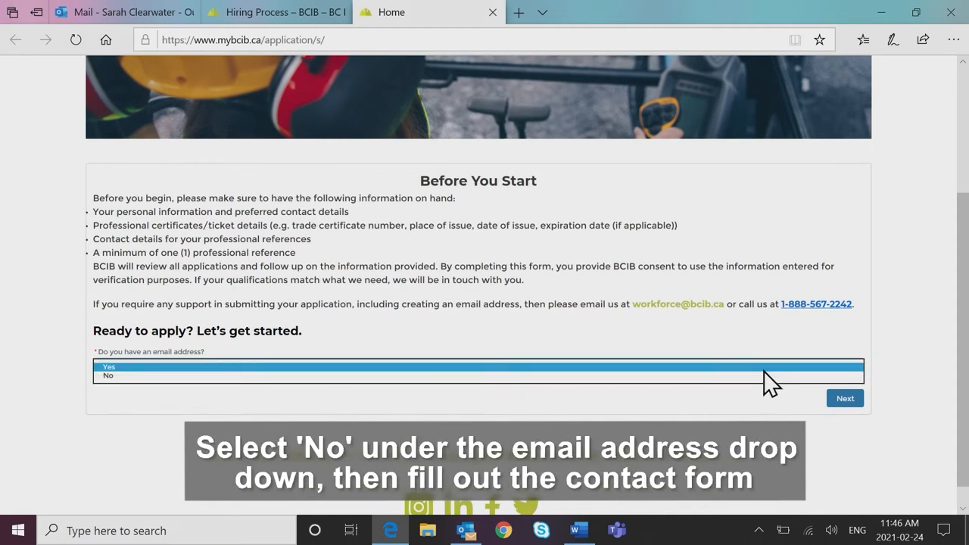
{"action": "left_click", "coordinate": [108, 375]}
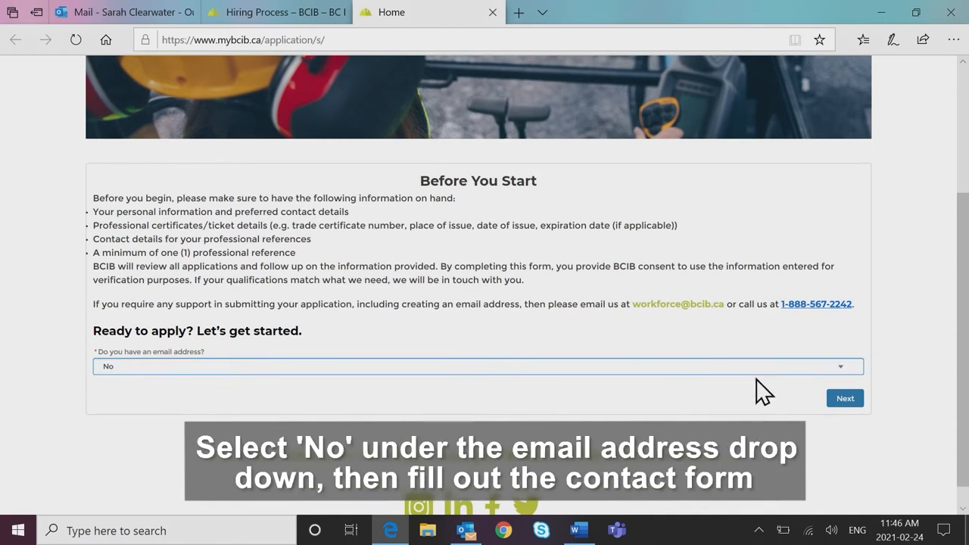
{"action": "left_click", "coordinate": [844, 399]}
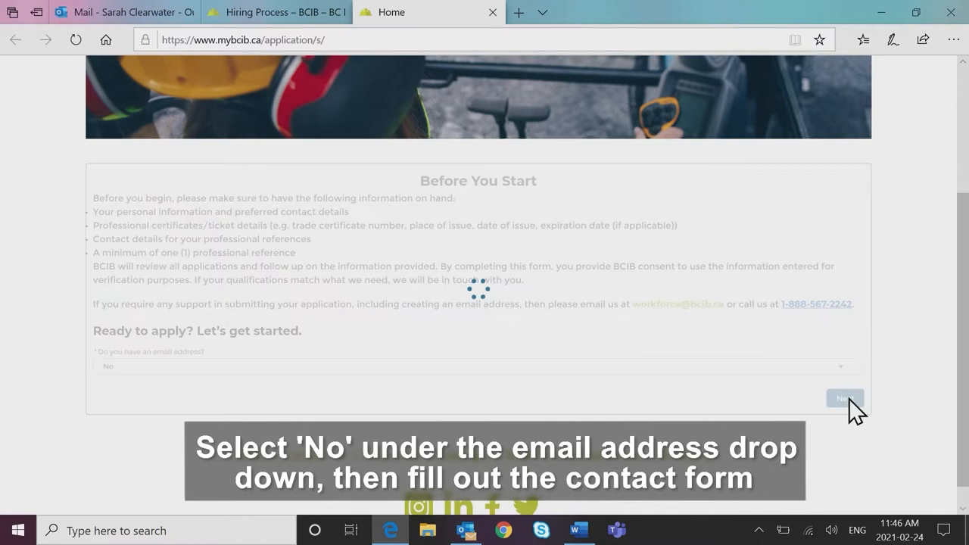
{"action": "type", "text": "Sara"}
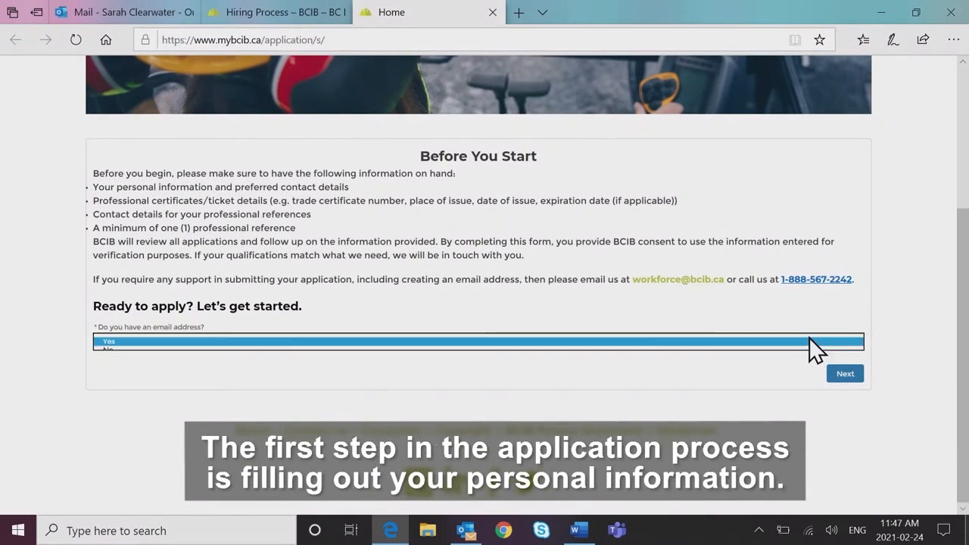
{"action": "left_click", "coordinate": [845, 373]}
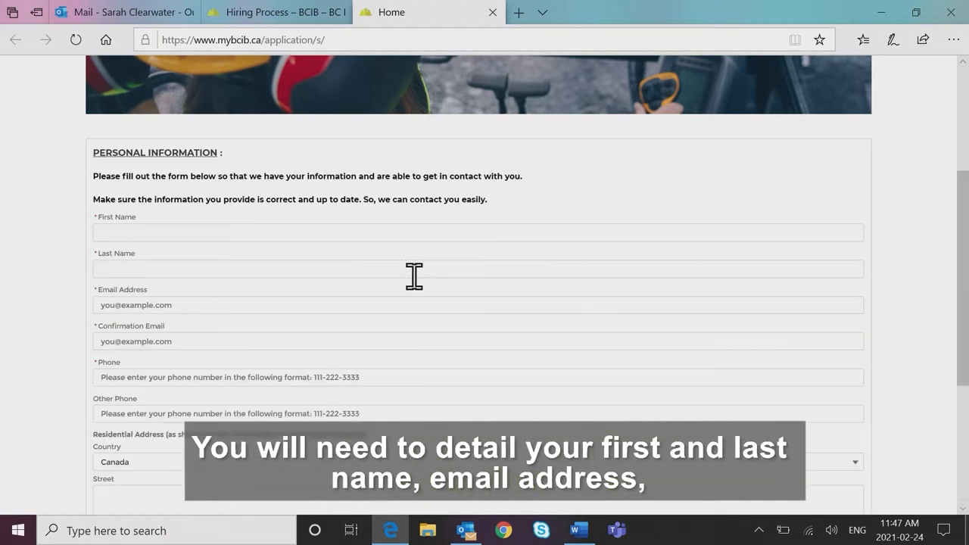
{"action": "type", "text": "Sarah"}
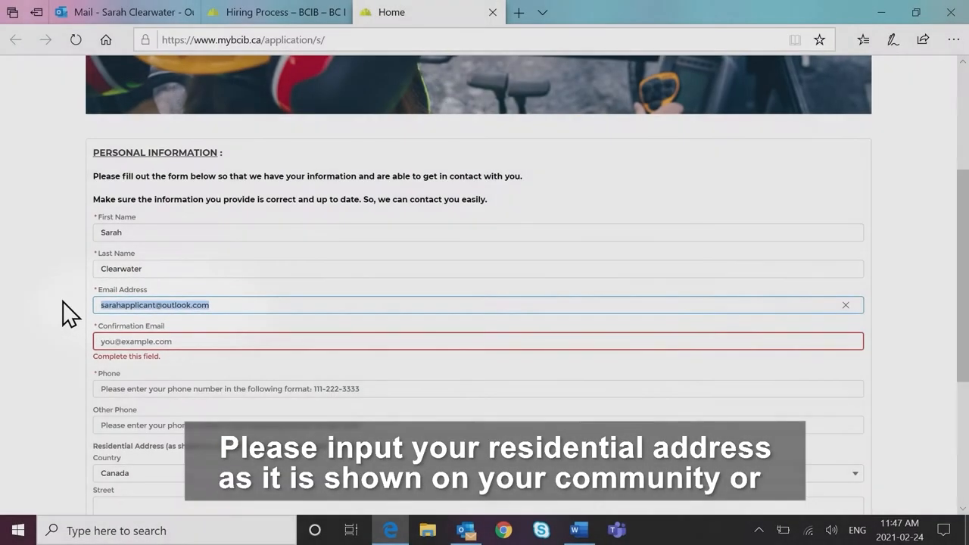
{"action": "type", "text": "6043456789"}
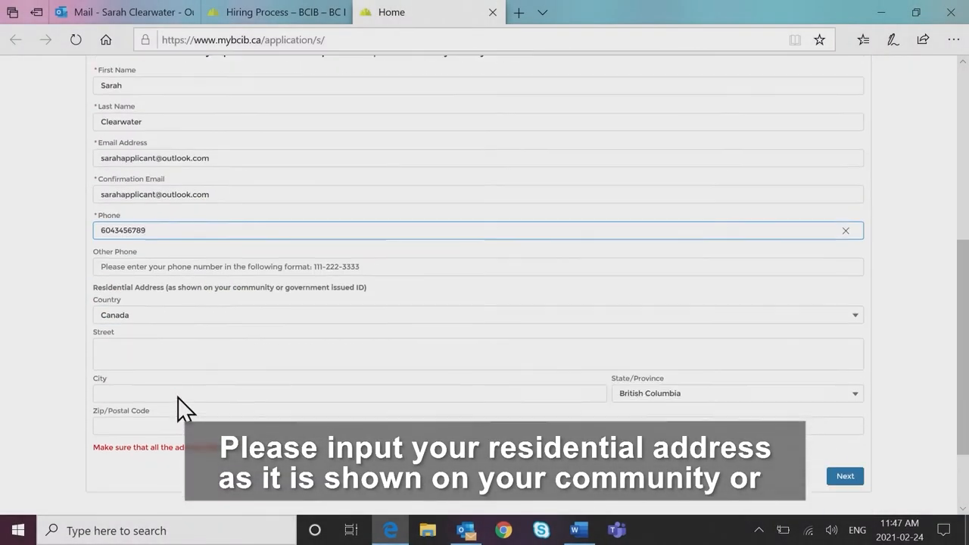
{"action": "type", "text": "123 Memory Lane"}
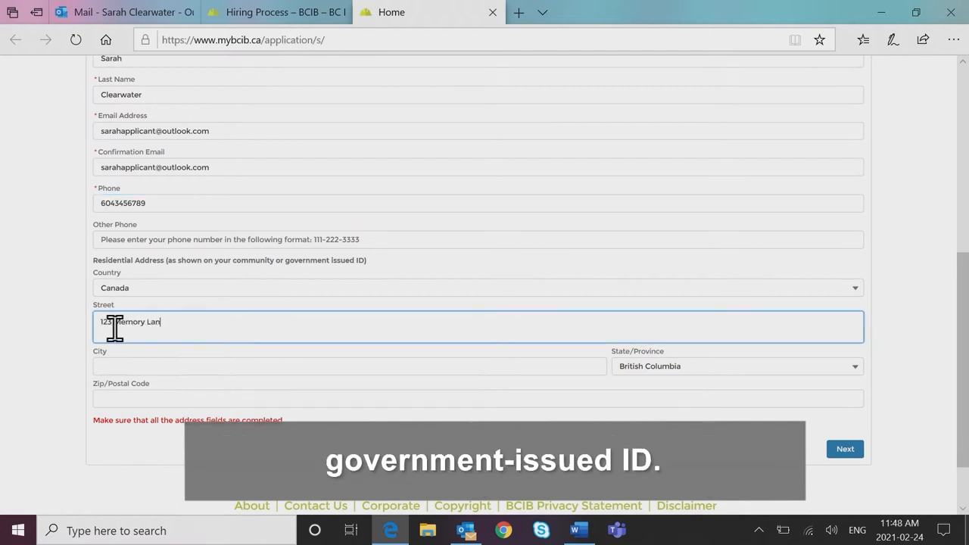
{"action": "type", "text": "Langley"}
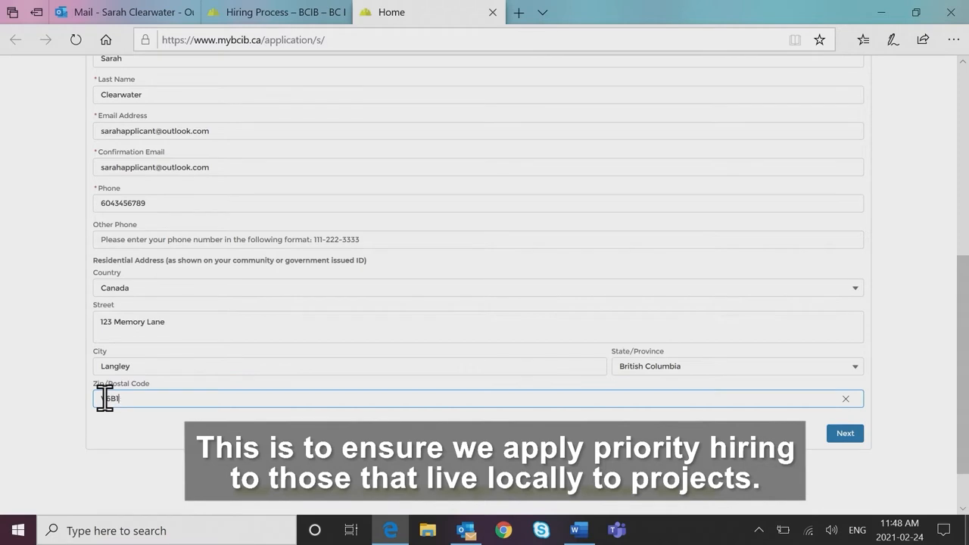
{"action": "type", "text": "V6B1B4"}
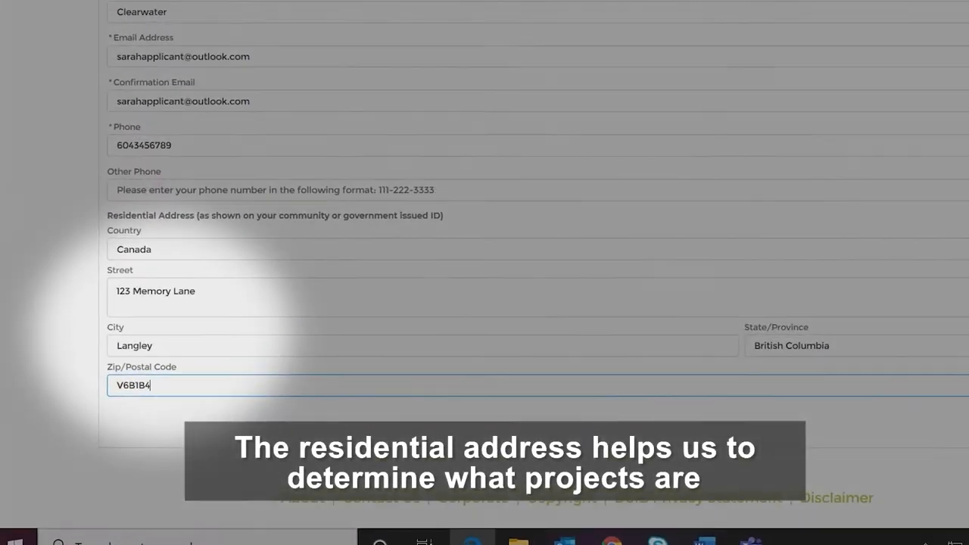
{"action": "scroll", "scroll_direction": "down", "scroll_amount": 3}
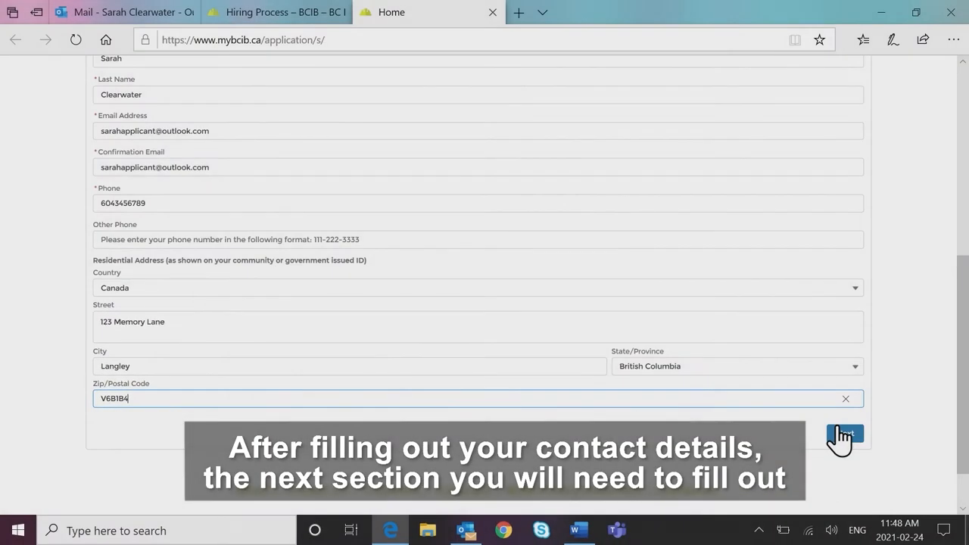
Choose Electrical Workers as primary trade and Operators as secondary trade
{"action": "left_click", "coordinate": [843, 436]}
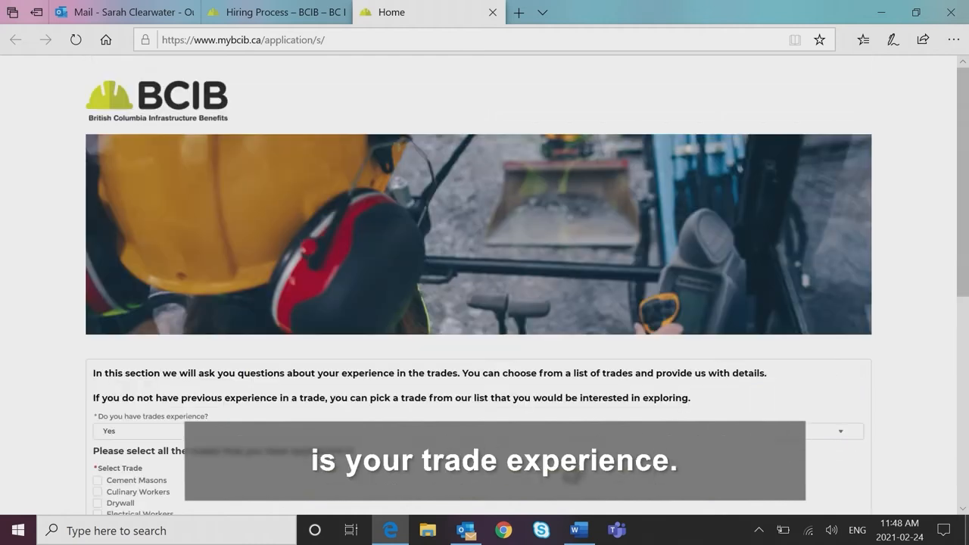
{"action": "scroll", "scroll_direction": "down", "scroll_amount": 3}
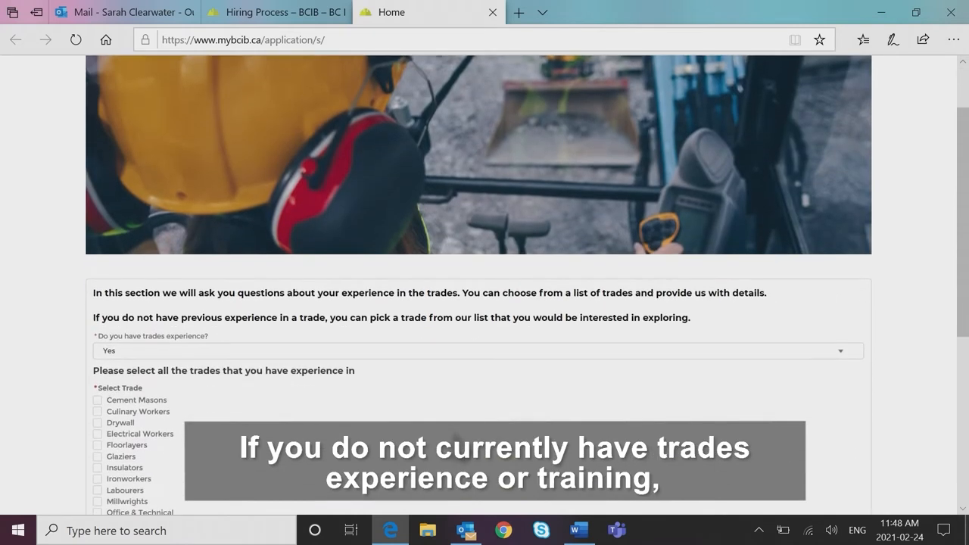
{"action": "scroll", "scroll_direction": "down", "scroll_amount": 3}
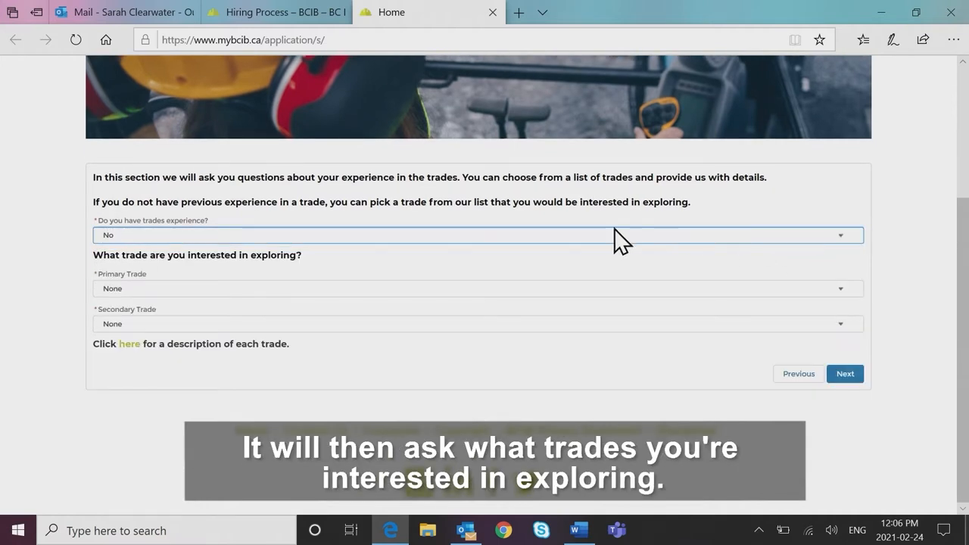
{"action": "mouse_move", "coordinate": [140, 256]}
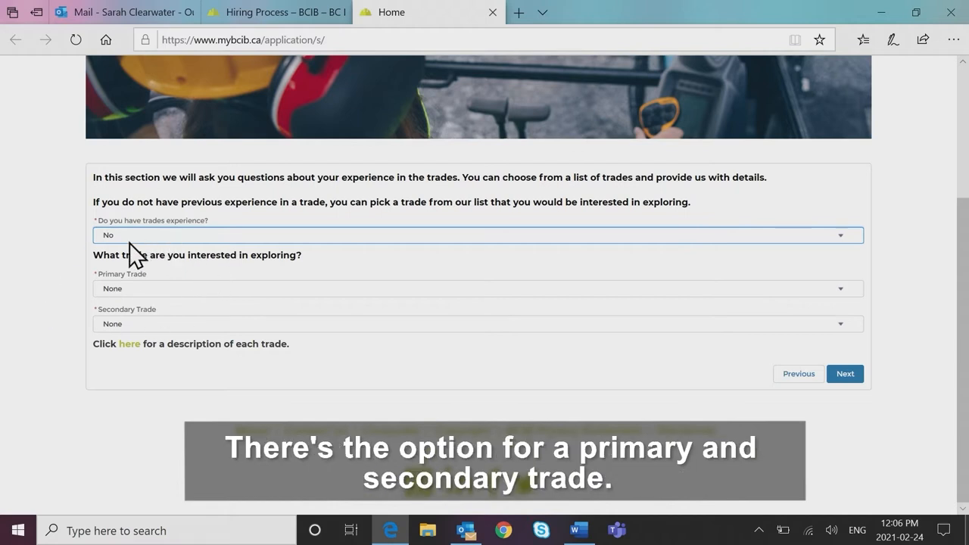
{"action": "mouse_move", "coordinate": [159, 288]}
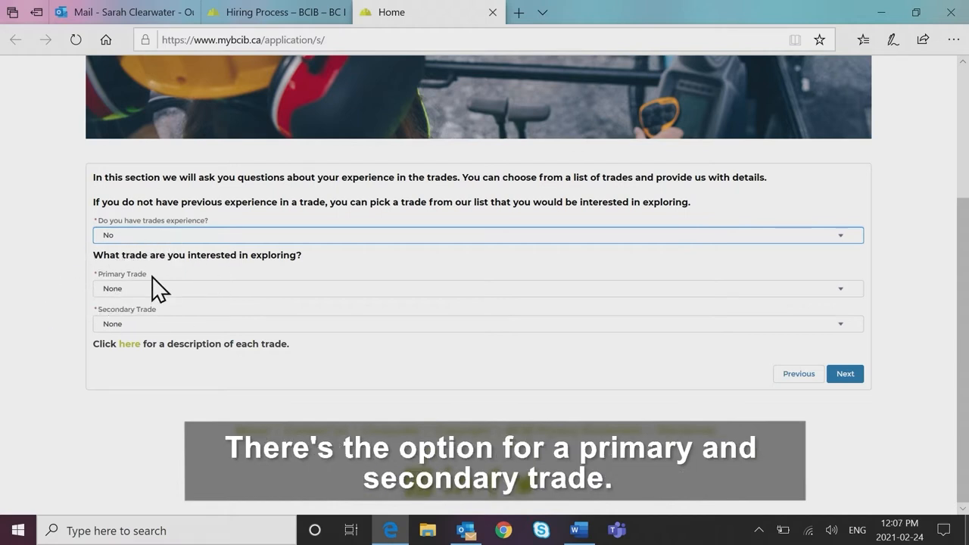
{"action": "mouse_move", "coordinate": [275, 301]}
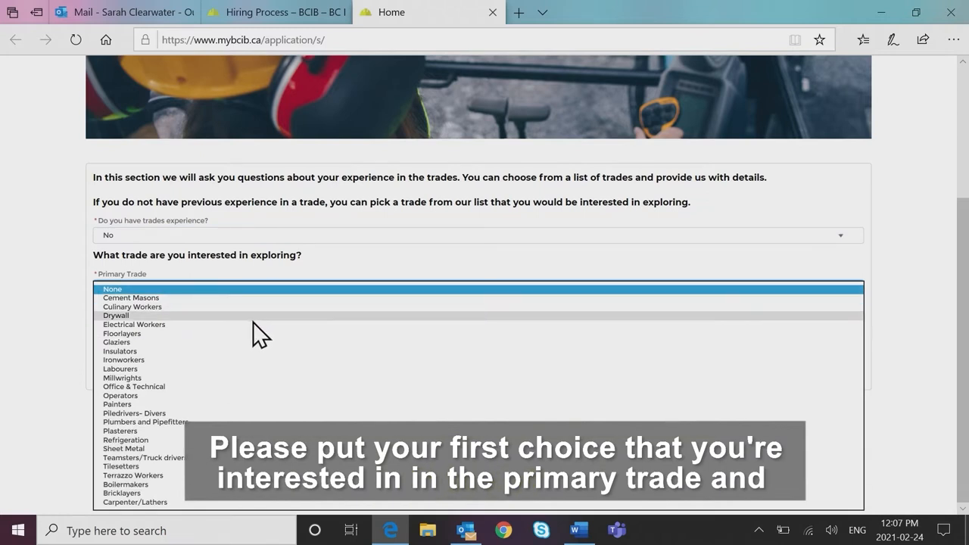
{"action": "left_click", "coordinate": [134, 324]}
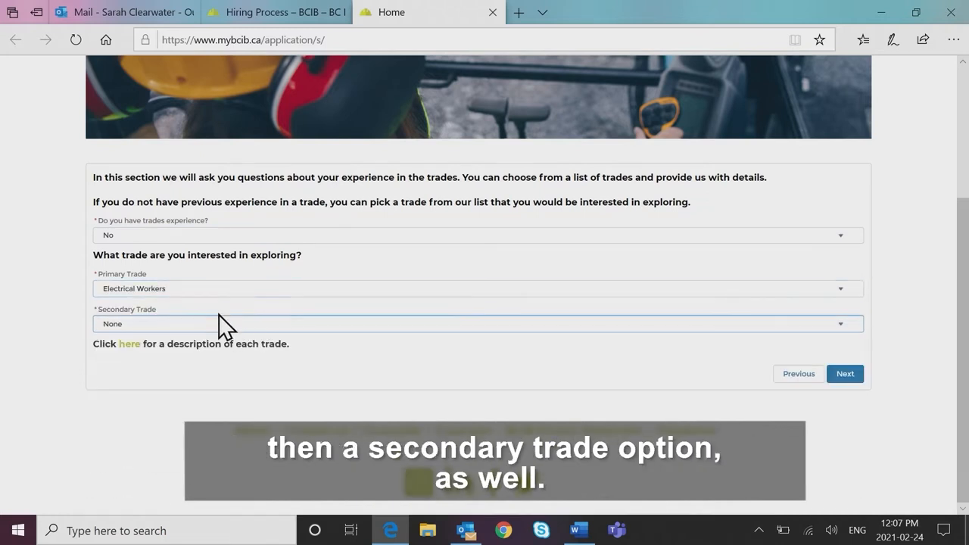
{"action": "left_click", "coordinate": [477, 289]}
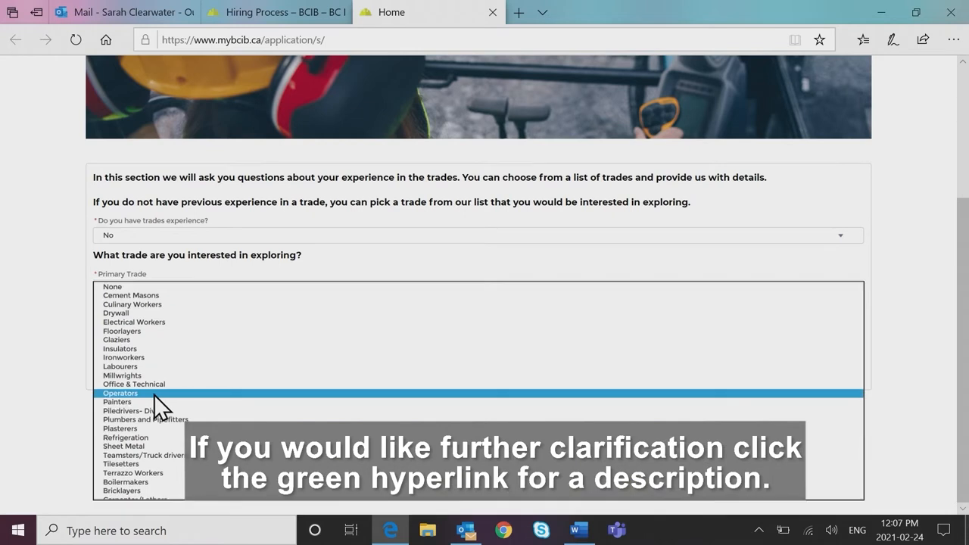
{"action": "left_click", "coordinate": [120, 393]}
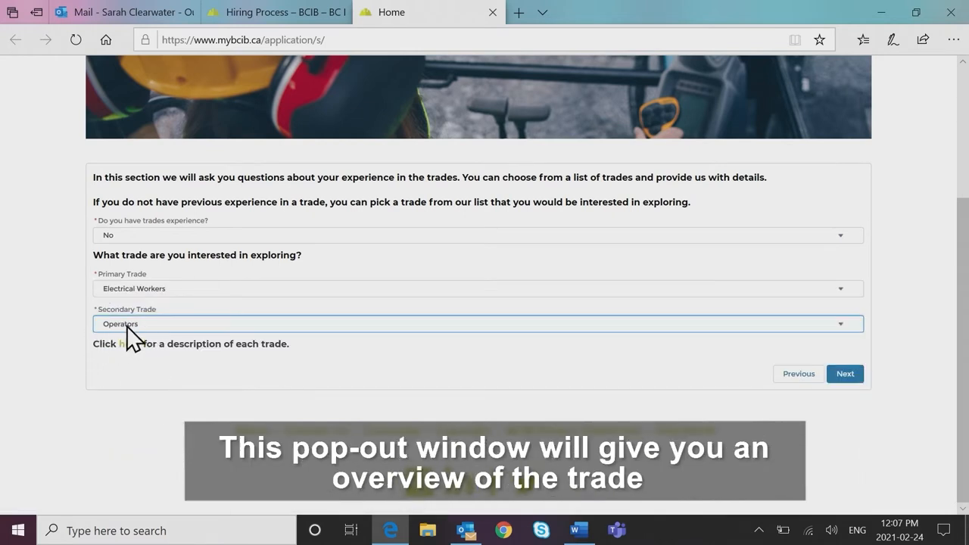
{"action": "left_click", "coordinate": [123, 344]}
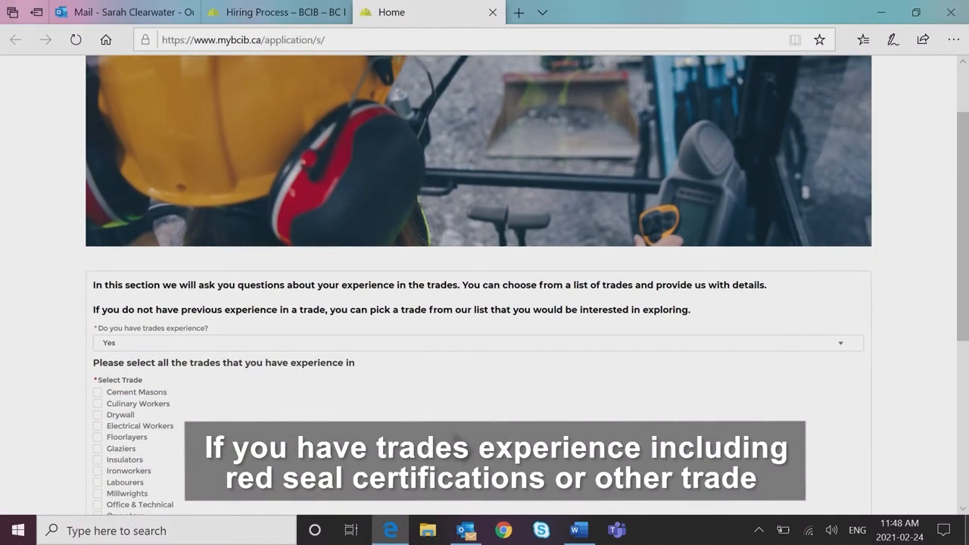
Answer Yes to trades experience, tick Drywall, and consult the trade descriptions
{"action": "scroll", "scroll_direction": "down", "scroll_amount": 3}
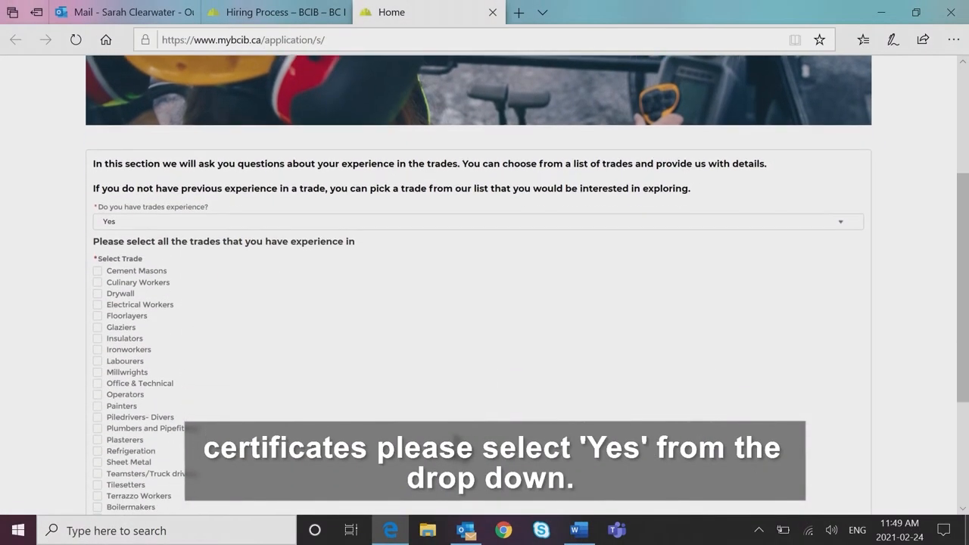
{"action": "scroll", "scroll_direction": "down", "scroll_amount": 3}
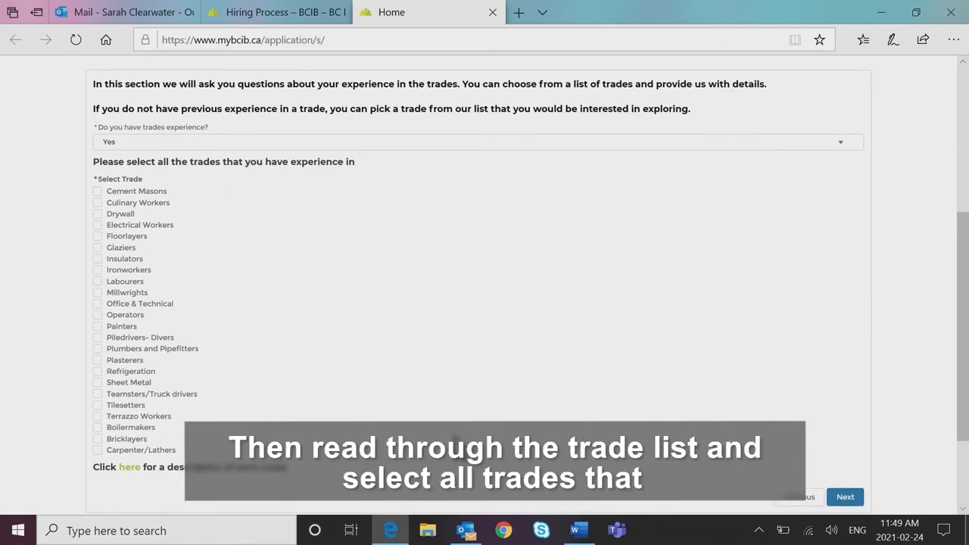
{"action": "left_click", "coordinate": [477, 142]}
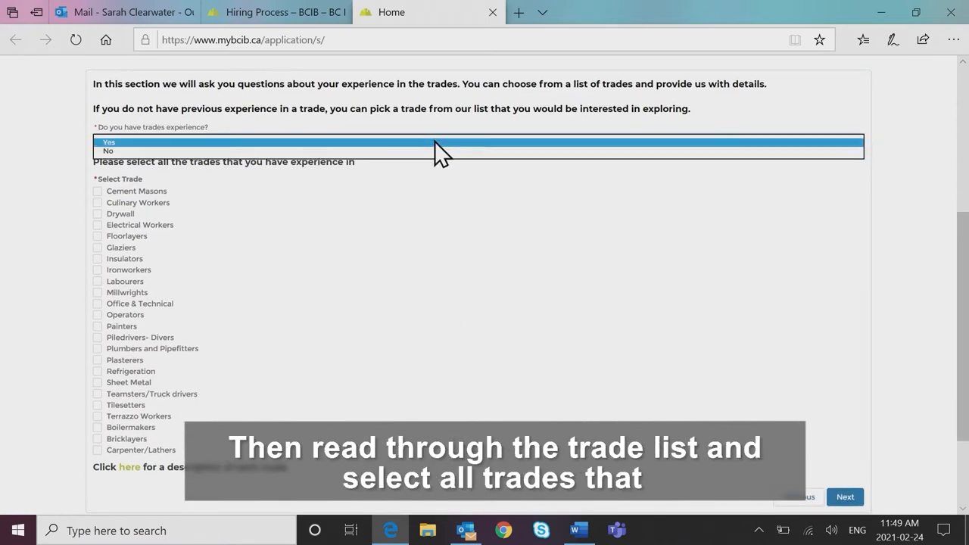
{"action": "left_click", "coordinate": [108, 142]}
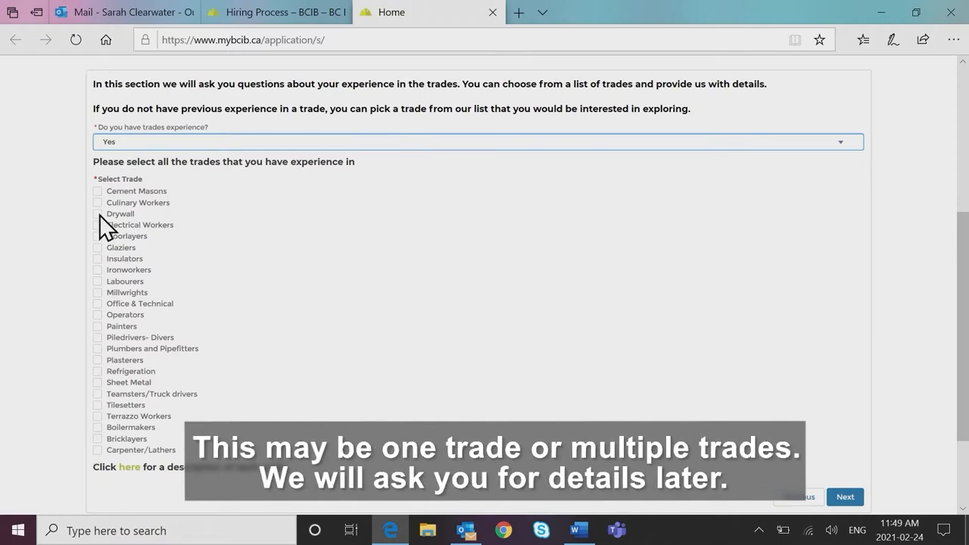
{"action": "left_click", "coordinate": [97, 213]}
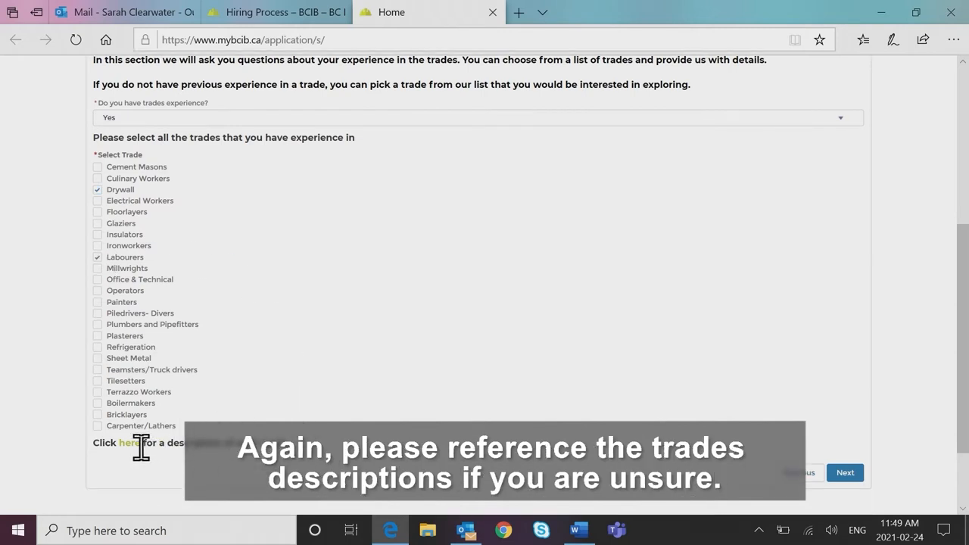
{"action": "left_click", "coordinate": [122, 443]}
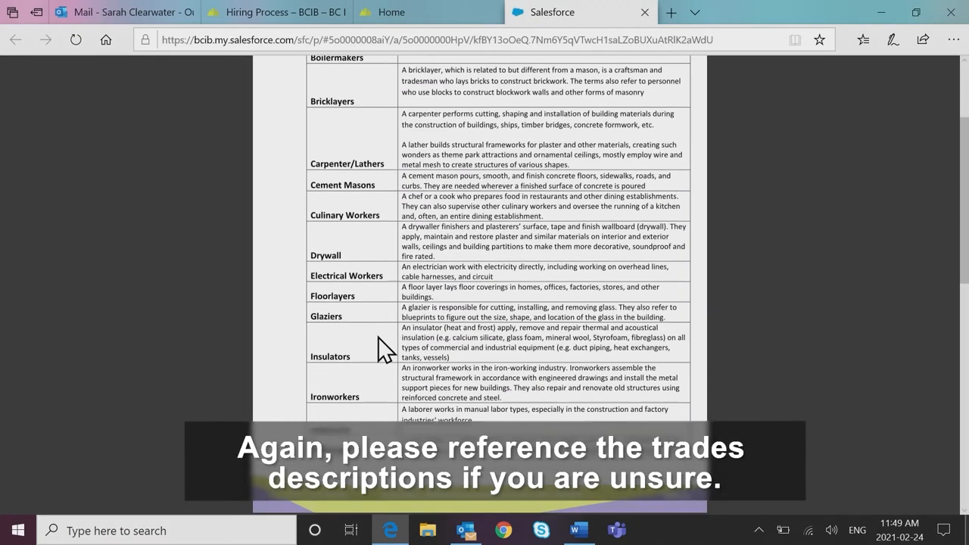
{"action": "scroll", "scroll_direction": "down", "scroll_amount": 3}
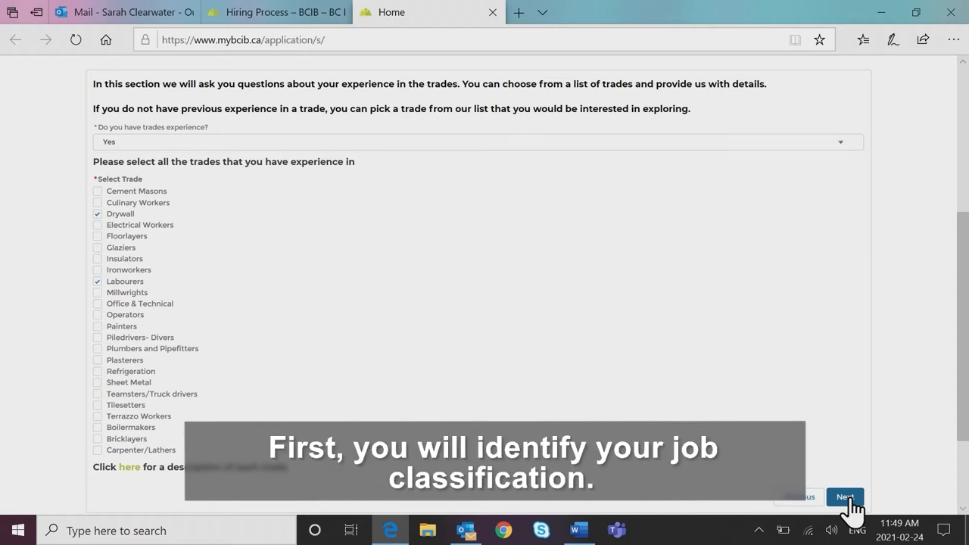
Continue to Drywall's details and review the job classification descriptions
{"action": "left_click", "coordinate": [846, 497]}
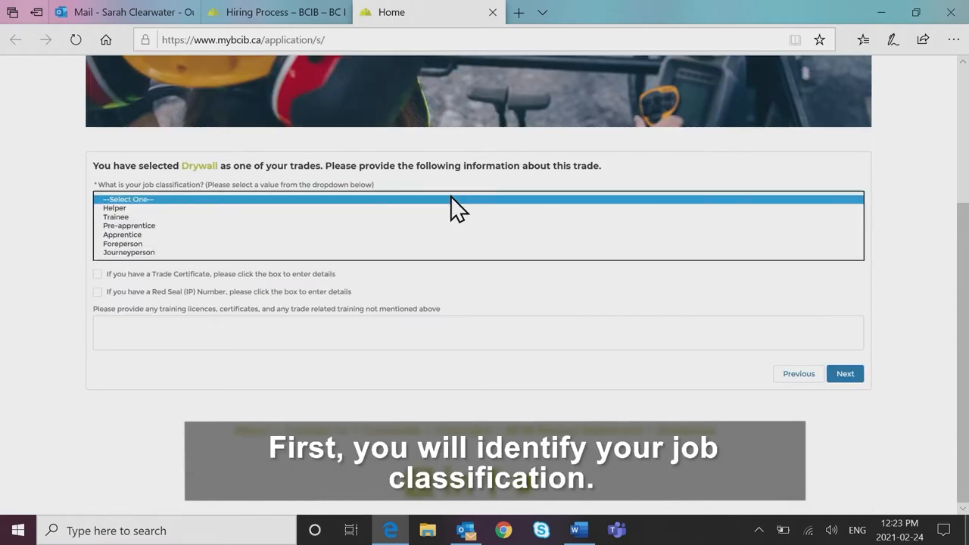
{"action": "left_click", "coordinate": [478, 199]}
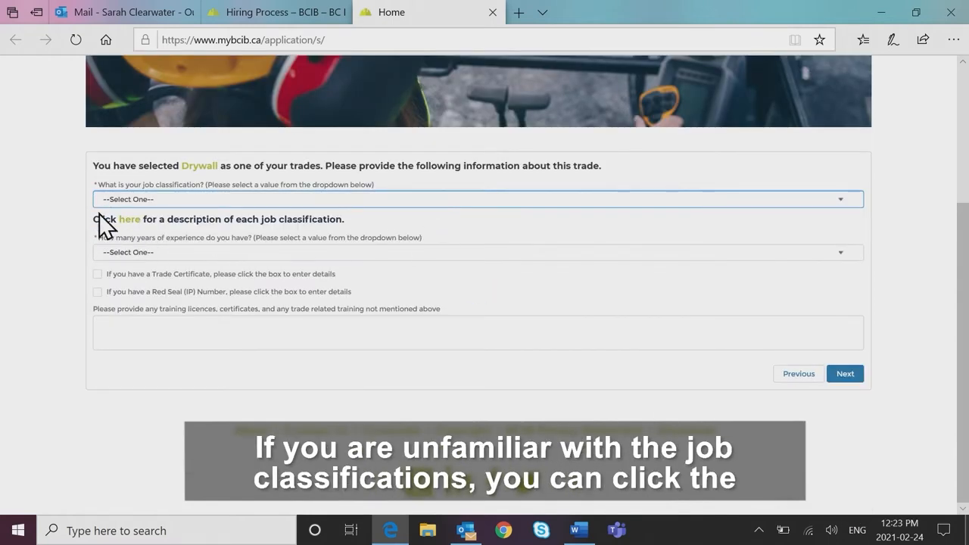
{"action": "mouse_move", "coordinate": [140, 208]}
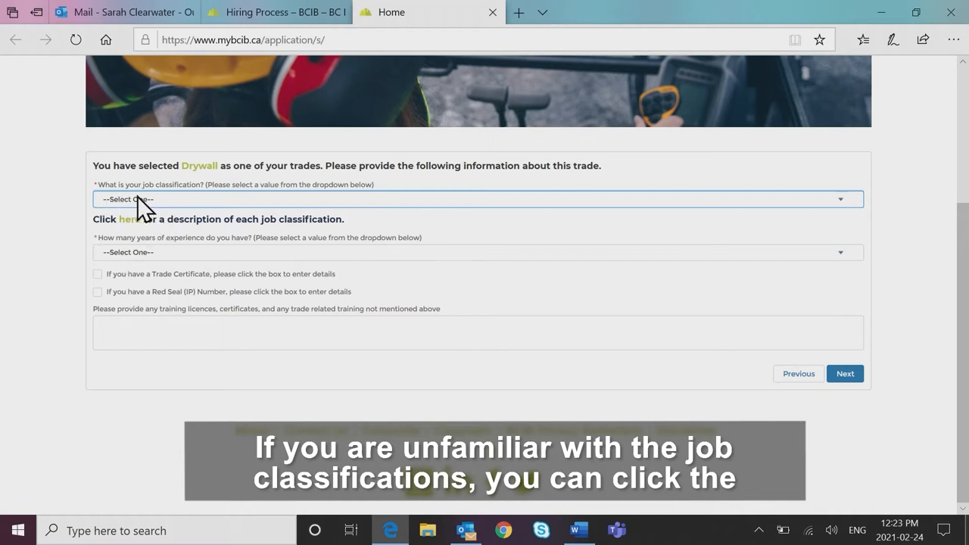
{"action": "left_click", "coordinate": [129, 219]}
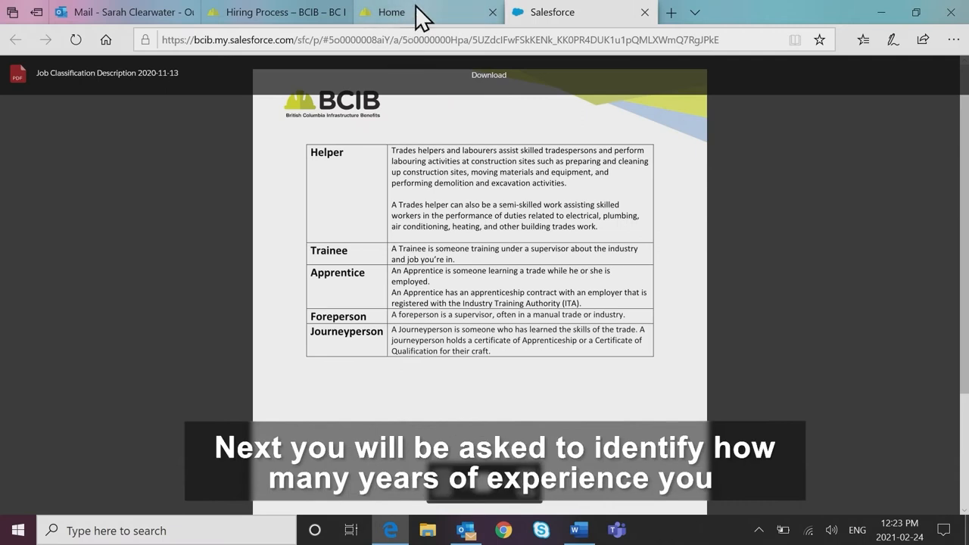
{"action": "left_click", "coordinate": [392, 12]}
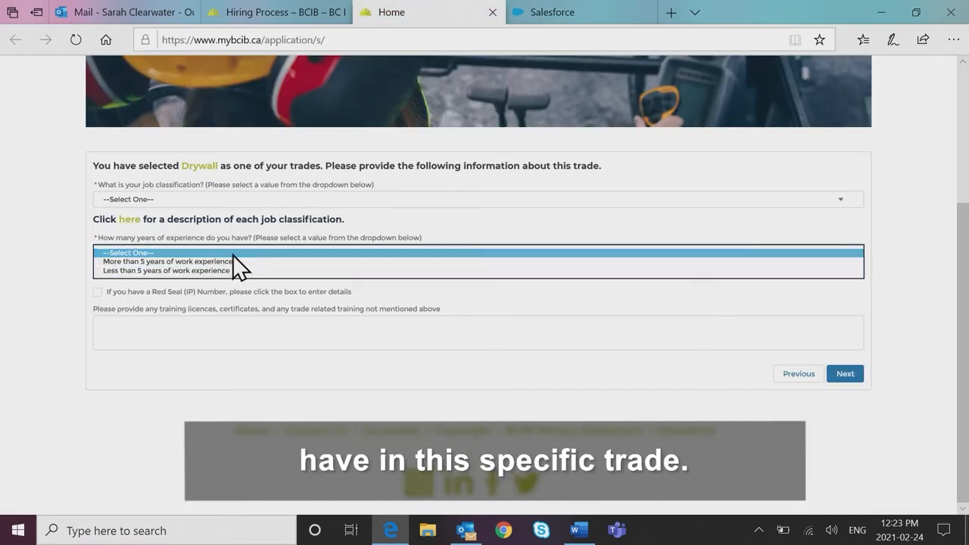
Give Drywall more than 5 years of experience and enter training details
{"action": "left_click", "coordinate": [168, 261]}
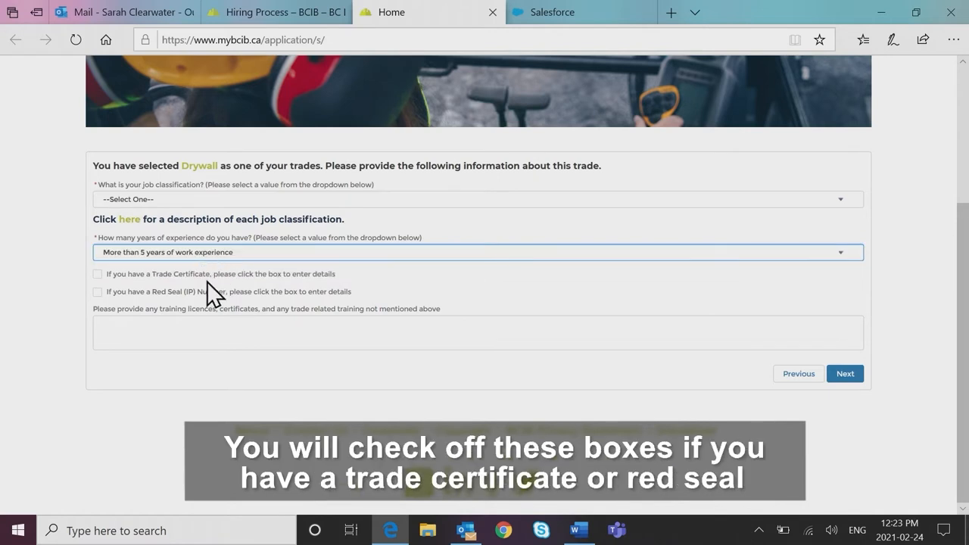
{"action": "mouse_move", "coordinate": [203, 316]}
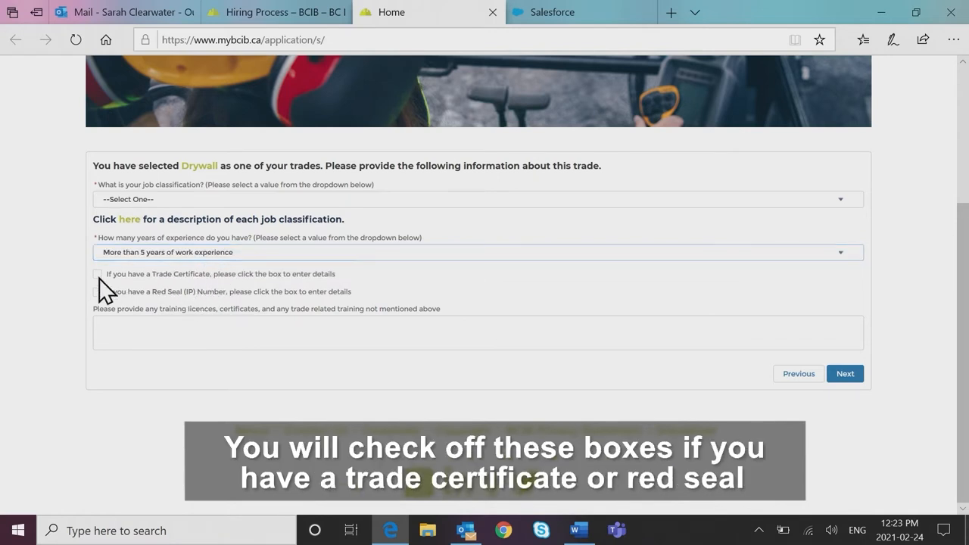
{"action": "left_click", "coordinate": [97, 274]}
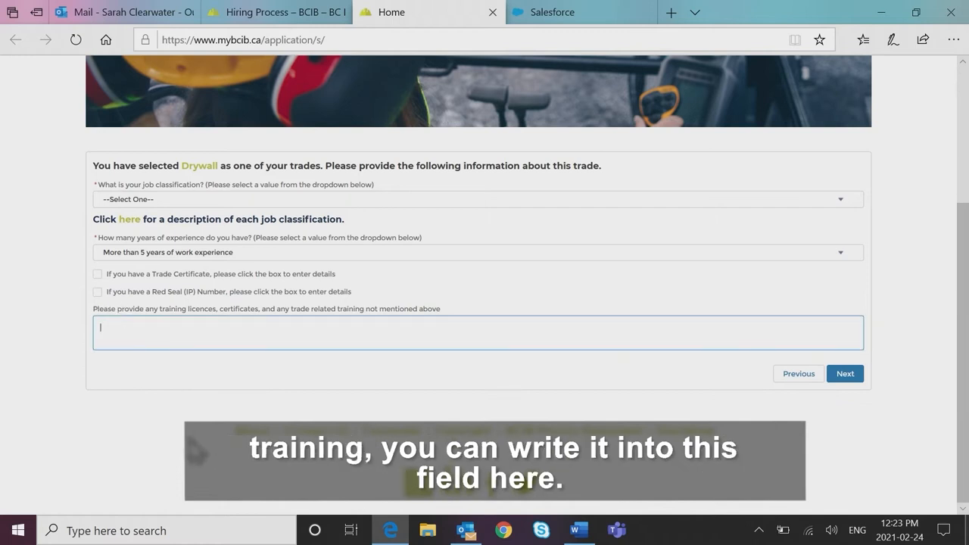
{"action": "type", "text": "Here"}
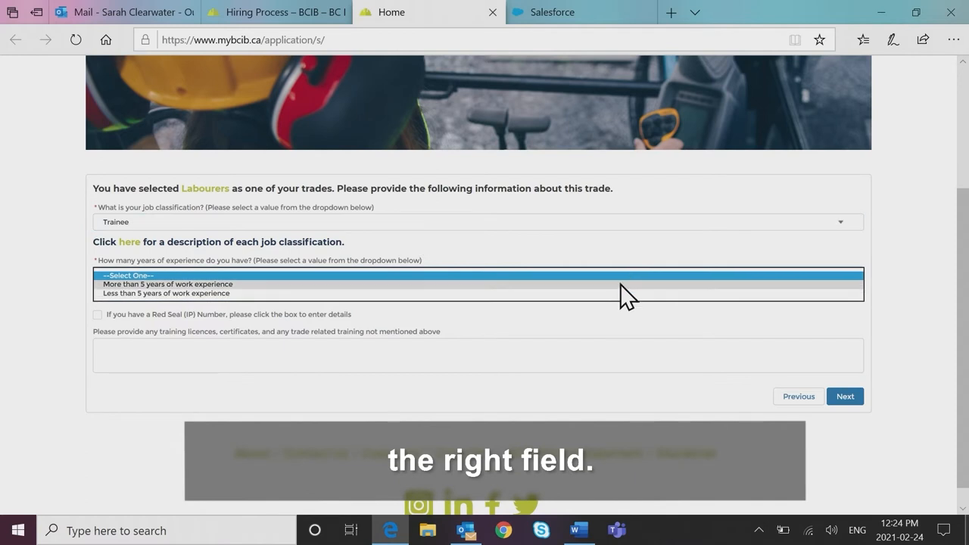
{"action": "left_click", "coordinate": [845, 397]}
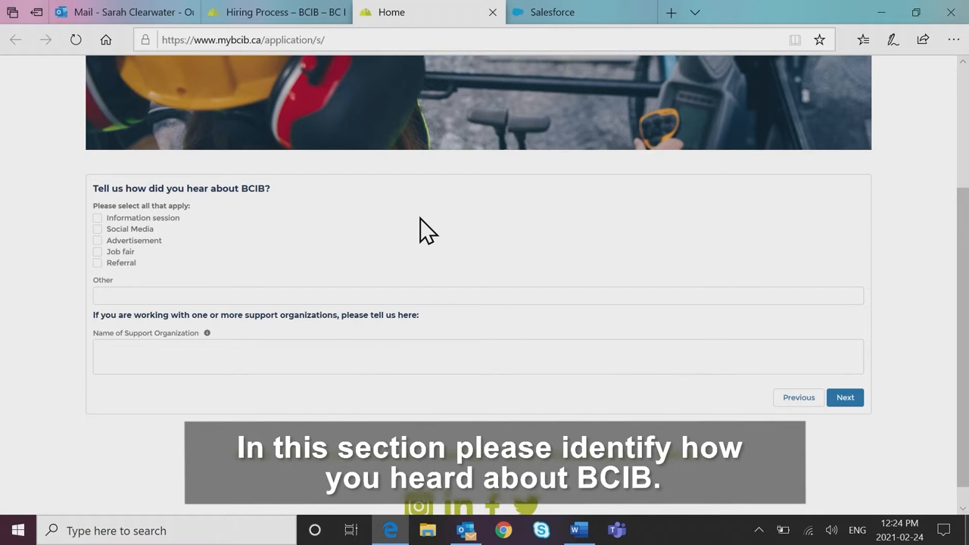
{"action": "mouse_move", "coordinate": [322, 261]}
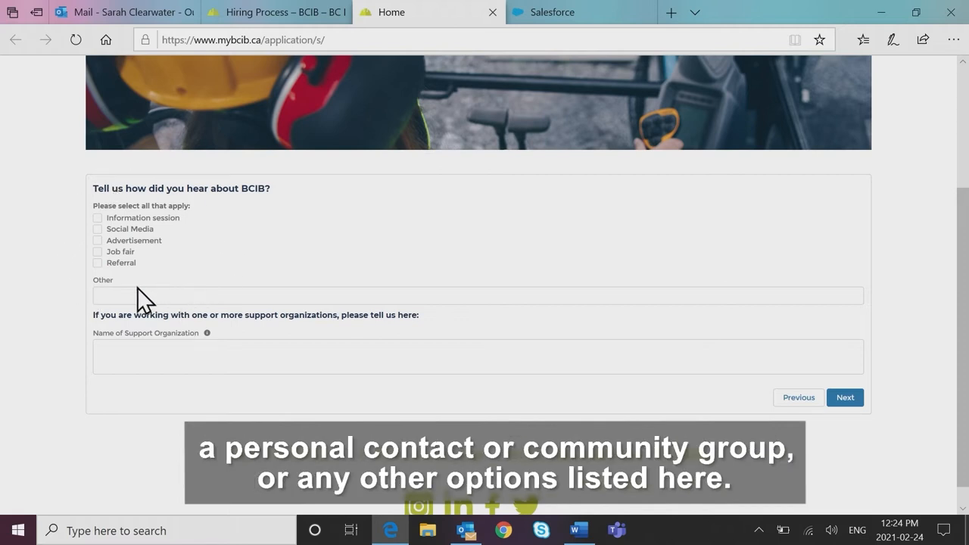
{"action": "mouse_move", "coordinate": [102, 238]}
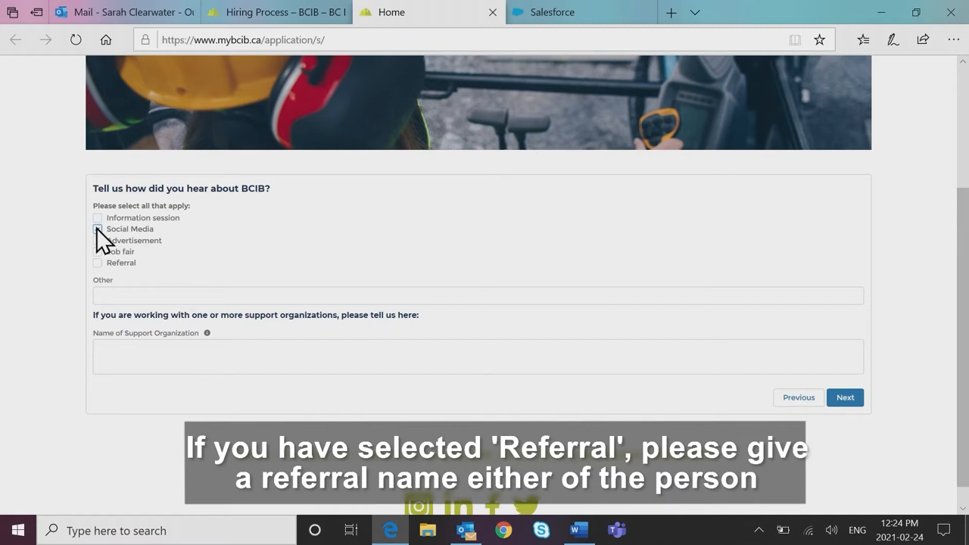
{"action": "left_click", "coordinate": [97, 229]}
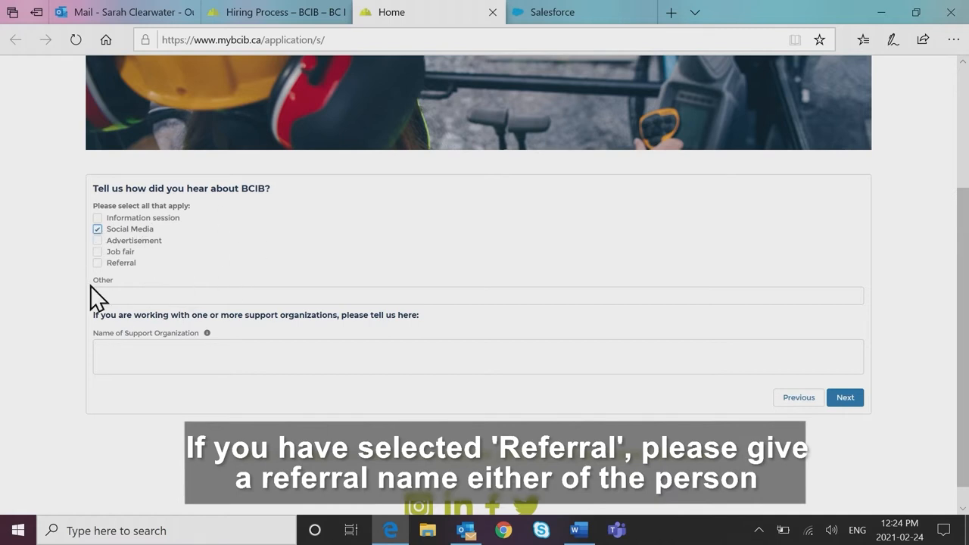
{"action": "left_click", "coordinate": [97, 262]}
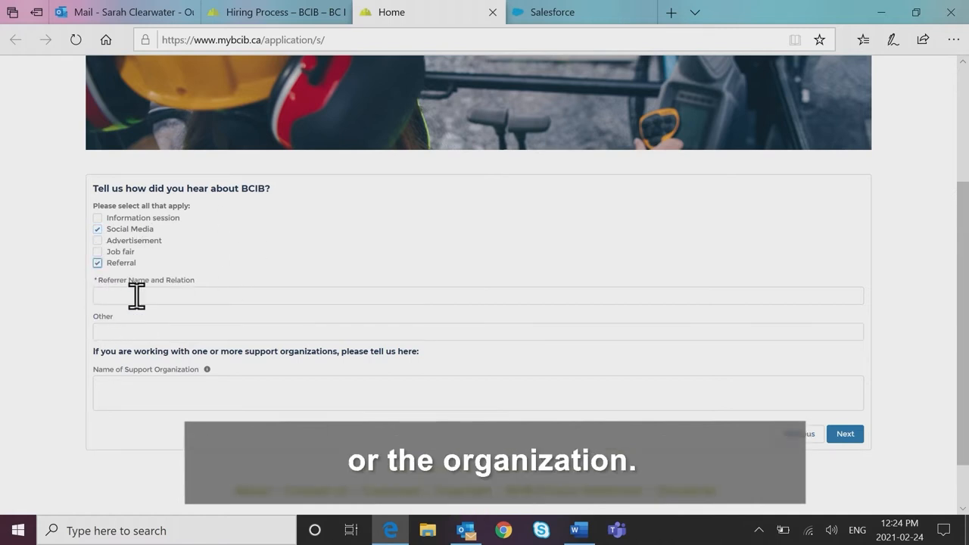
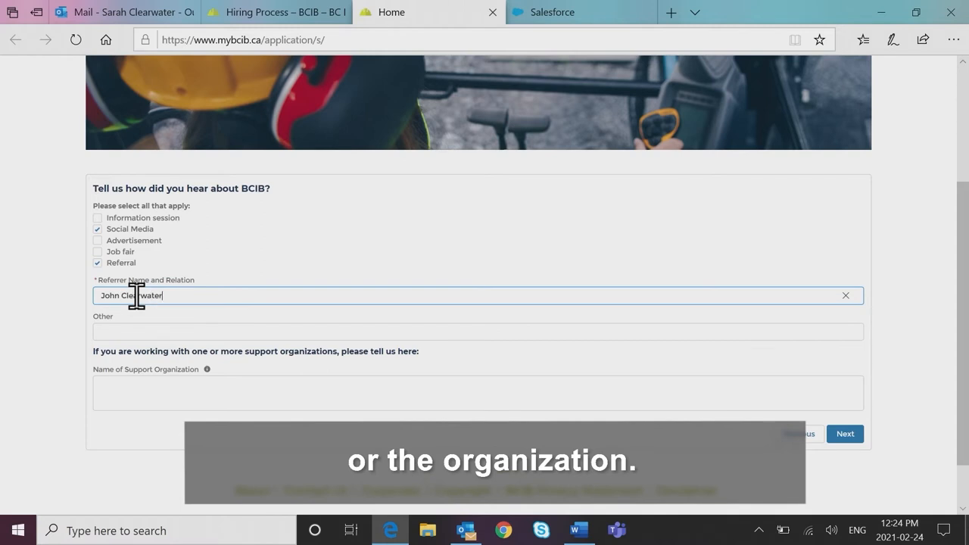
{"action": "mouse_move", "coordinate": [114, 388]}
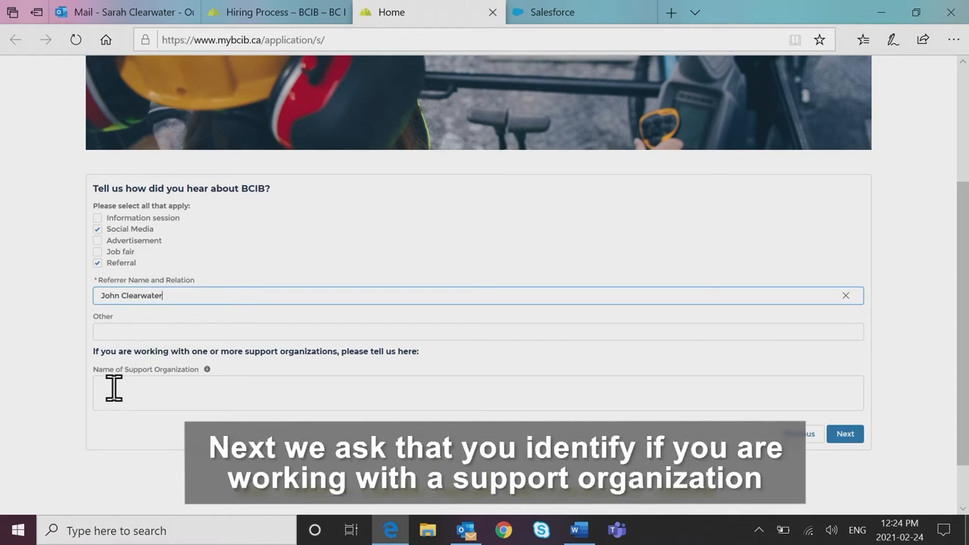
Enter Work BC Vancouver as the support organization and continue
{"action": "left_click", "coordinate": [478, 393]}
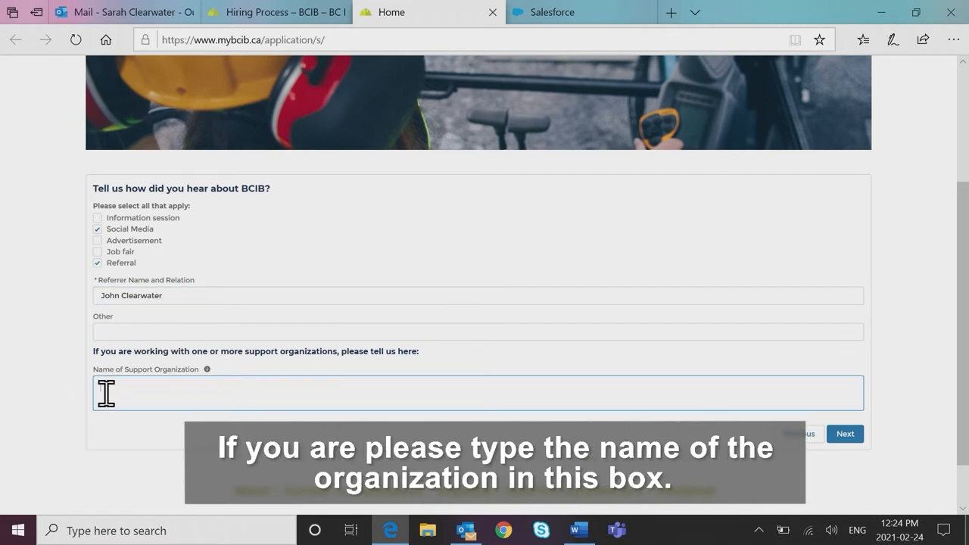
{"action": "type", "text": "Work BC Vancouver"}
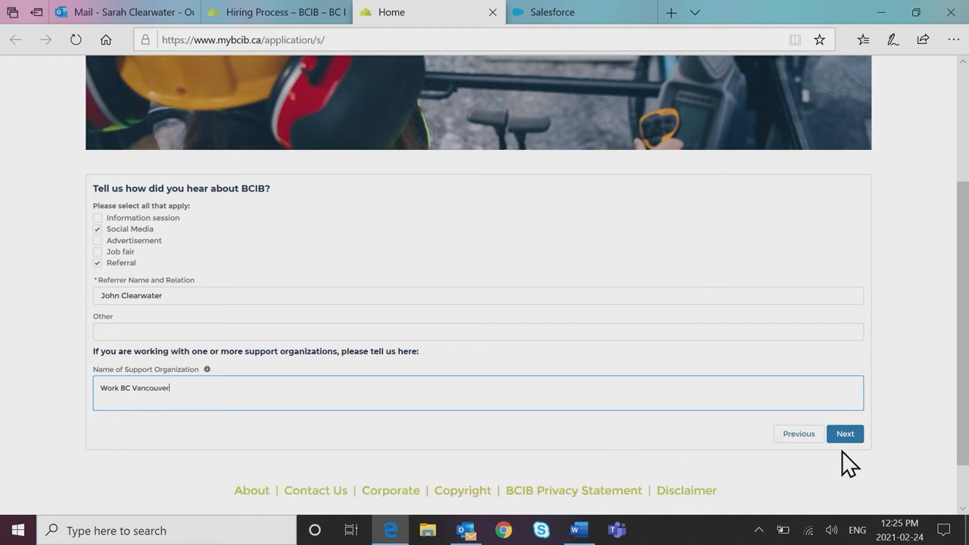
{"action": "left_click", "coordinate": [845, 434]}
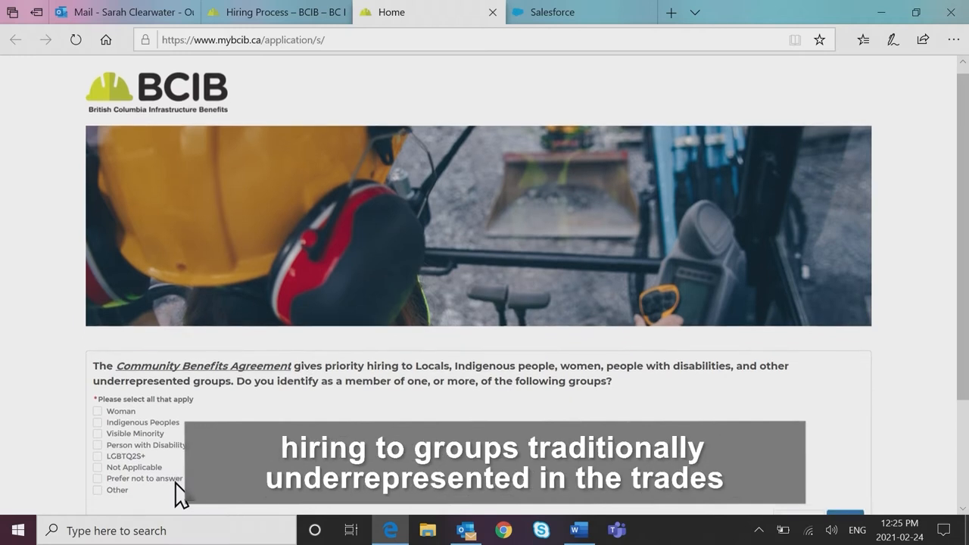
Identify as Indigenous Peoples, BC First Nations, Doig River First Nation, and continue
{"action": "scroll", "scroll_direction": "down", "scroll_amount": 3}
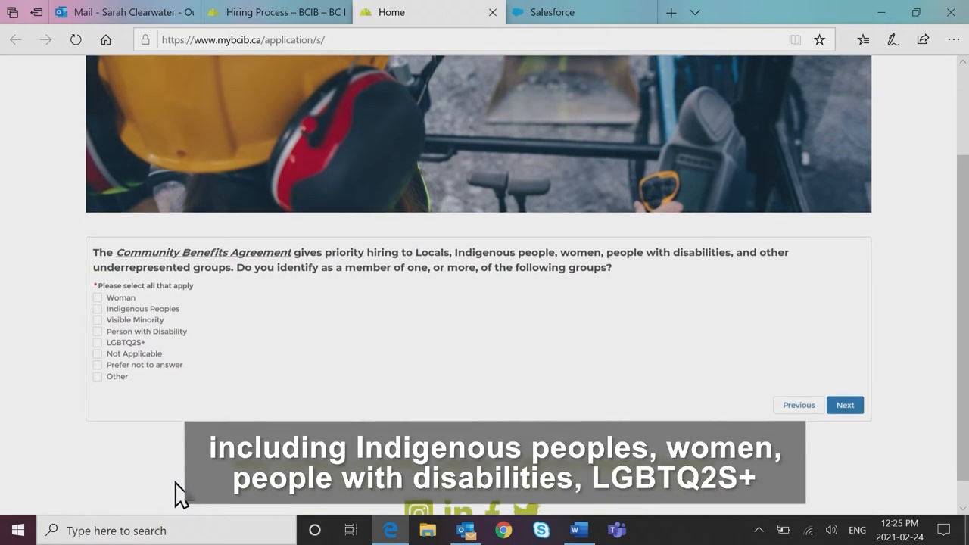
{"action": "scroll", "scroll_direction": "down", "scroll_amount": 3}
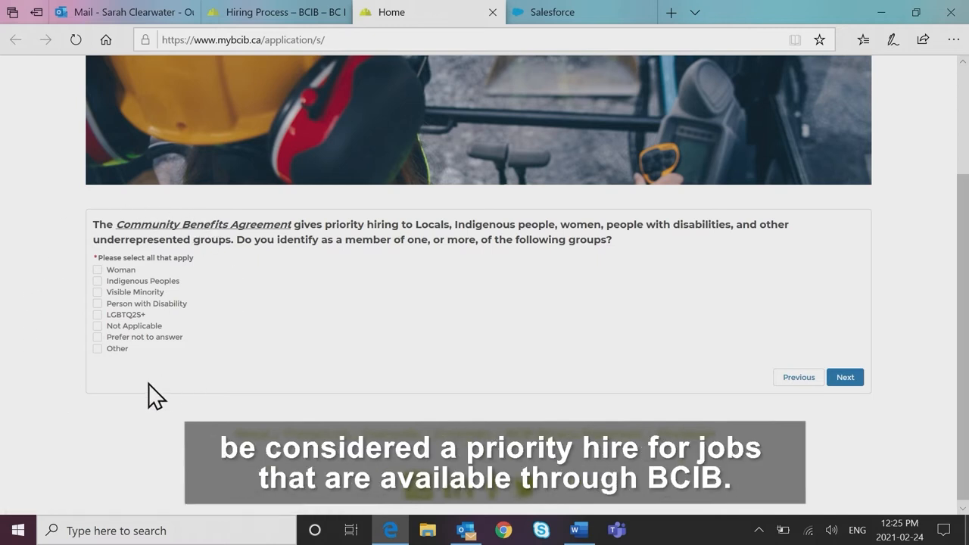
{"action": "mouse_move", "coordinate": [142, 396]}
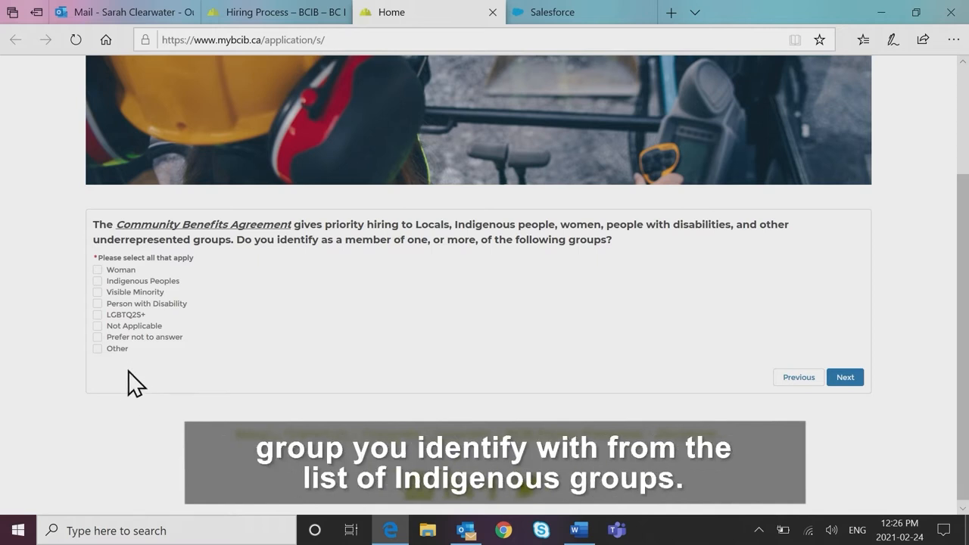
{"action": "mouse_move", "coordinate": [106, 291]}
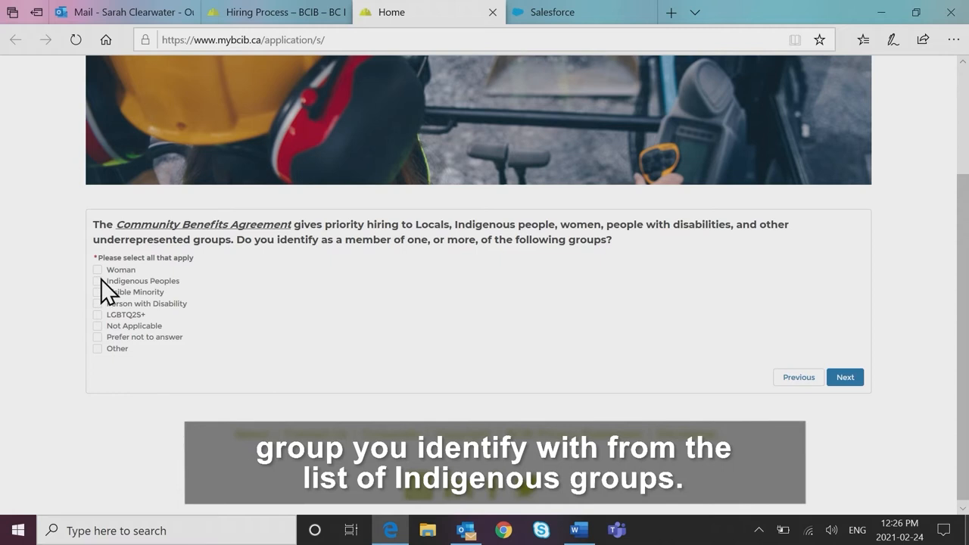
{"action": "left_click", "coordinate": [97, 281]}
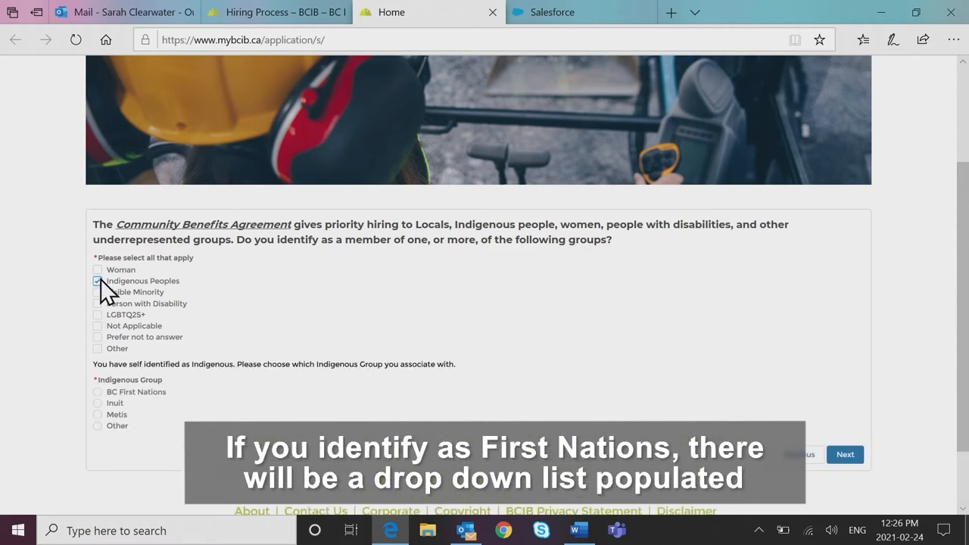
{"action": "mouse_move", "coordinate": [105, 405]}
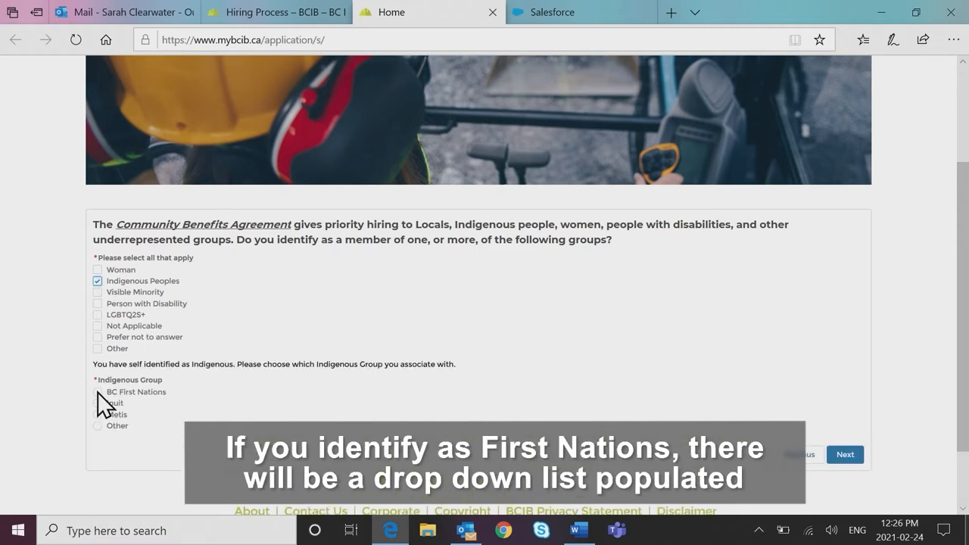
{"action": "left_click", "coordinate": [97, 392]}
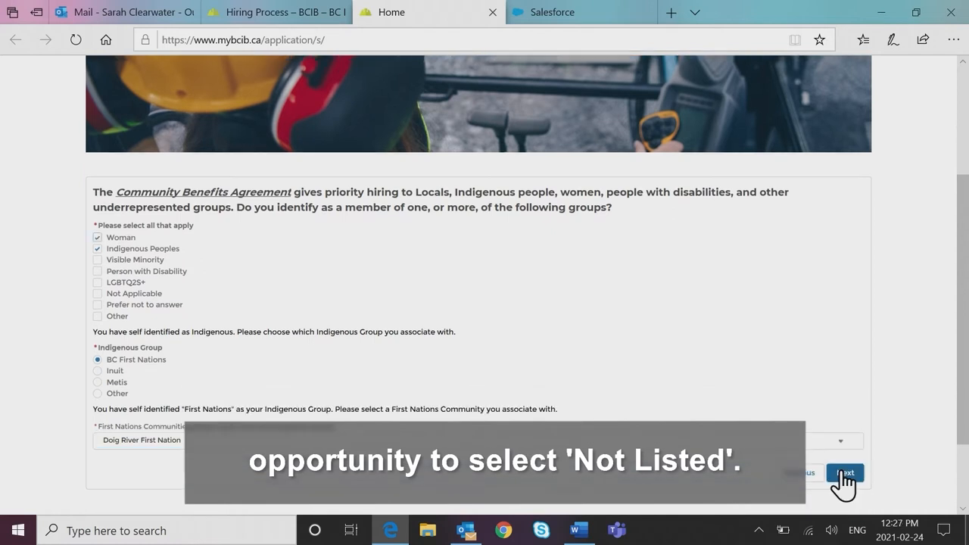
{"action": "left_click", "coordinate": [845, 472]}
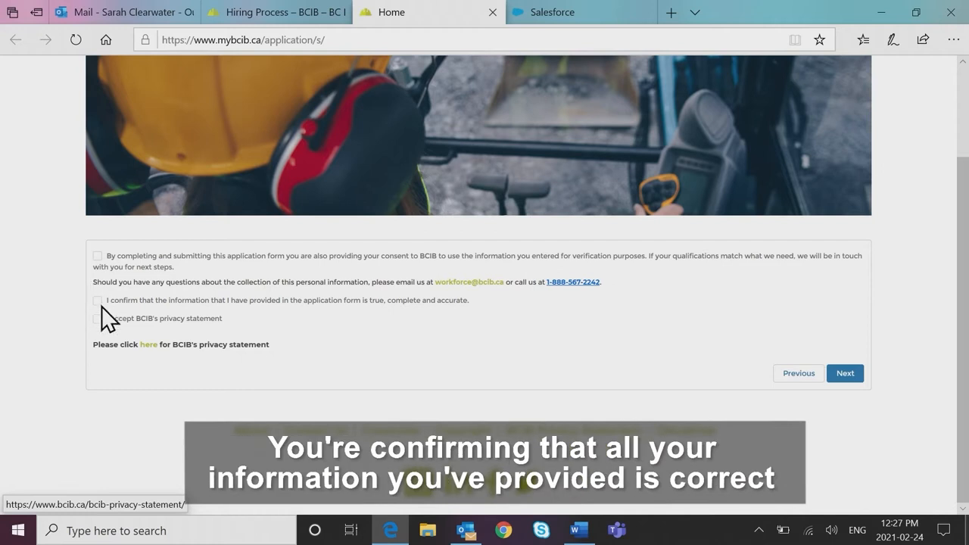
Confirm the information is accurate and consent to its use for verification
{"action": "left_click", "coordinate": [97, 300]}
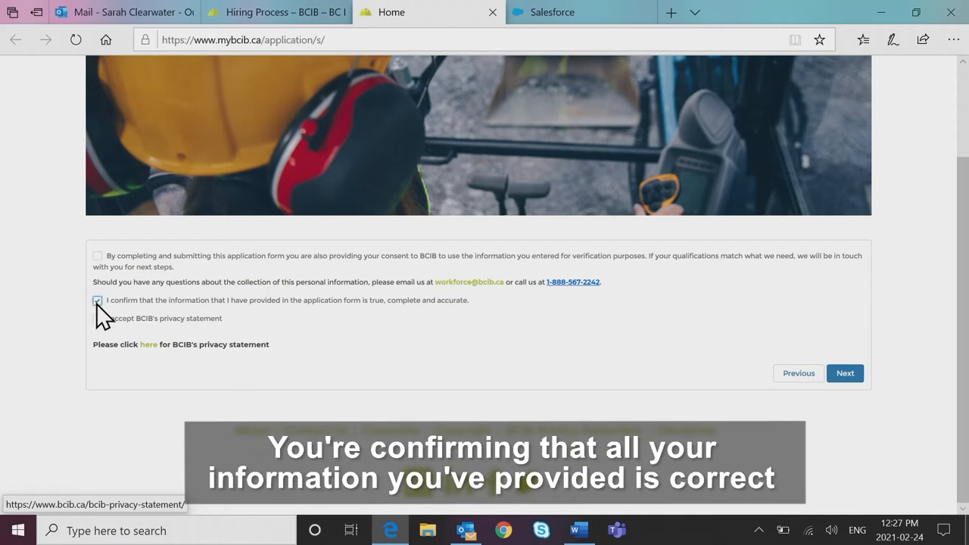
{"action": "left_click", "coordinate": [97, 255]}
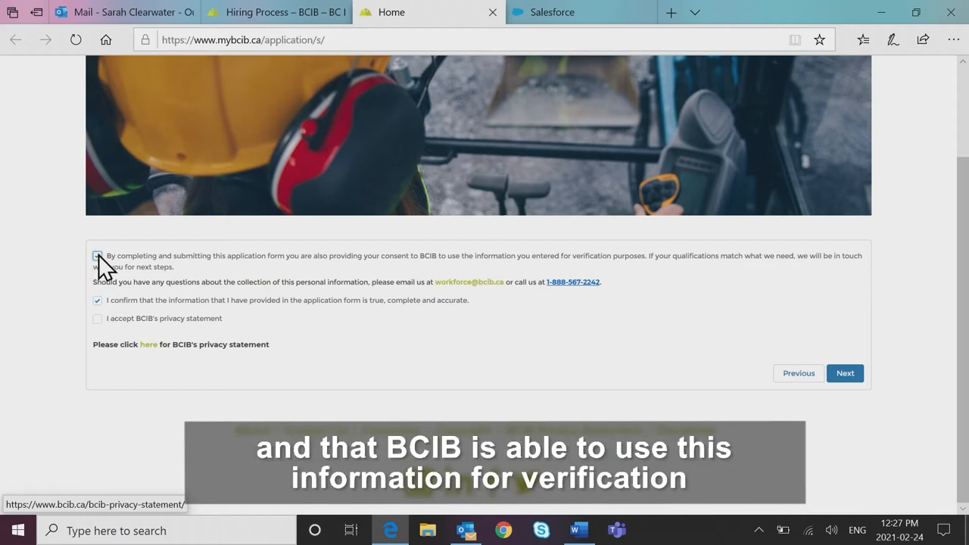
{"action": "left_click", "coordinate": [97, 255]}
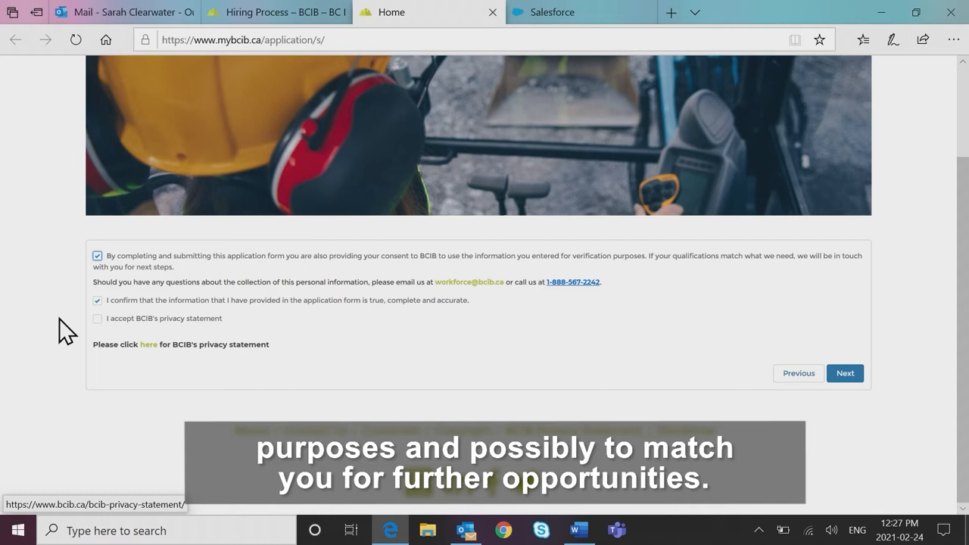
{"action": "mouse_move", "coordinate": [182, 362]}
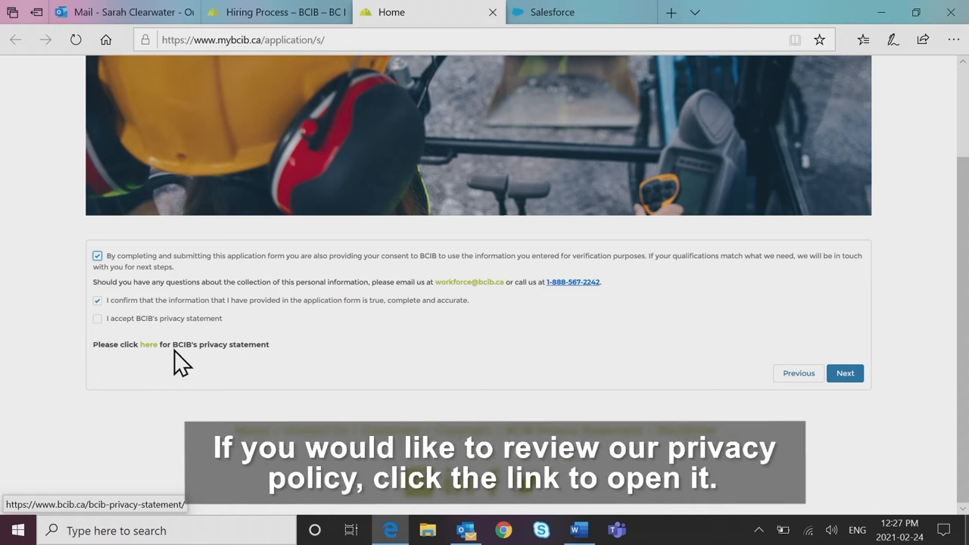
{"action": "mouse_move", "coordinate": [149, 344]}
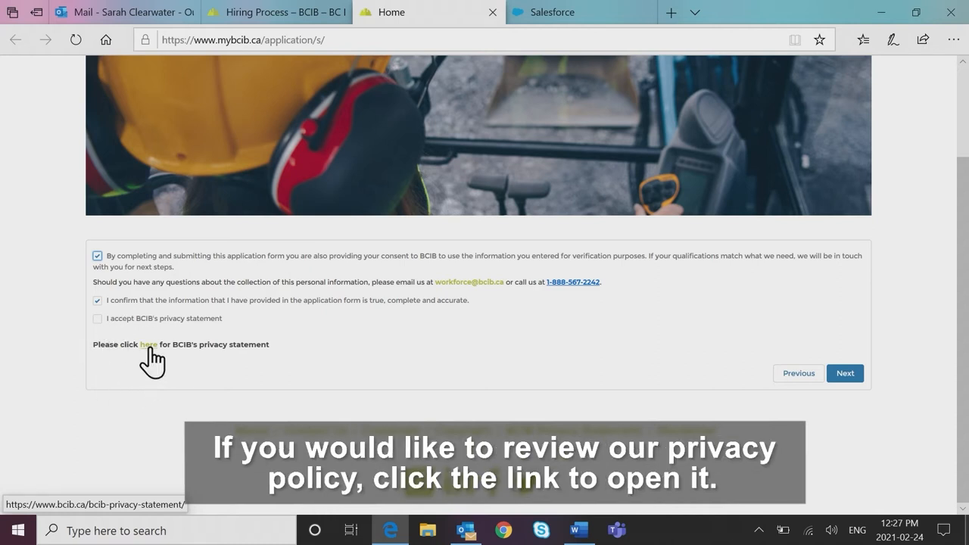
Read BCIB's privacy statement, accept it, and submit the form
{"action": "left_click", "coordinate": [148, 344]}
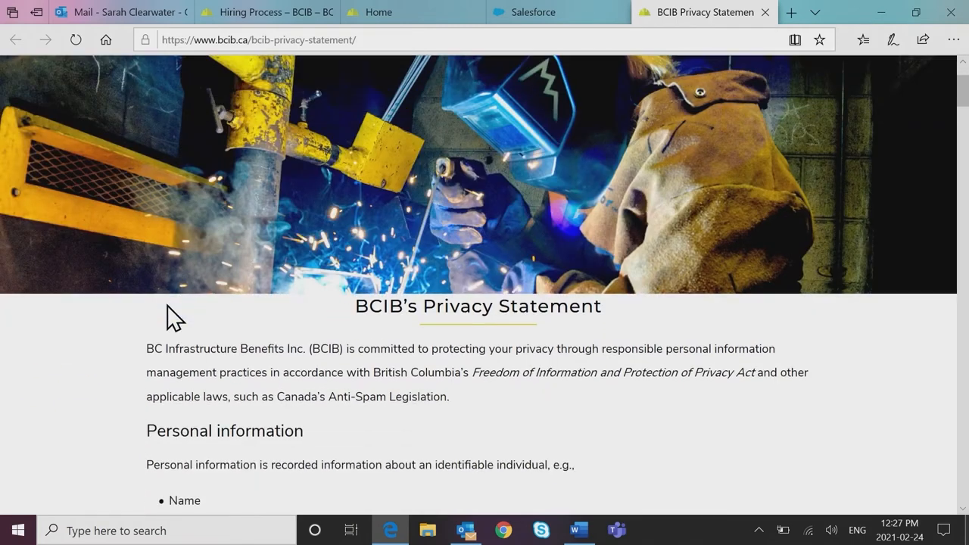
{"action": "scroll", "scroll_direction": "down", "scroll_amount": 3}
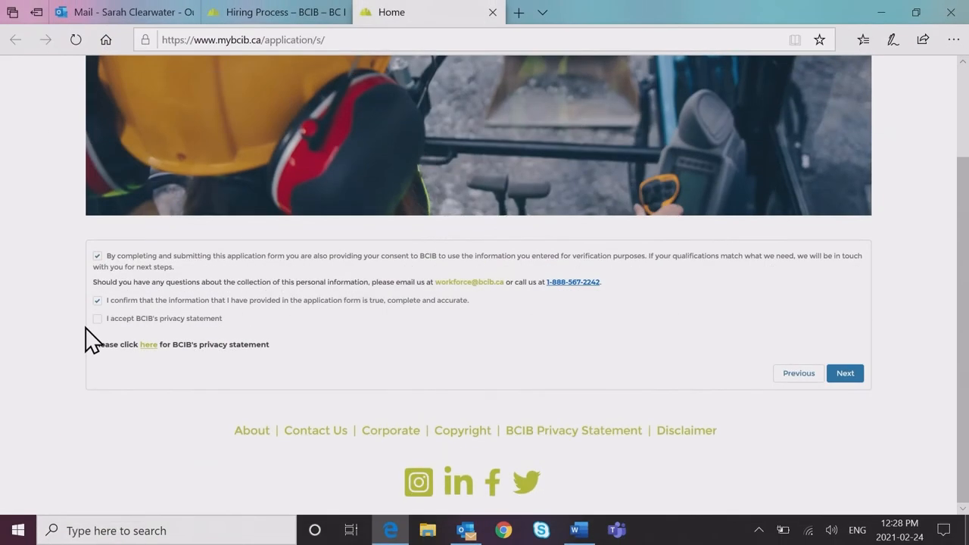
{"action": "left_click", "coordinate": [97, 318]}
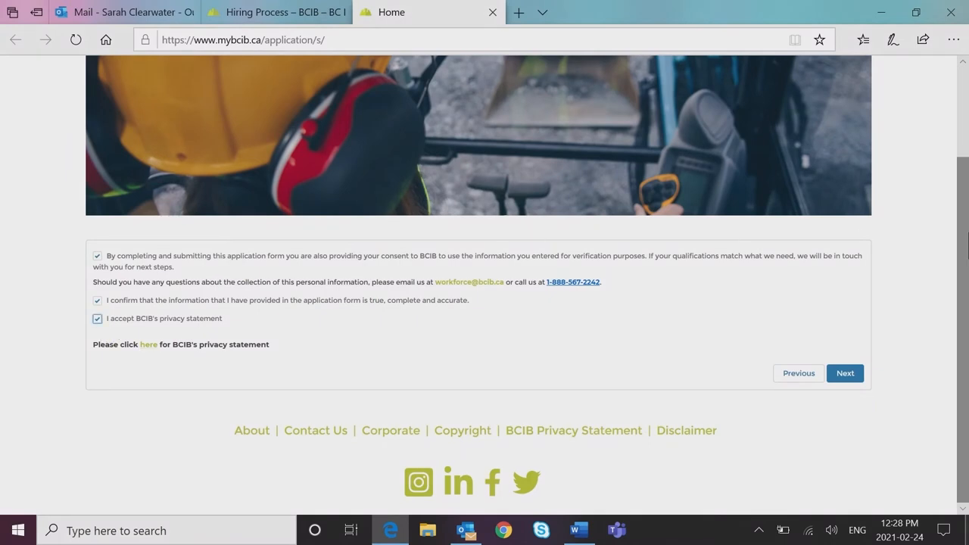
{"action": "left_click", "coordinate": [845, 373]}
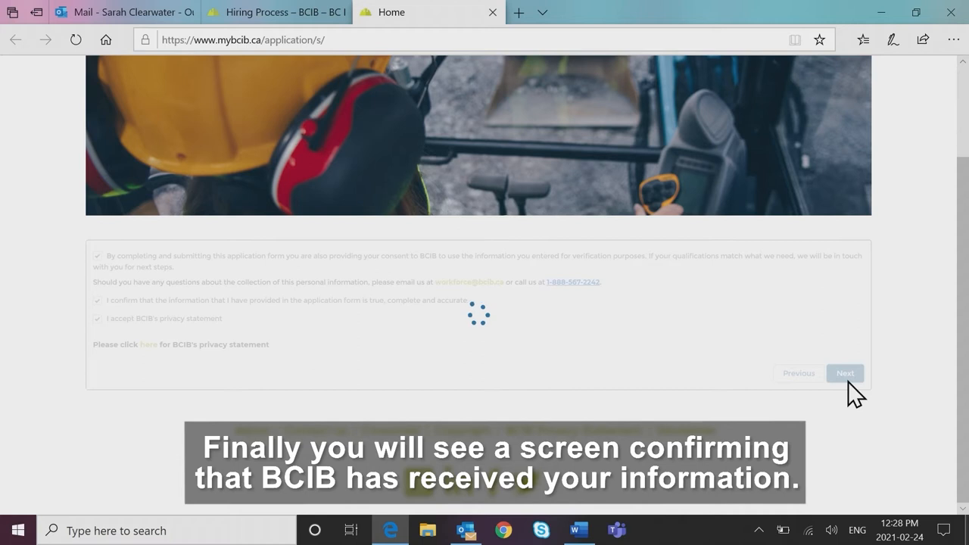
Submit the application to the thank-you page, then switch to Outlook
{"action": "left_click", "coordinate": [846, 373]}
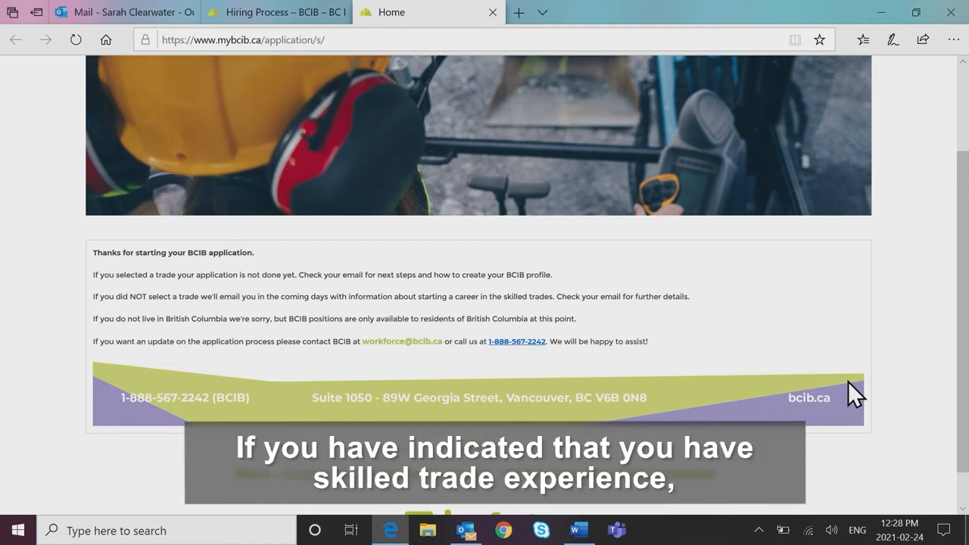
{"action": "left_click", "coordinate": [125, 12]}
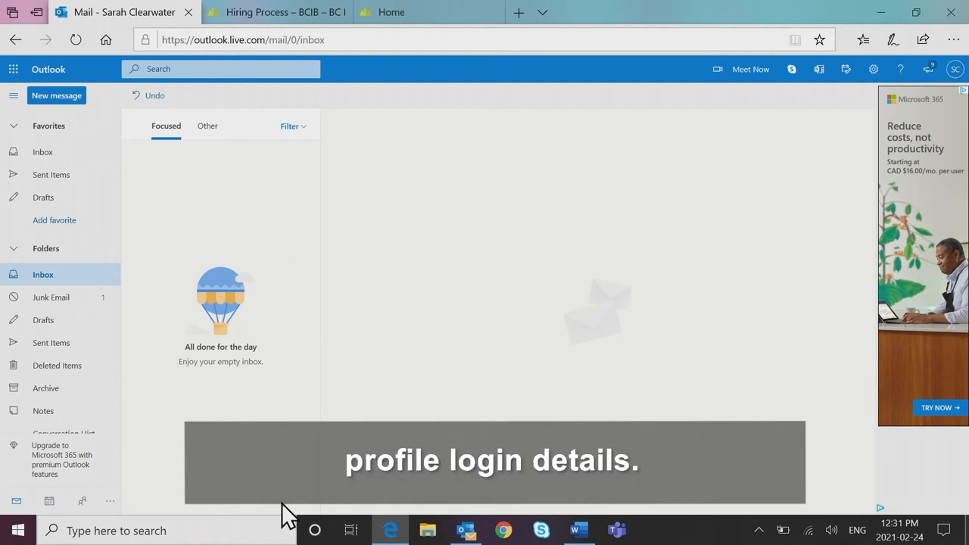
{"action": "mouse_move", "coordinate": [225, 402]}
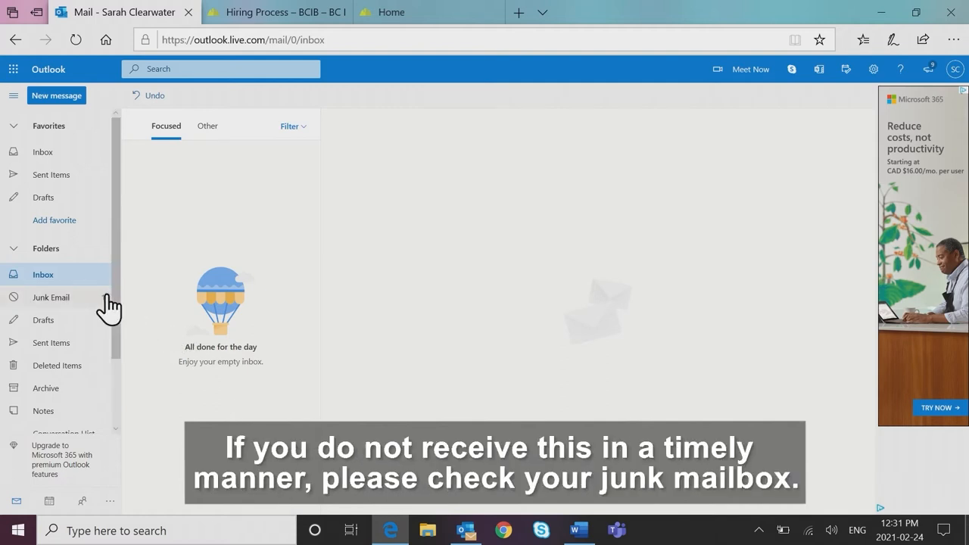
Open the 'Complete your BCIB job profile' email in Junk Email and follow its link
{"action": "left_click", "coordinate": [51, 296]}
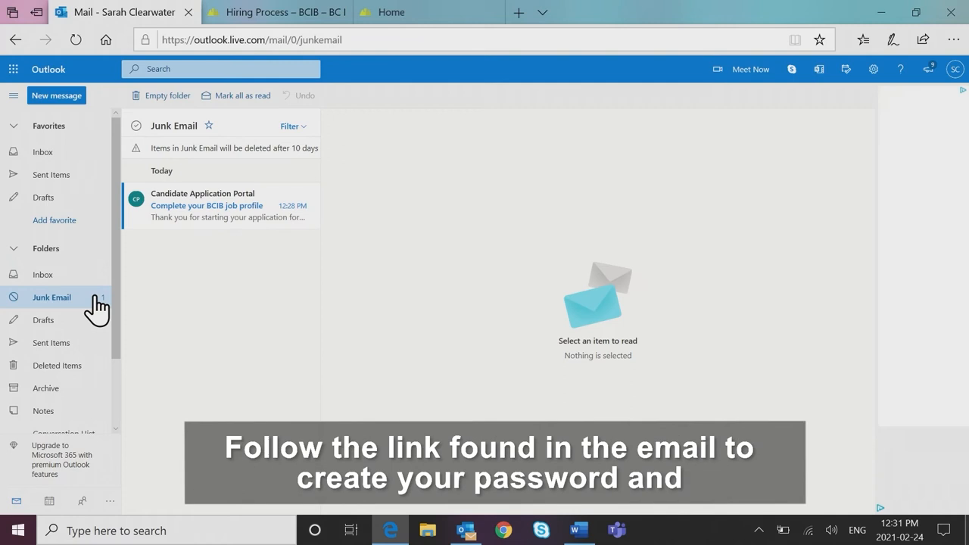
{"action": "left_click", "coordinate": [220, 205]}
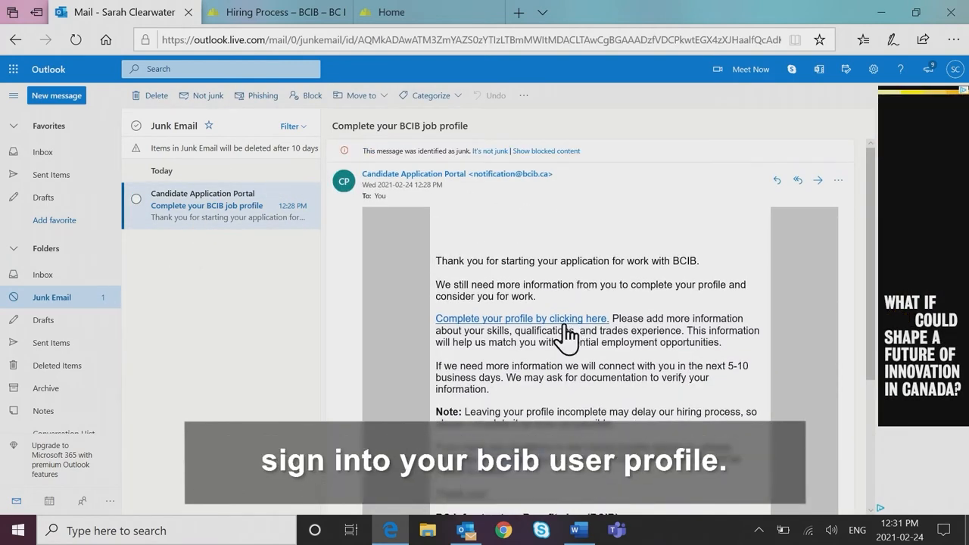
{"action": "left_click", "coordinate": [521, 319]}
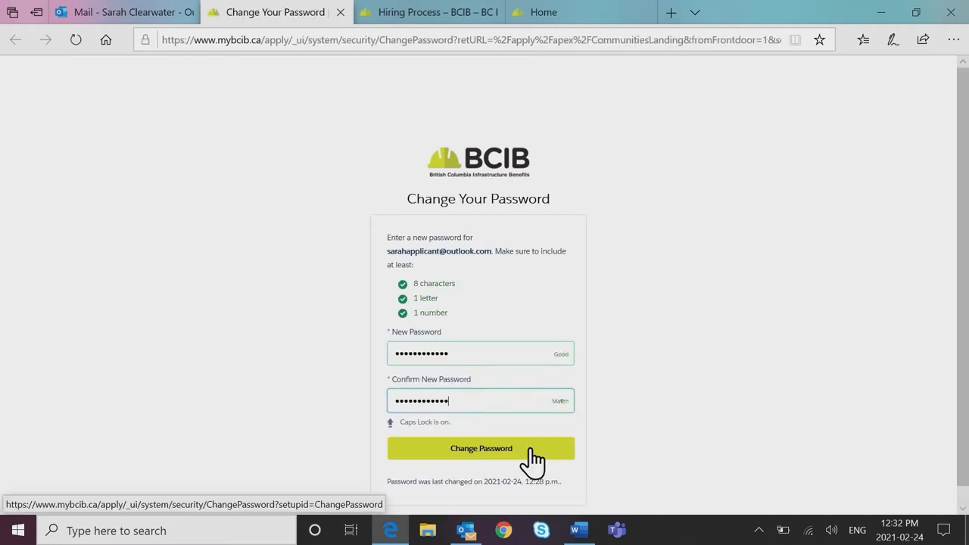
{"action": "left_click", "coordinate": [480, 448]}
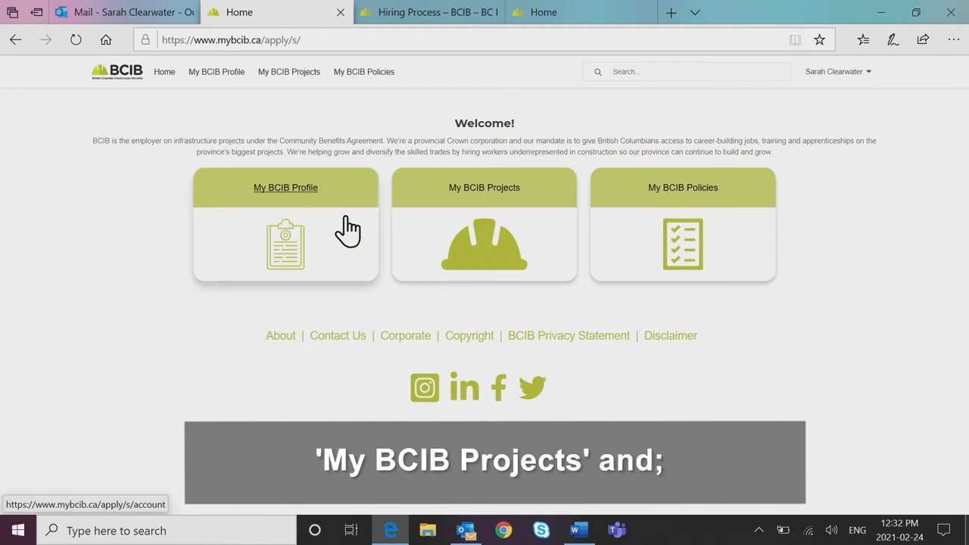
{"action": "mouse_move", "coordinate": [682, 187]}
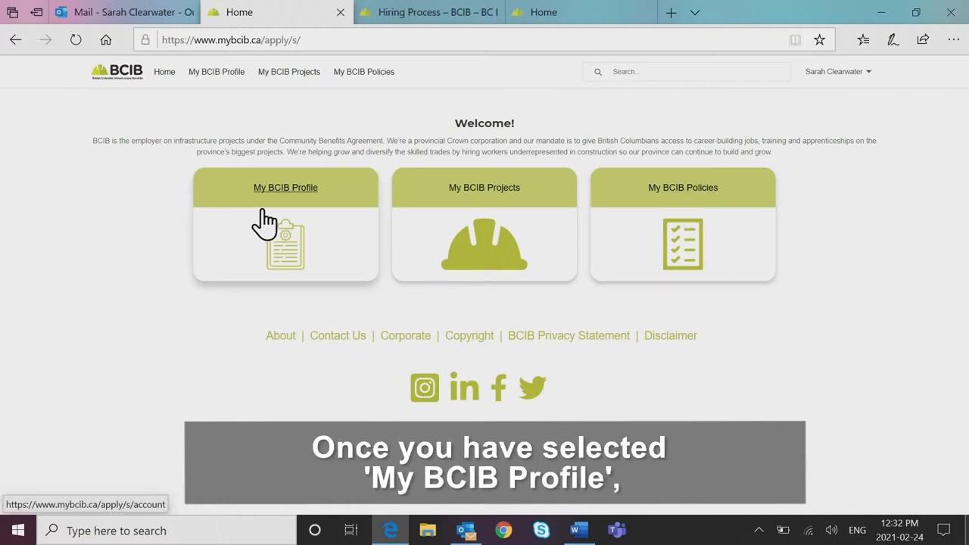
{"action": "left_click", "coordinate": [286, 187]}
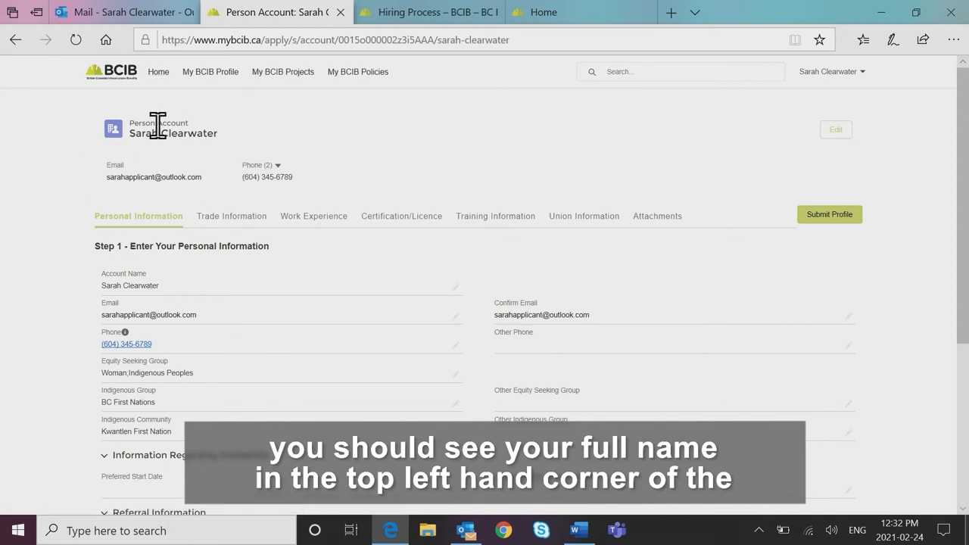
{"action": "mouse_move", "coordinate": [246, 204]}
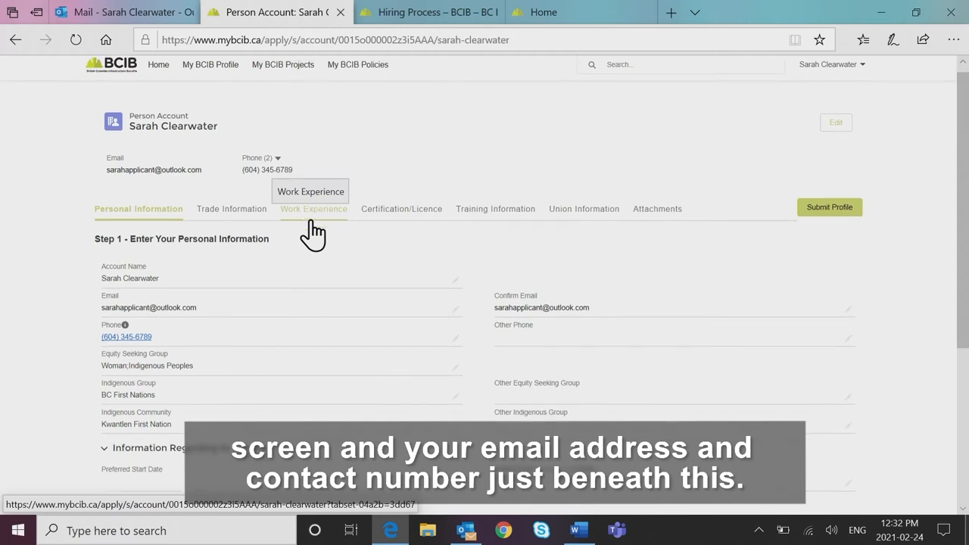
{"action": "scroll", "scroll_direction": "down", "scroll_amount": 3}
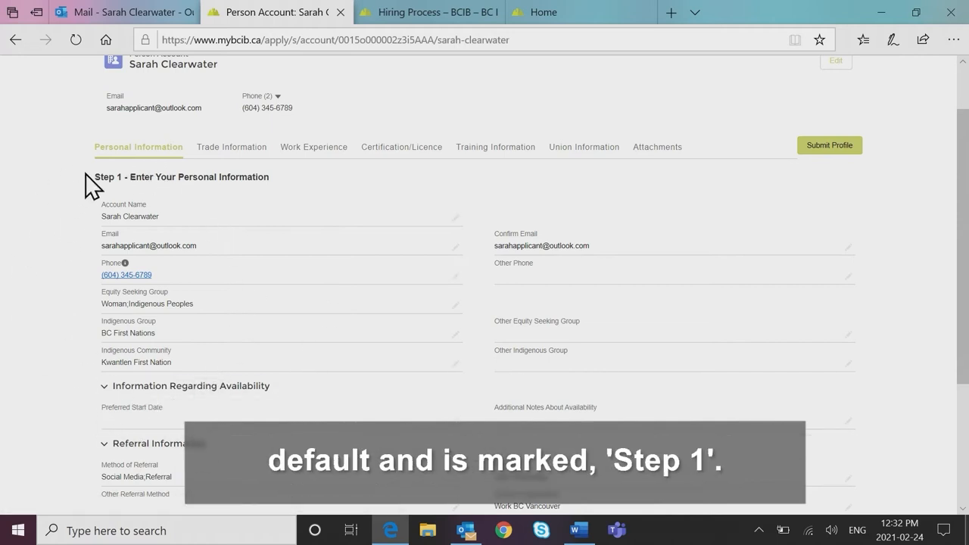
{"action": "scroll", "scroll_direction": "down", "scroll_amount": 3}
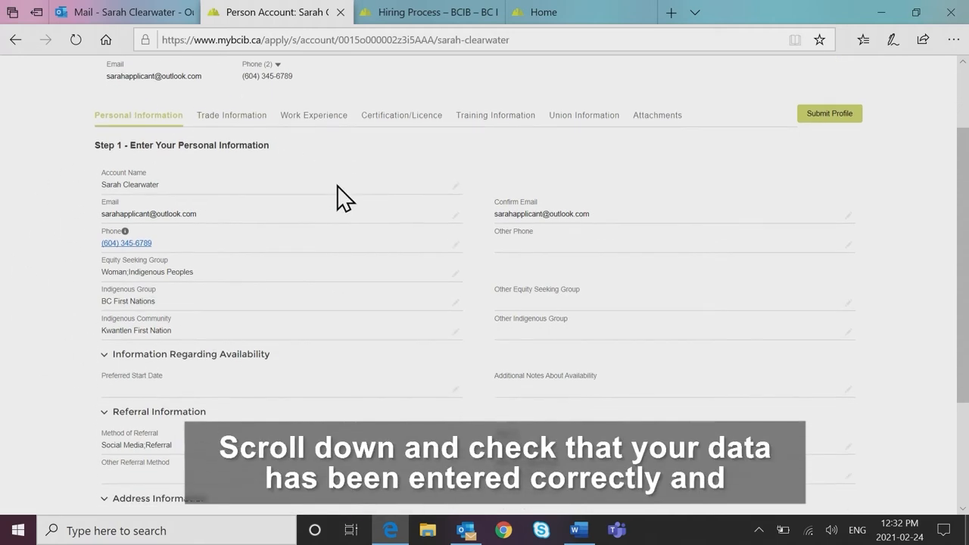
{"action": "scroll", "scroll_direction": "down", "scroll_amount": 3}
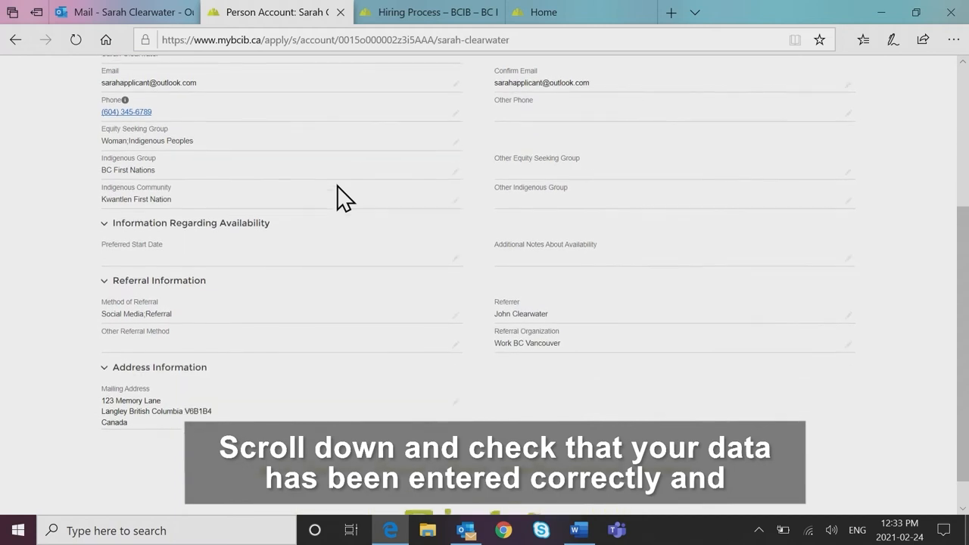
{"action": "scroll", "scroll_direction": "up", "scroll_amount": 3}
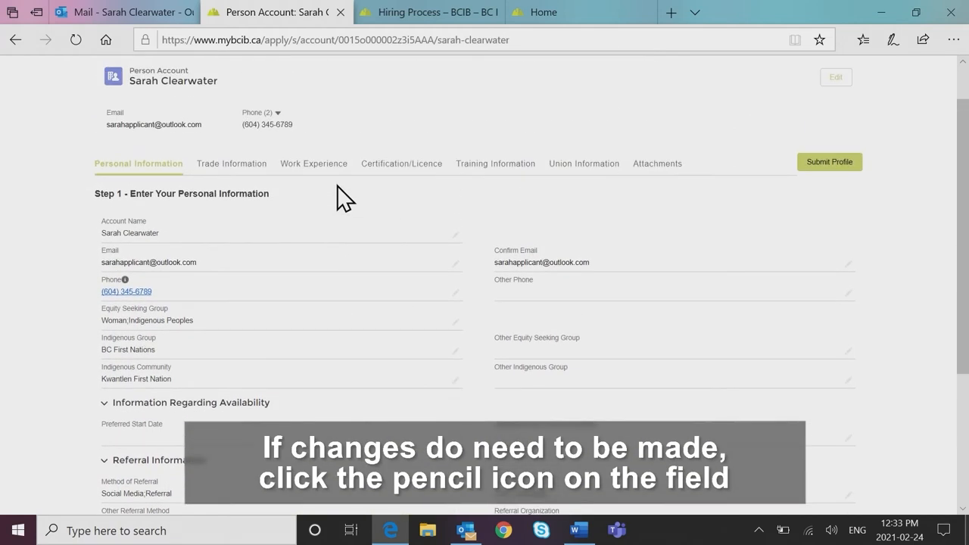
{"action": "mouse_move", "coordinate": [462, 250]}
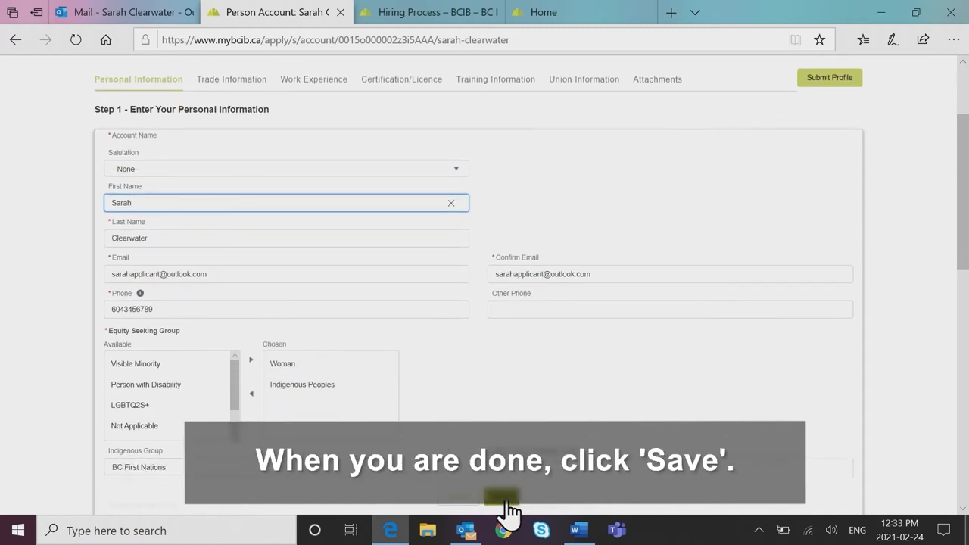
{"action": "left_click", "coordinate": [506, 498]}
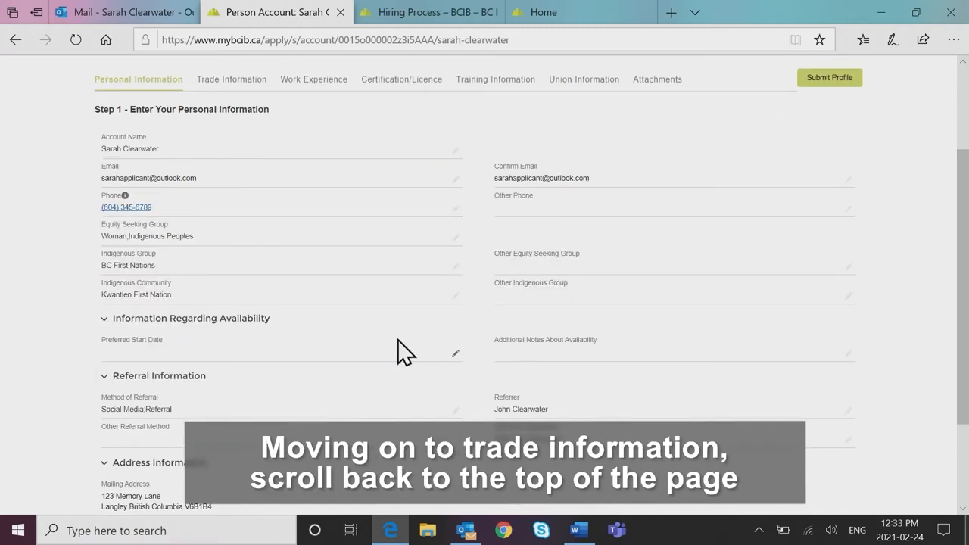
{"action": "scroll", "scroll_direction": "up", "scroll_amount": 3}
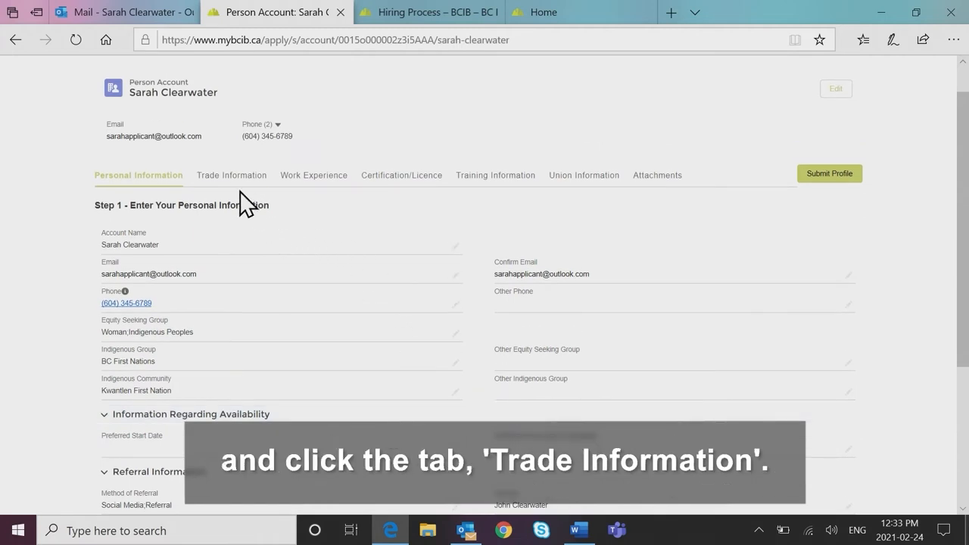
In Step 2 trade information, select Painters as an additional trade
{"action": "left_click", "coordinate": [231, 175]}
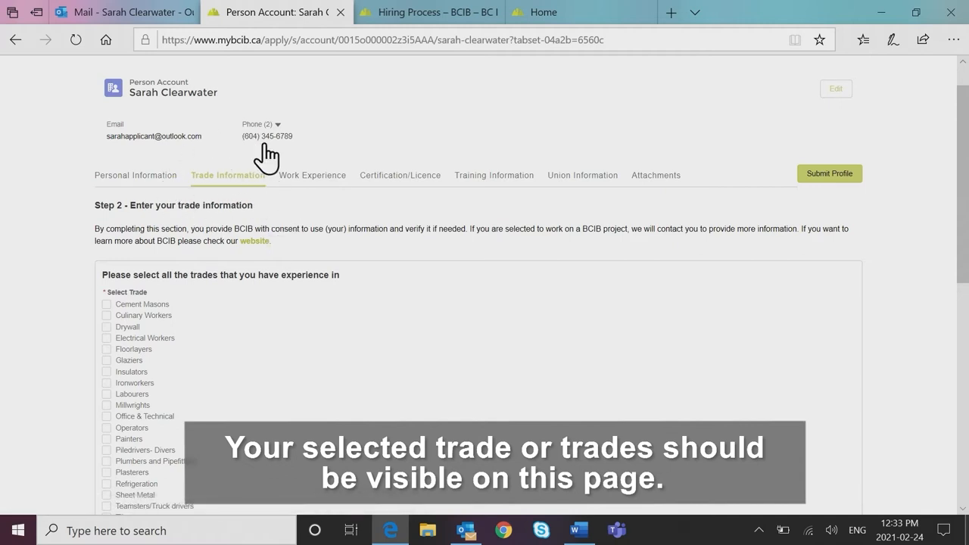
{"action": "scroll", "scroll_direction": "down", "scroll_amount": 3}
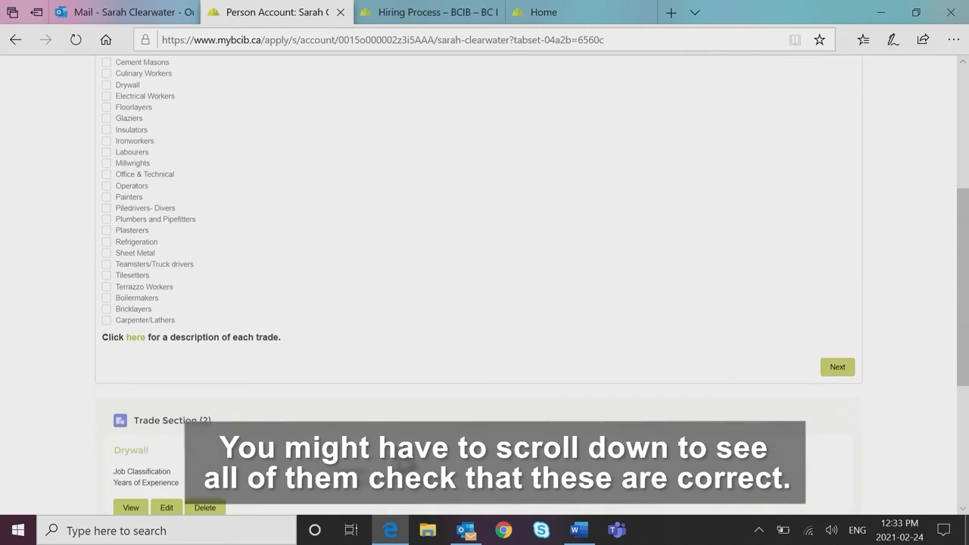
{"action": "scroll", "scroll_direction": "down", "scroll_amount": 3}
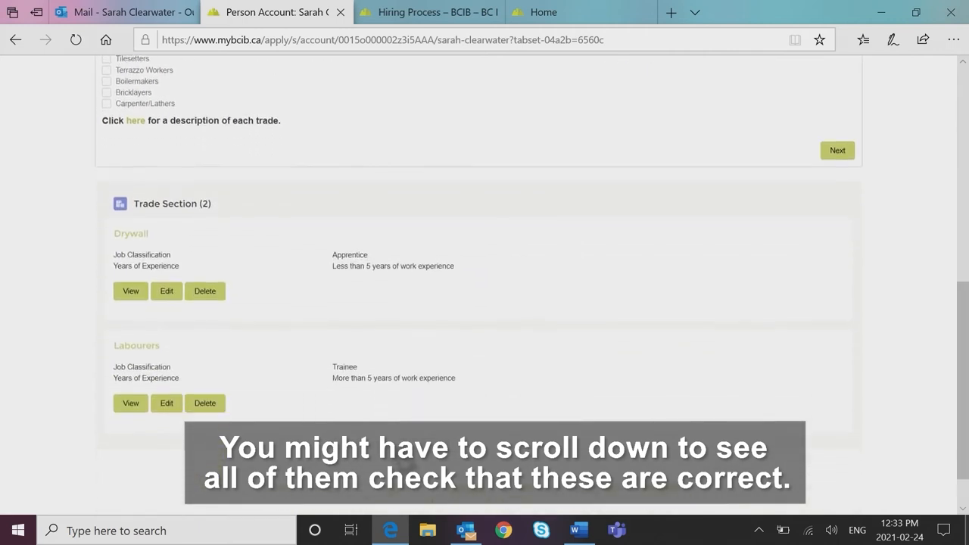
{"action": "scroll", "scroll_direction": "down", "scroll_amount": 3}
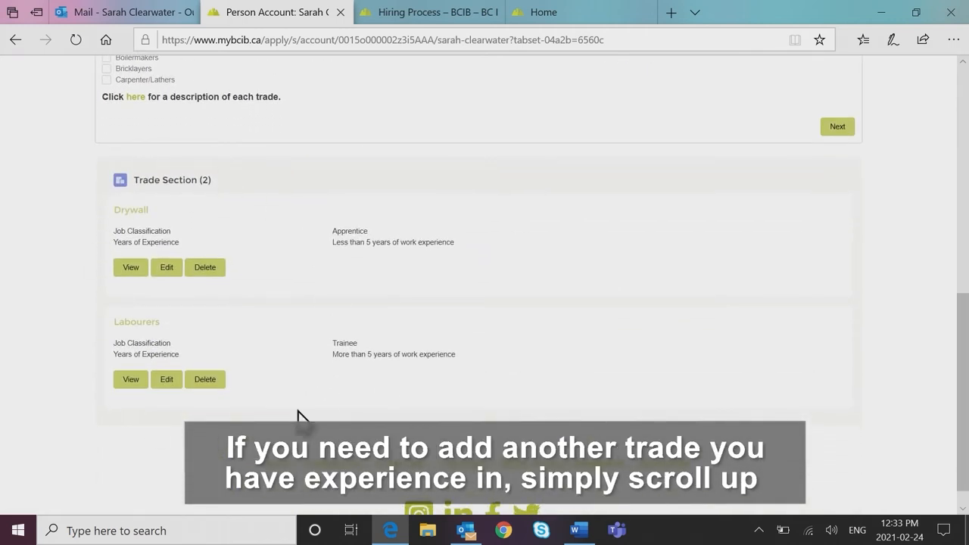
{"action": "mouse_move", "coordinate": [114, 439]}
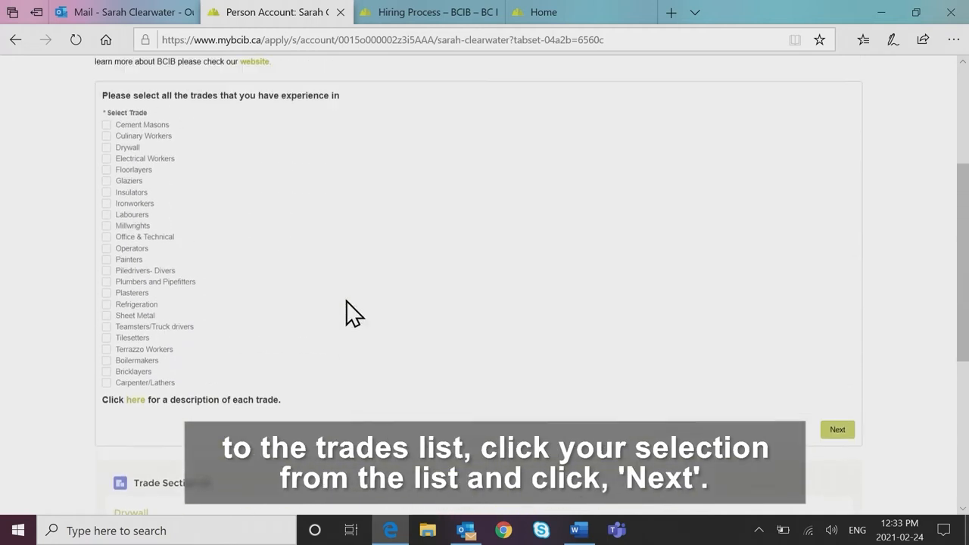
{"action": "left_click", "coordinate": [106, 292]}
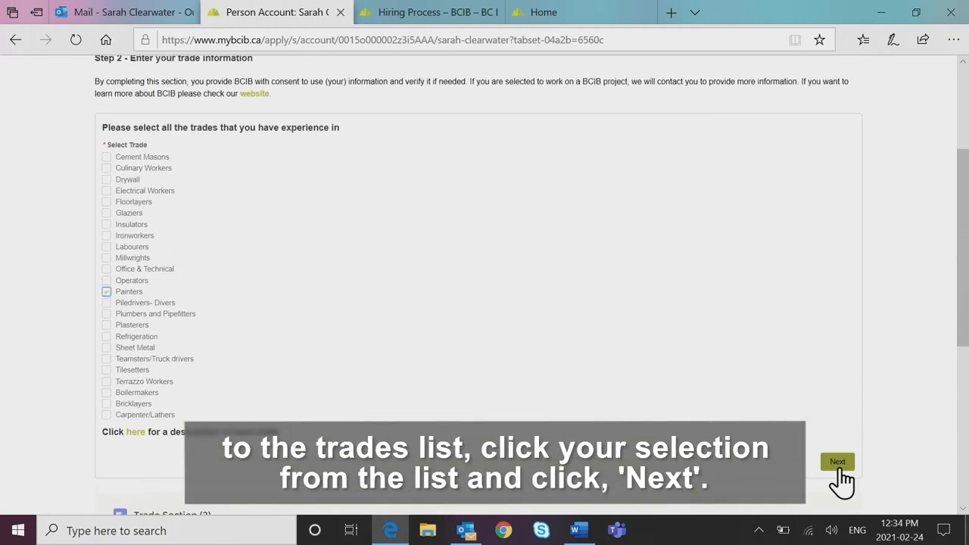
{"action": "left_click", "coordinate": [838, 462]}
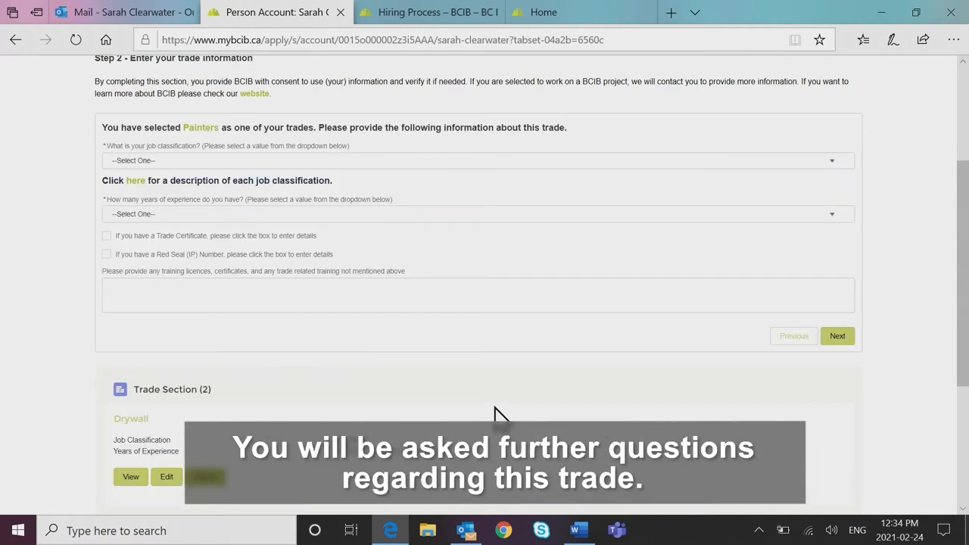
{"action": "mouse_move", "coordinate": [446, 174]}
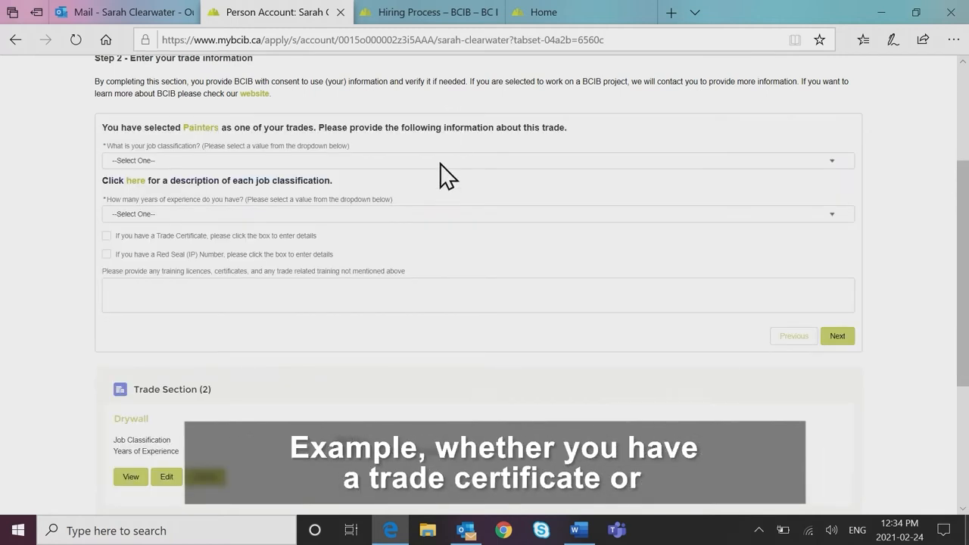
Classify Painters as Pre-apprentice with under 5 years' experience, then save and finish
{"action": "left_click", "coordinate": [477, 160]}
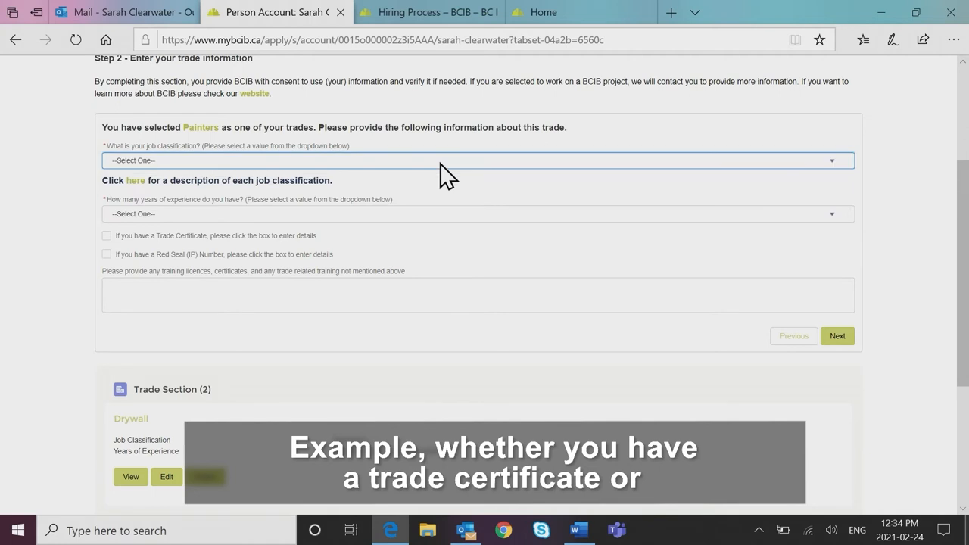
{"action": "left_click", "coordinate": [106, 236]}
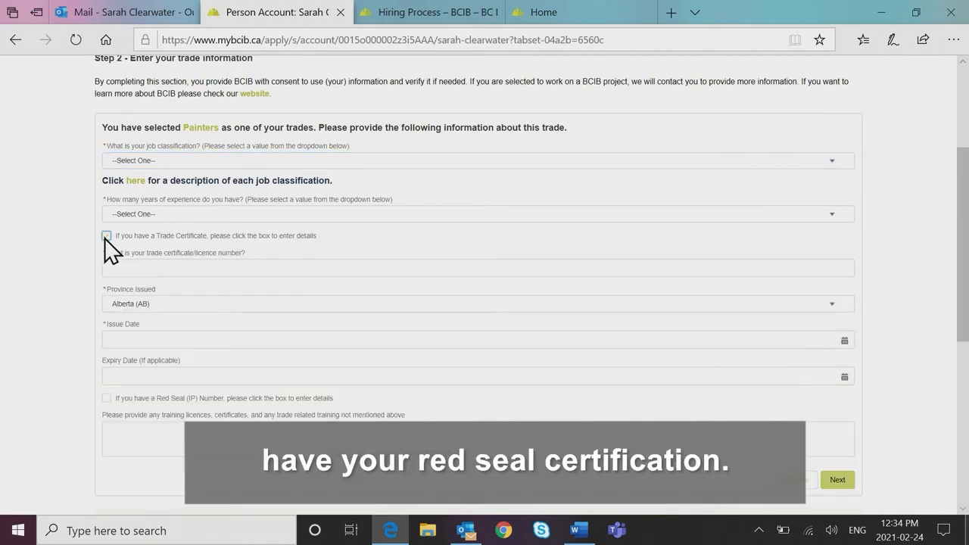
{"action": "left_click", "coordinate": [107, 235]}
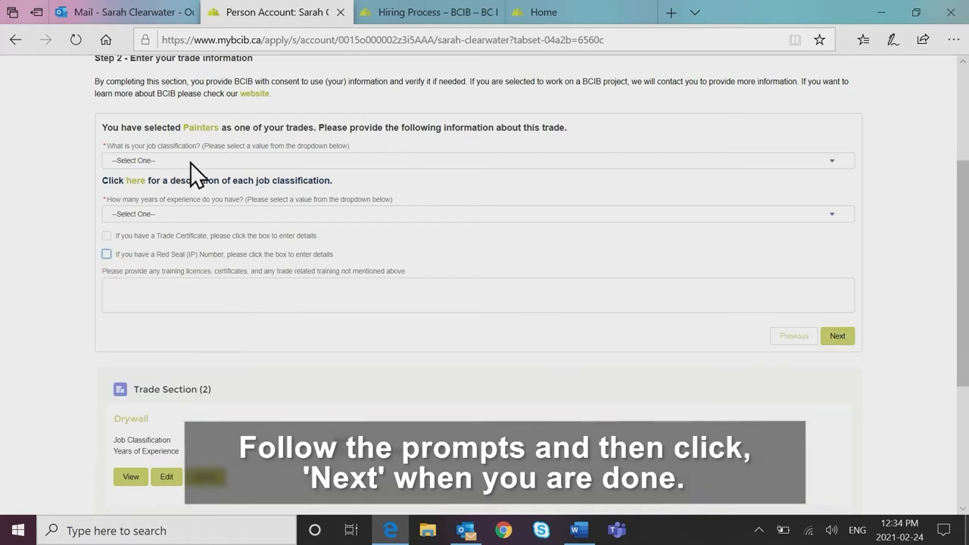
{"action": "left_click", "coordinate": [477, 214]}
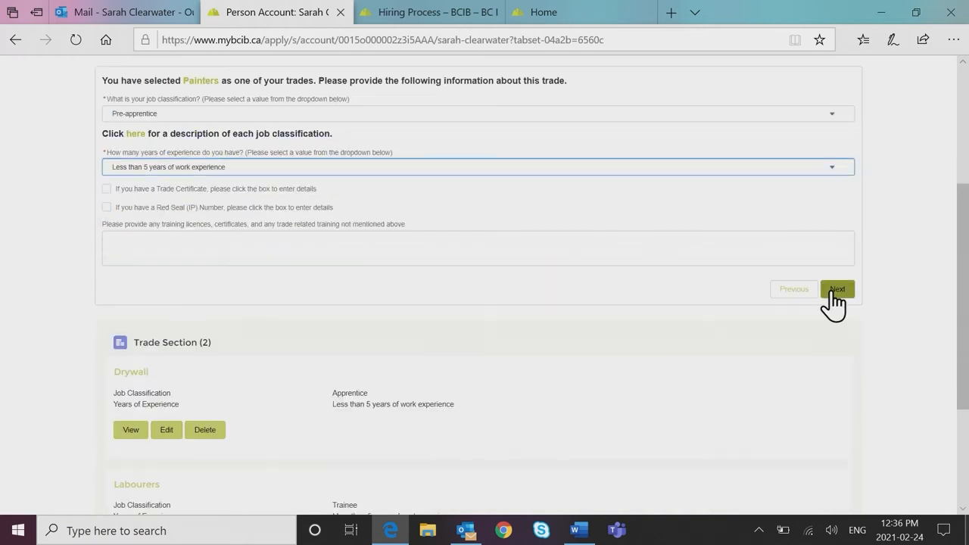
{"action": "left_click", "coordinate": [838, 289]}
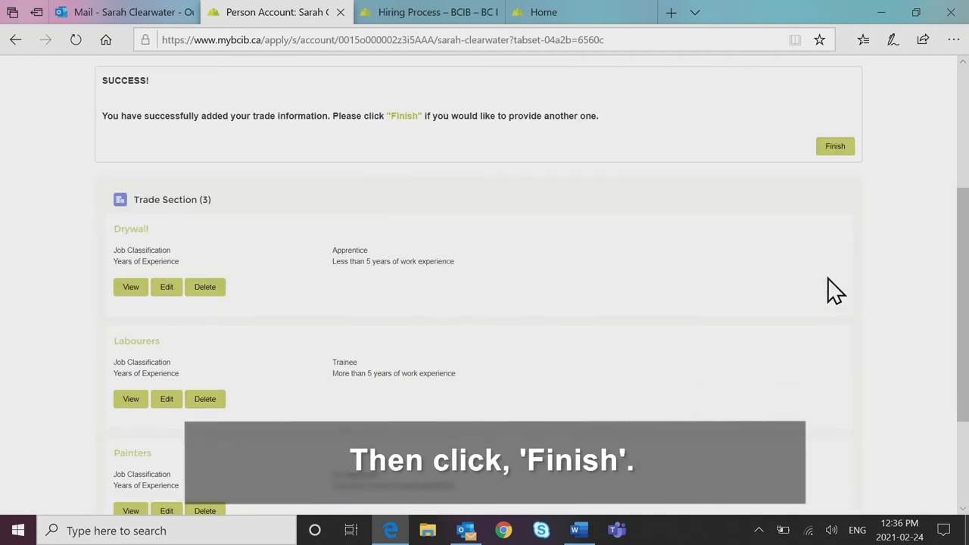
{"action": "left_click", "coordinate": [835, 146]}
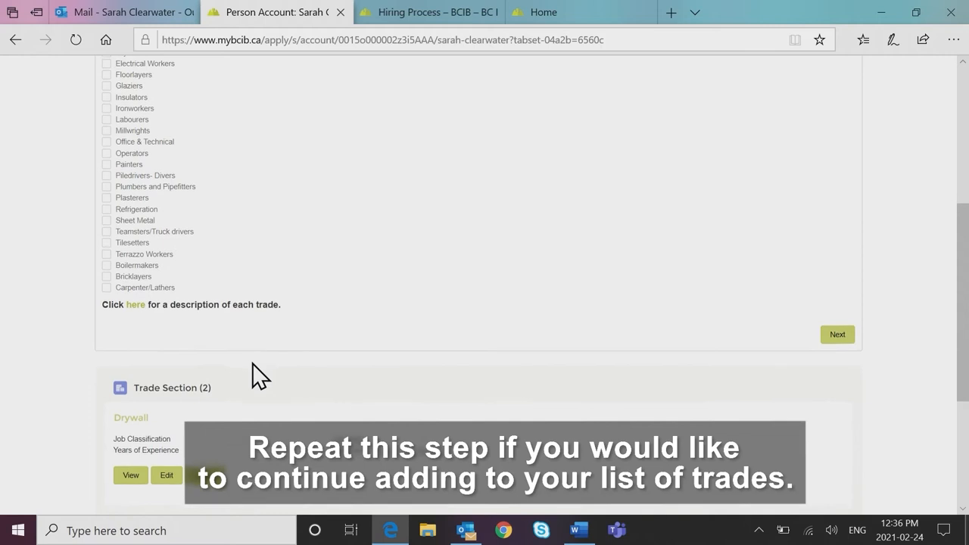
{"action": "scroll", "scroll_direction": "down", "scroll_amount": 3}
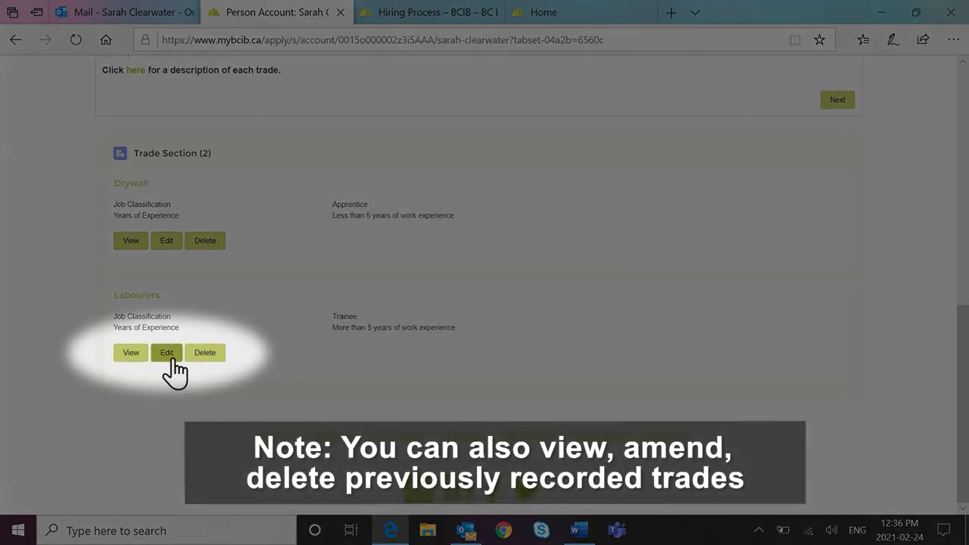
{"action": "mouse_move", "coordinate": [235, 379]}
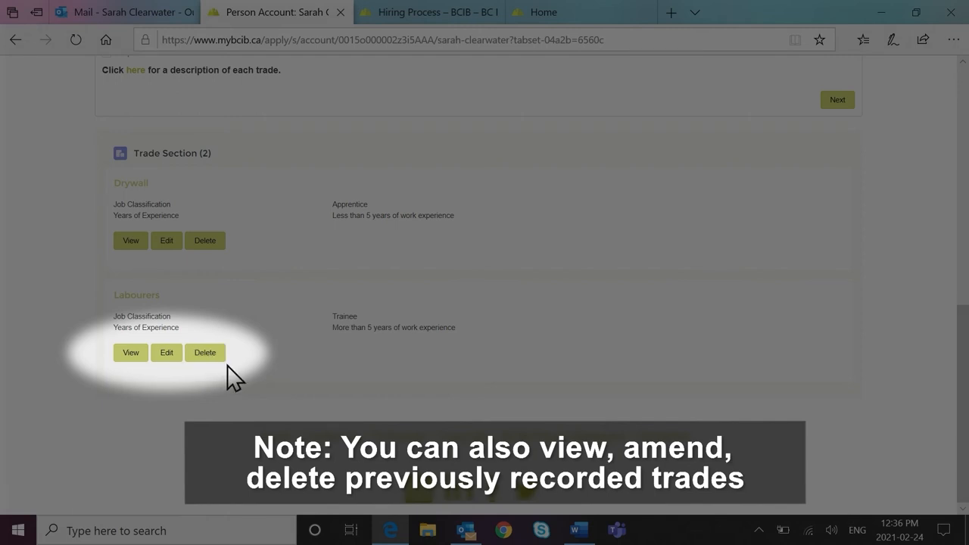
{"action": "scroll", "scroll_direction": "down", "scroll_amount": 3}
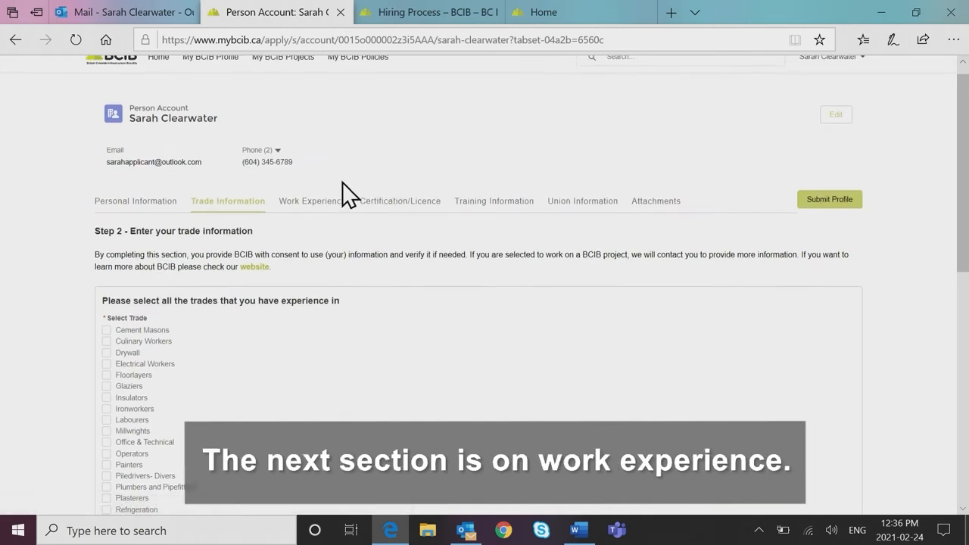
{"action": "mouse_move", "coordinate": [312, 201]}
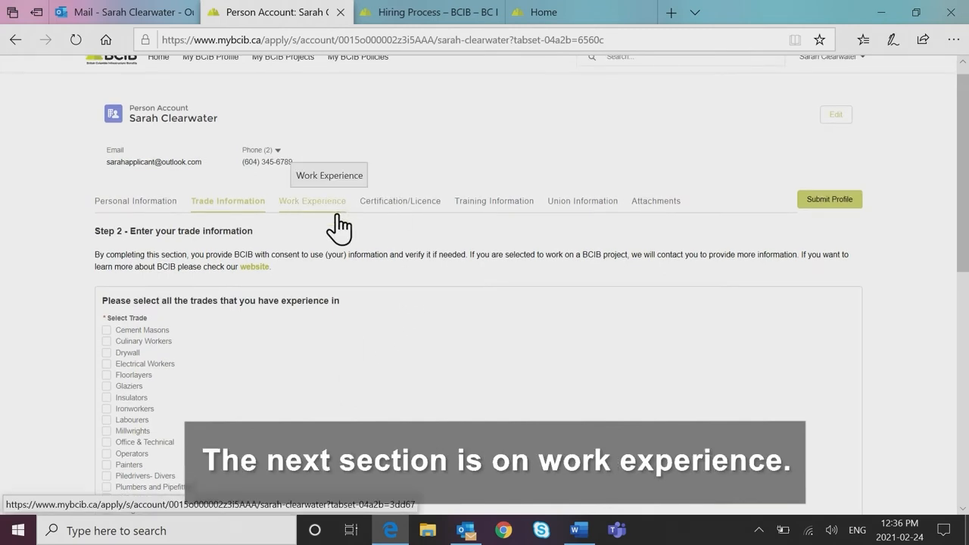
Start a Work Experience entry with company name Bob's Building
{"action": "left_click", "coordinate": [312, 201]}
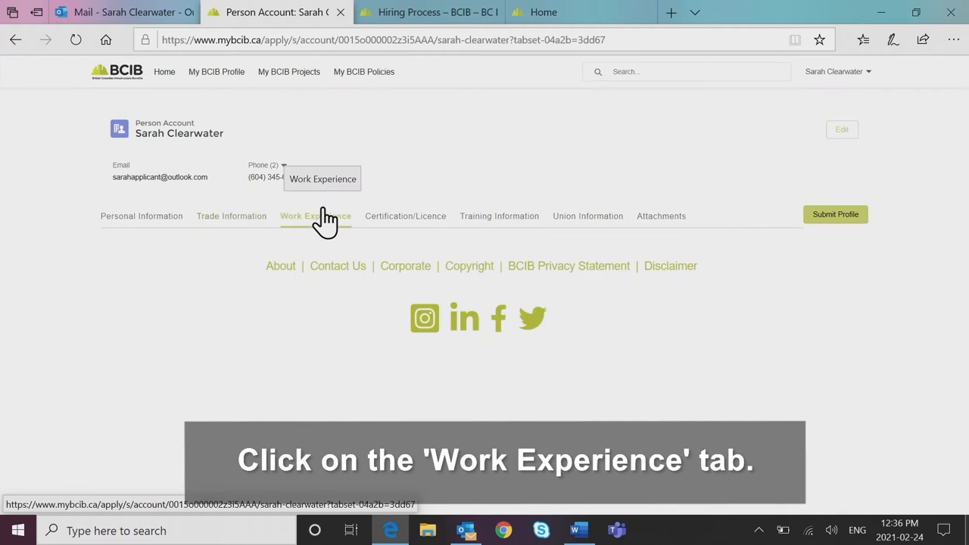
{"action": "left_click", "coordinate": [315, 216]}
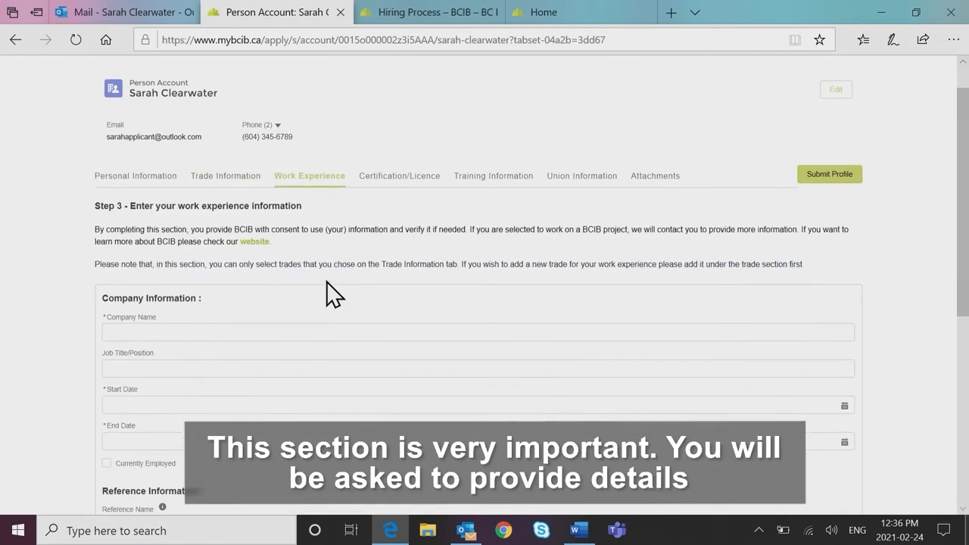
{"action": "scroll", "scroll_direction": "down", "scroll_amount": 3}
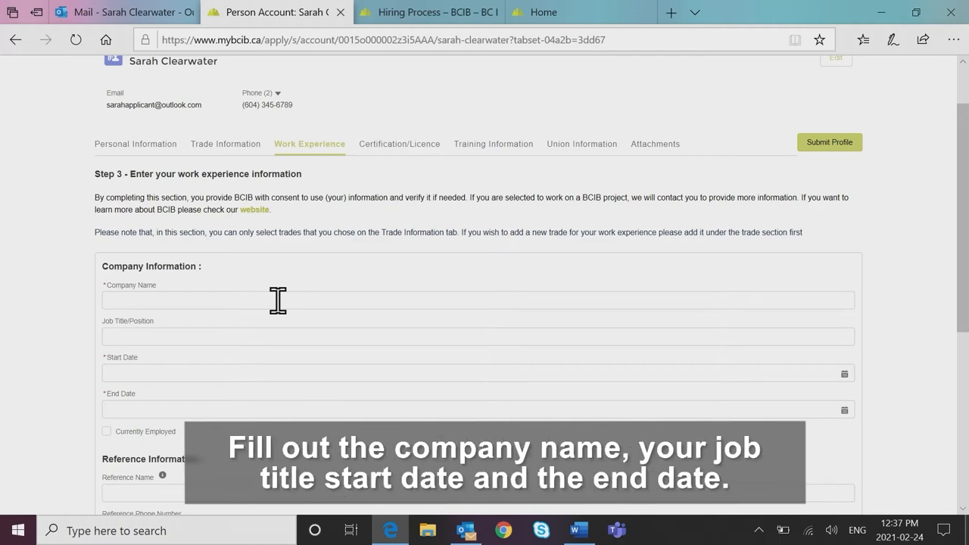
{"action": "type", "text": "Bo"}
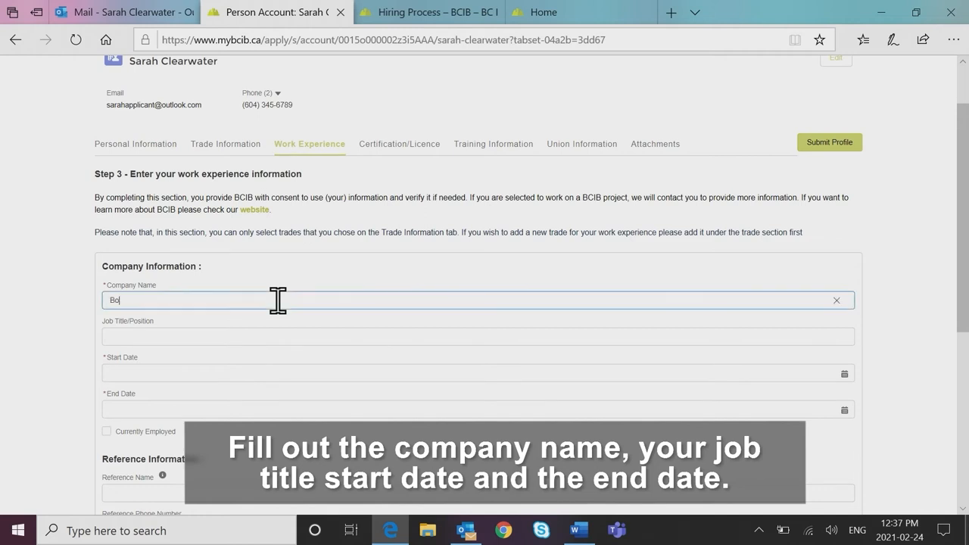
{"action": "type", "text": "Bob's Building"}
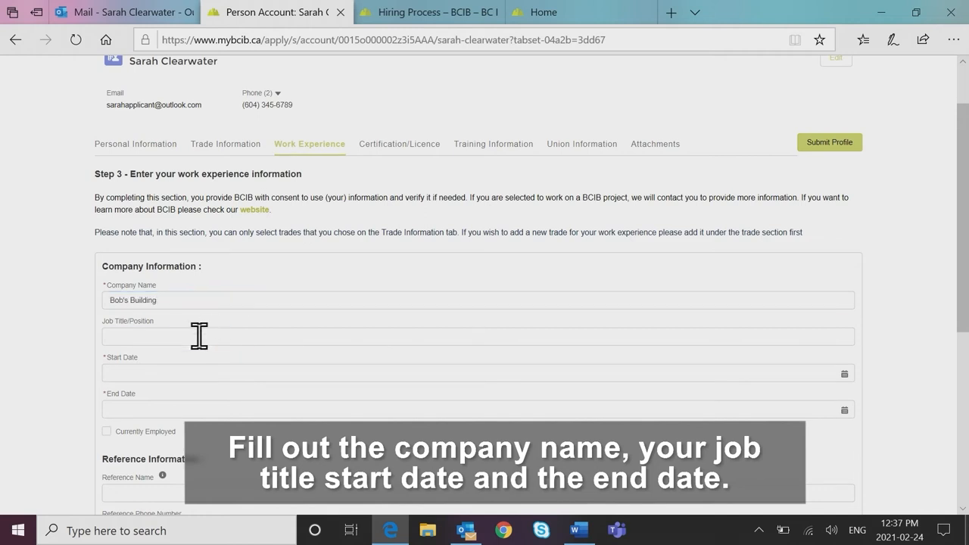
Enter start date Dec 1, 2020, the end date, and reference name Bob
{"action": "left_click", "coordinate": [477, 372]}
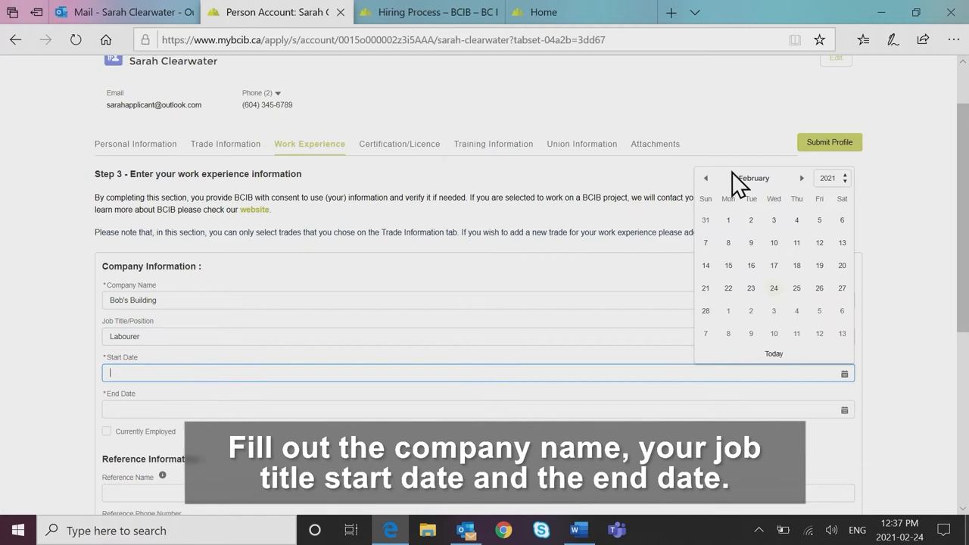
{"action": "type", "text": "Dec 1, 2020"}
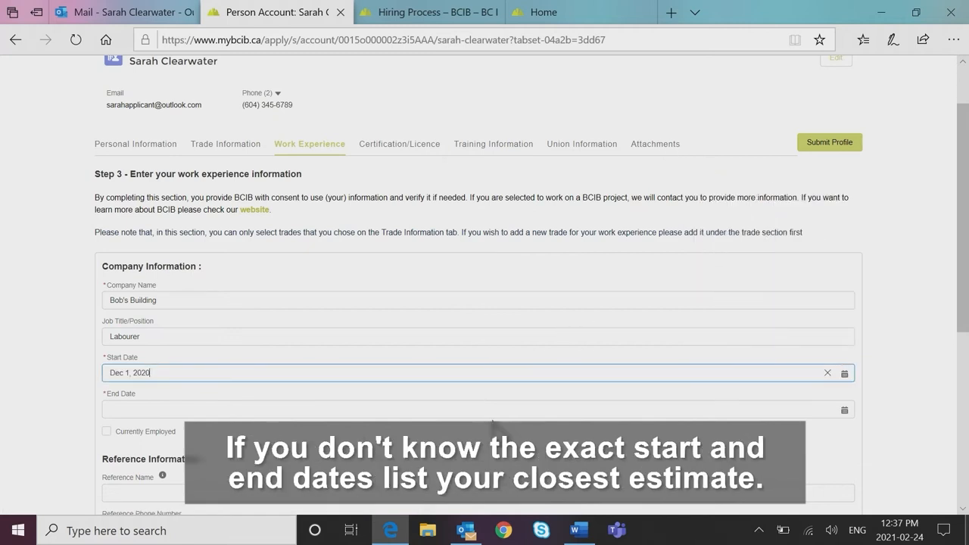
{"action": "left_click", "coordinate": [477, 409]}
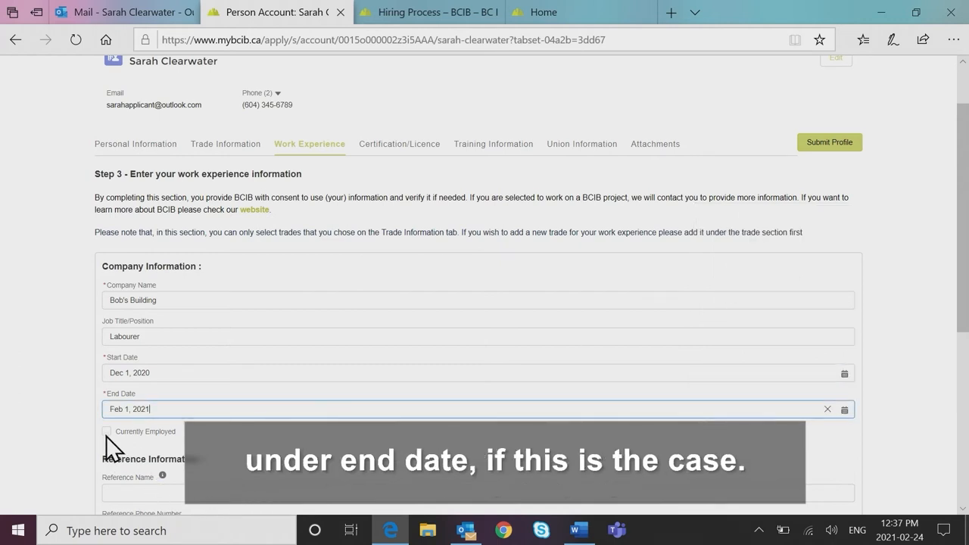
{"action": "left_click", "coordinate": [107, 432]}
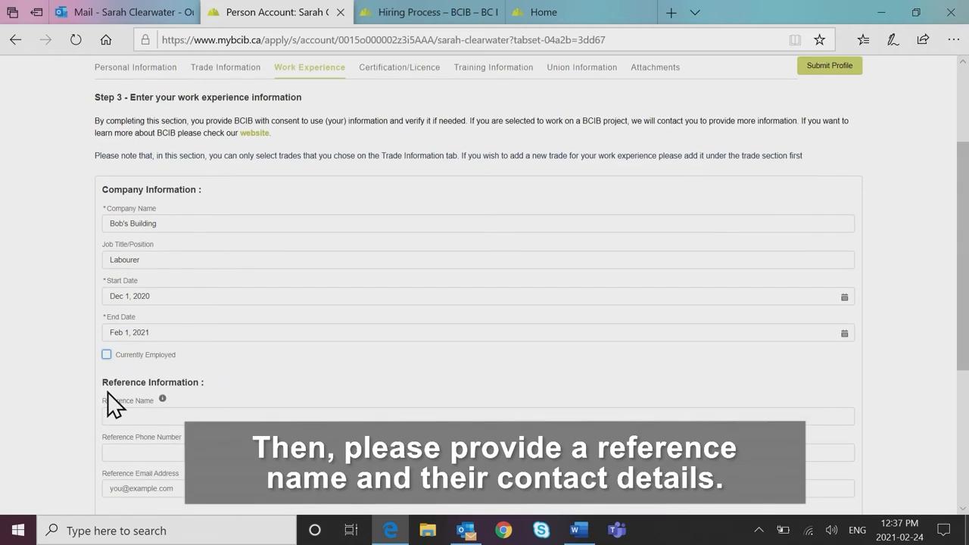
{"action": "type", "text": "Bob"}
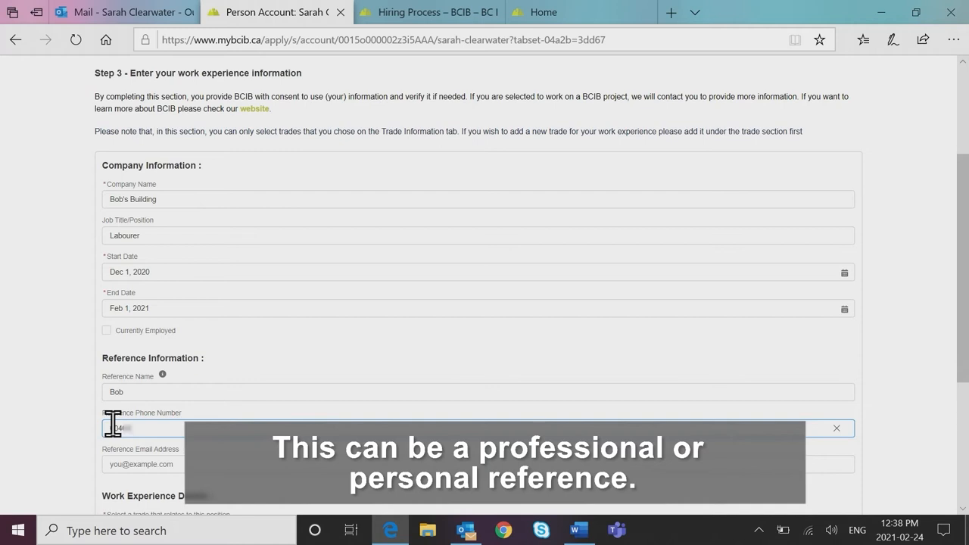
{"action": "scroll", "scroll_direction": "down", "scroll_amount": 3}
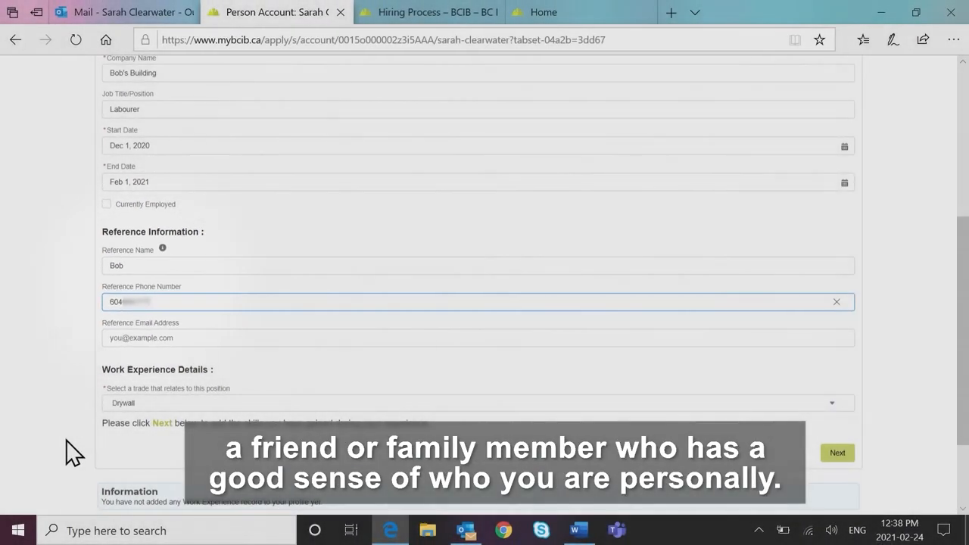
Set Labourers as this work experience's trade and continue to the skills page
{"action": "scroll", "scroll_direction": "down", "scroll_amount": 3}
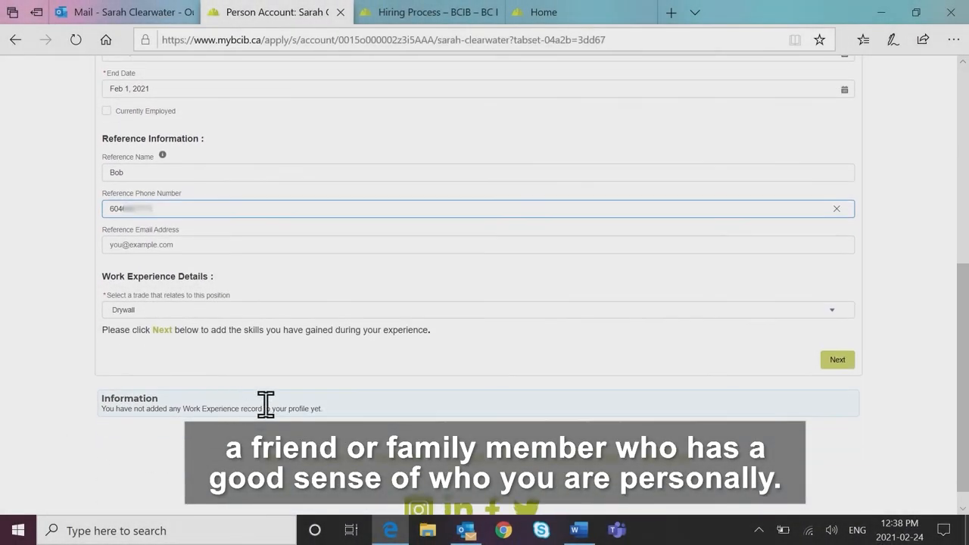
{"action": "mouse_move", "coordinate": [496, 370]}
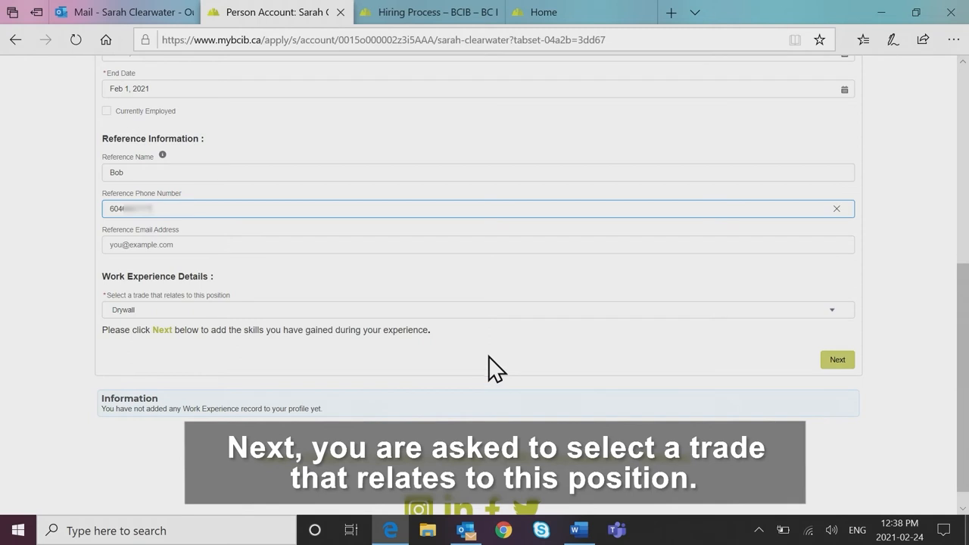
{"action": "mouse_move", "coordinate": [504, 318]}
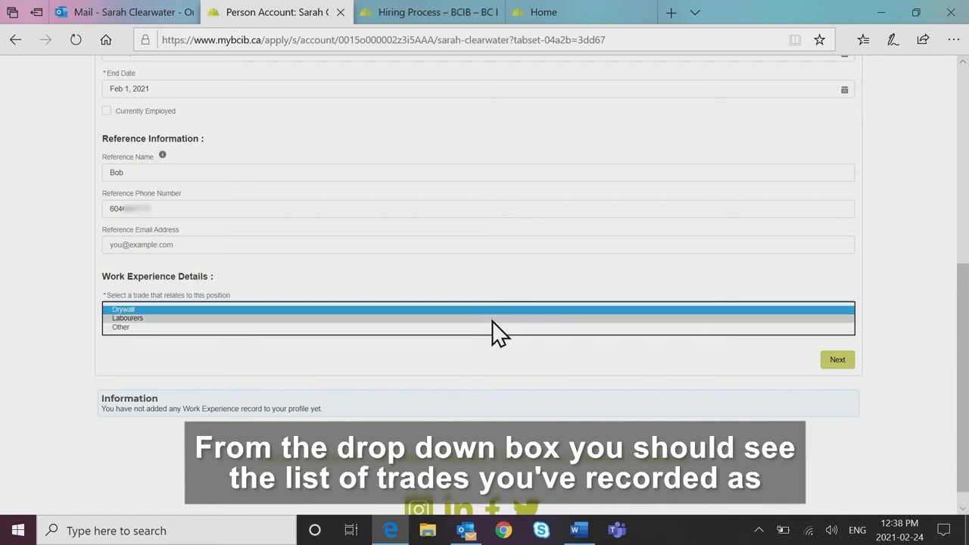
{"action": "left_click", "coordinate": [127, 318]}
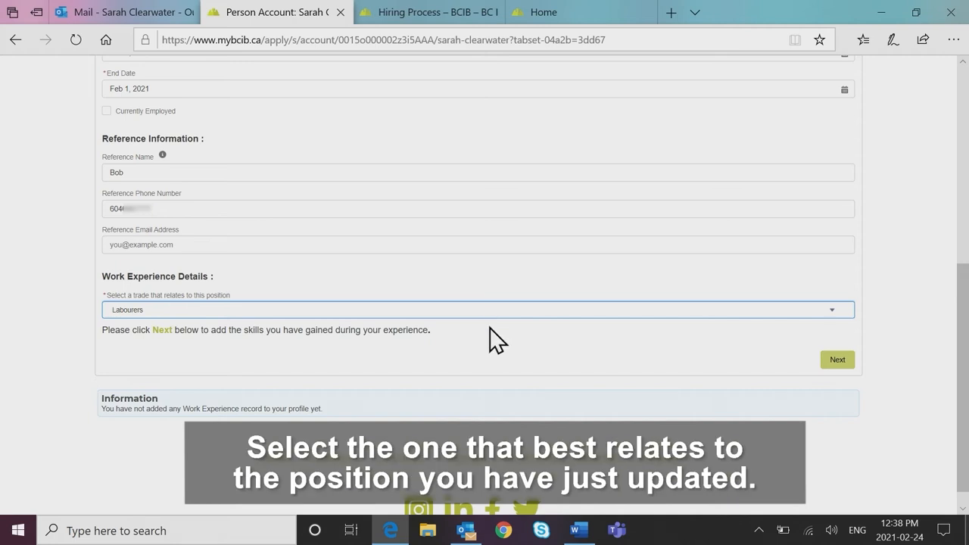
{"action": "mouse_move", "coordinate": [606, 334]}
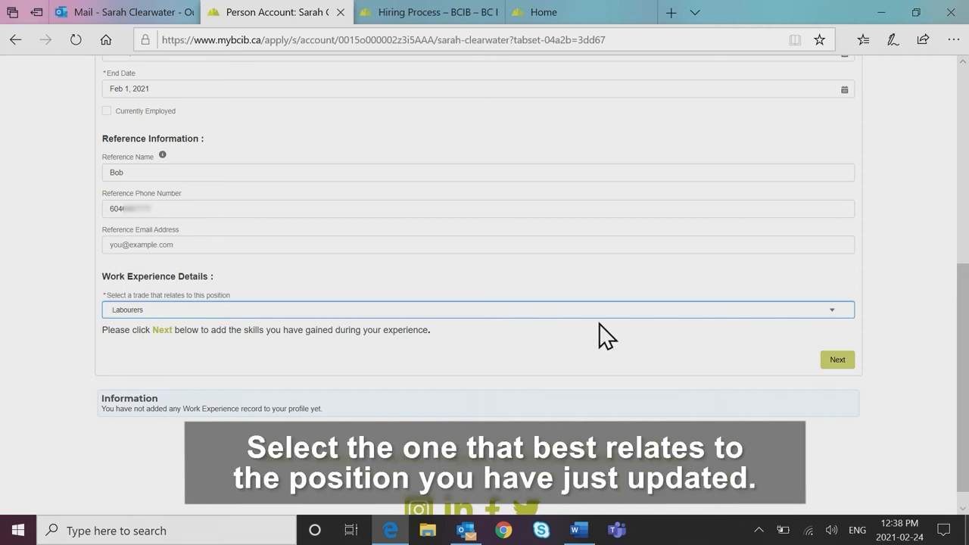
{"action": "mouse_move", "coordinate": [653, 342]}
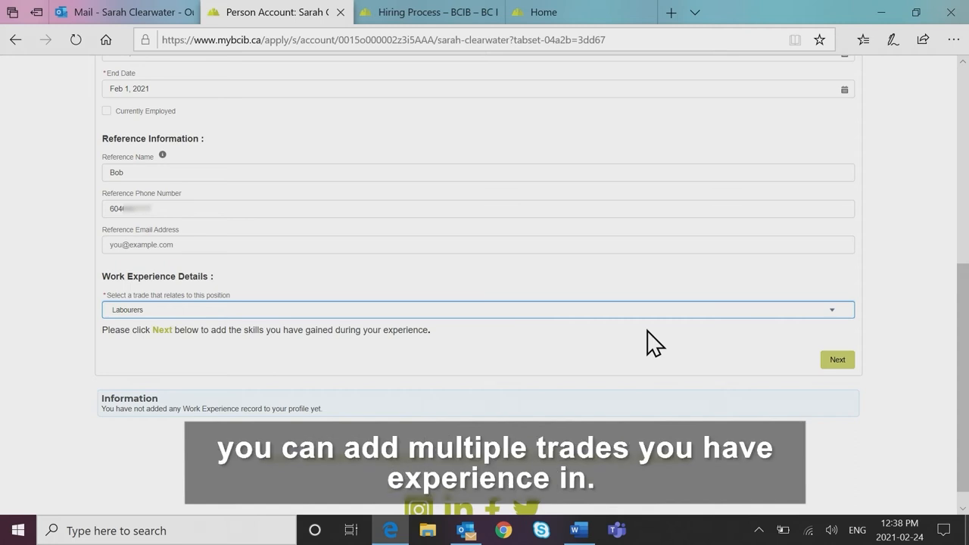
{"action": "mouse_move", "coordinate": [496, 337]}
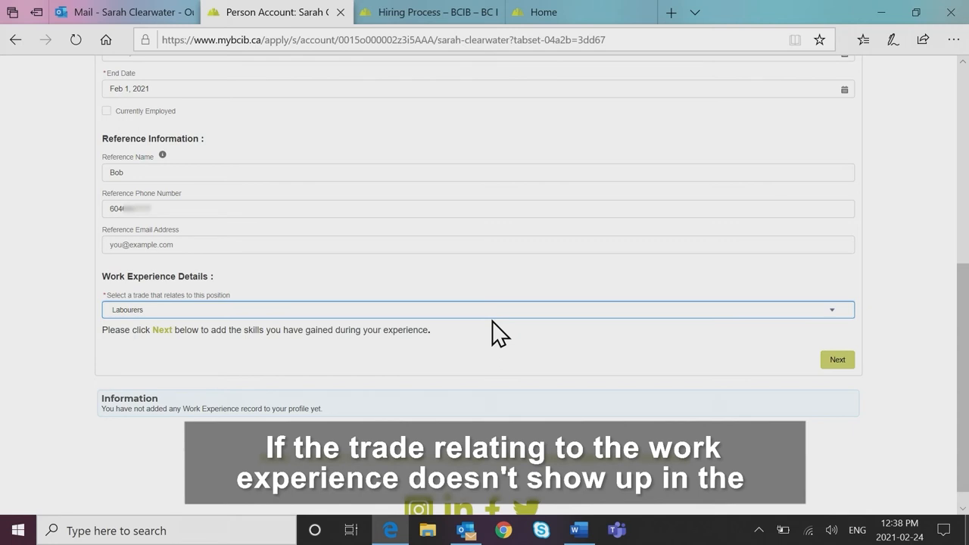
{"action": "left_click", "coordinate": [479, 309]}
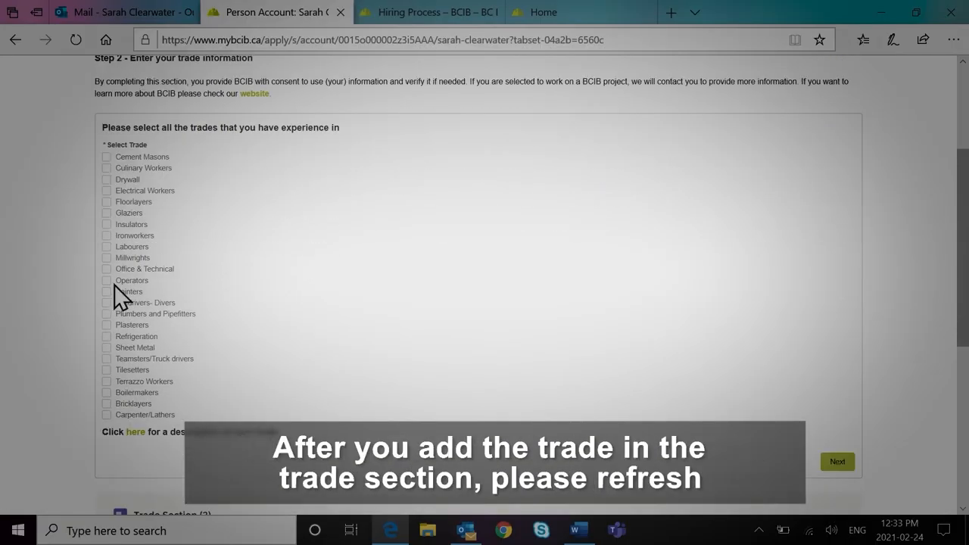
{"action": "left_click", "coordinate": [106, 292]}
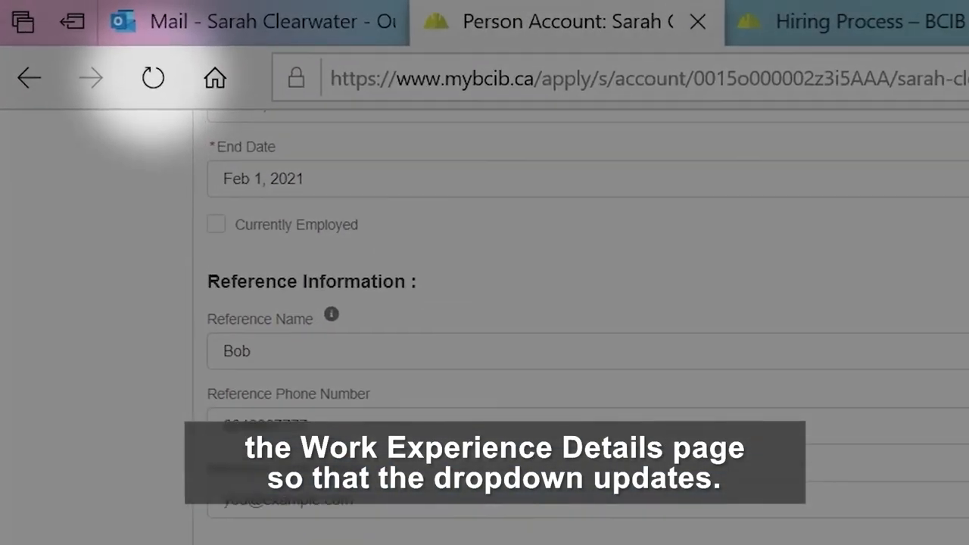
{"action": "scroll", "scroll_direction": "down", "scroll_amount": 3}
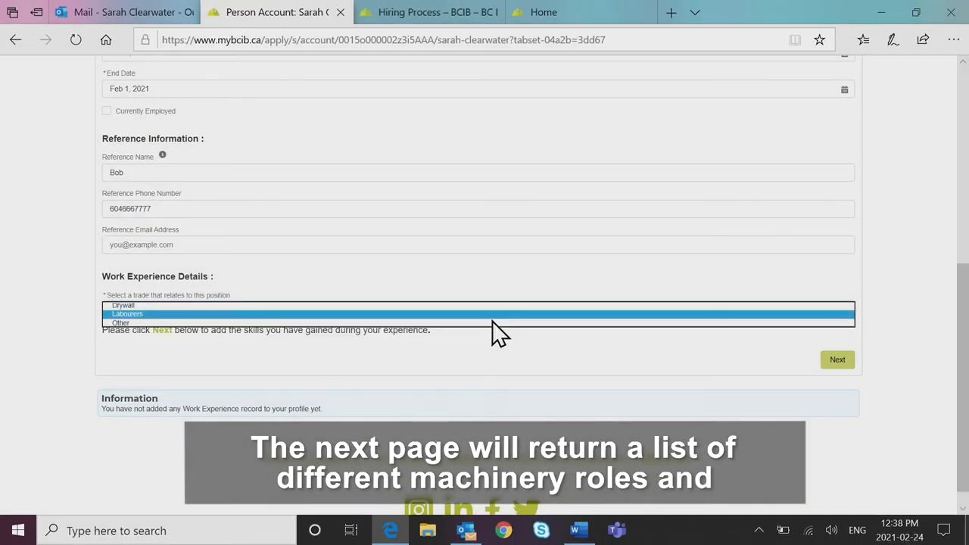
{"action": "left_click", "coordinate": [127, 314]}
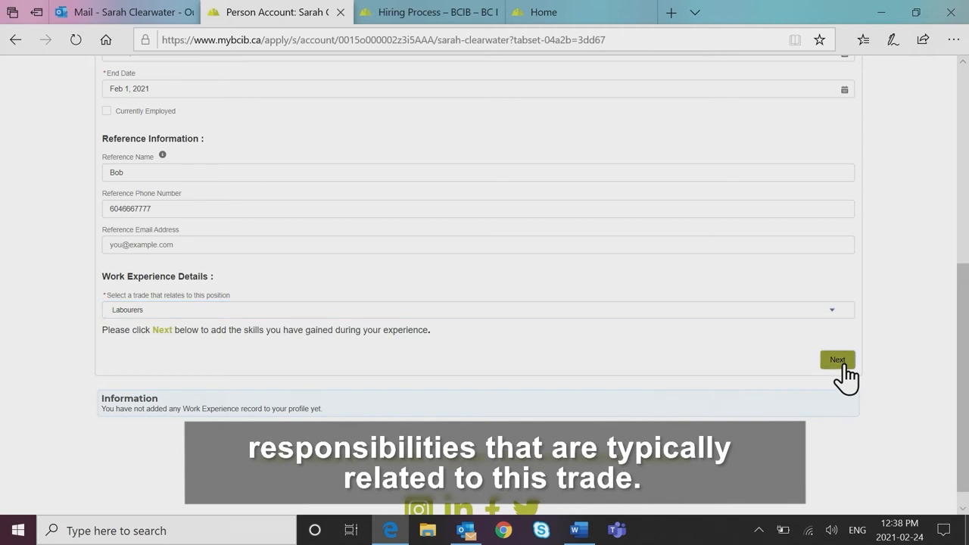
{"action": "left_click", "coordinate": [838, 360]}
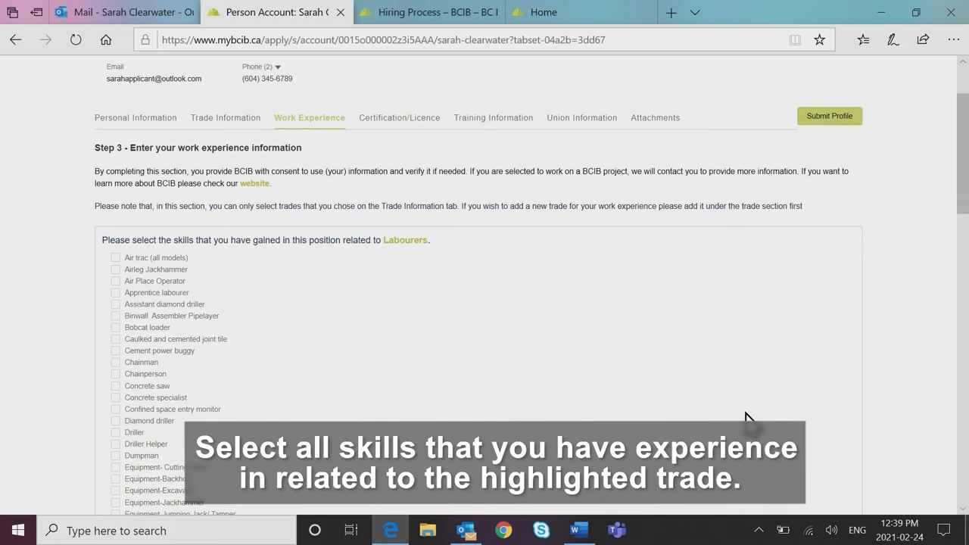
Save the Bob's Building labourer work experience entry
{"action": "scroll", "scroll_direction": "down", "scroll_amount": 3}
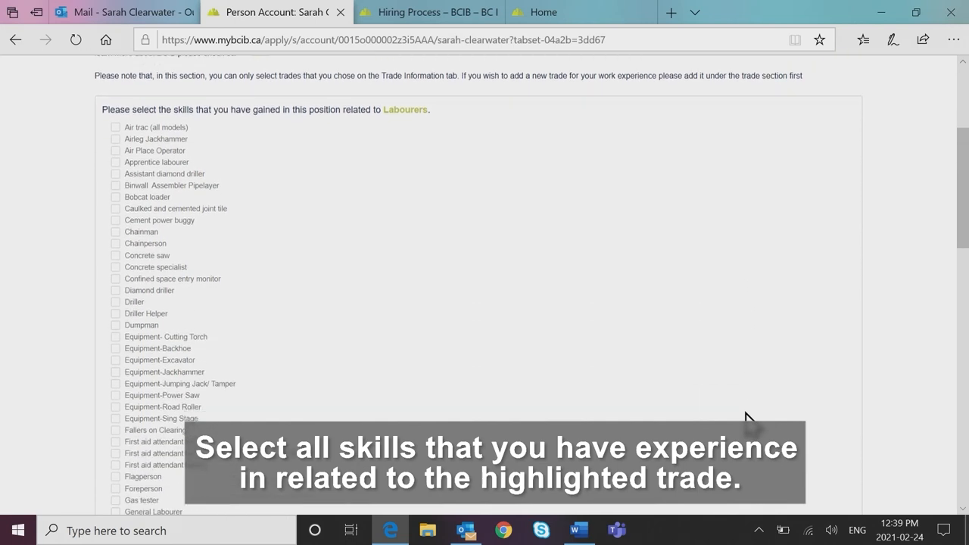
{"action": "scroll", "scroll_direction": "down", "scroll_amount": 3}
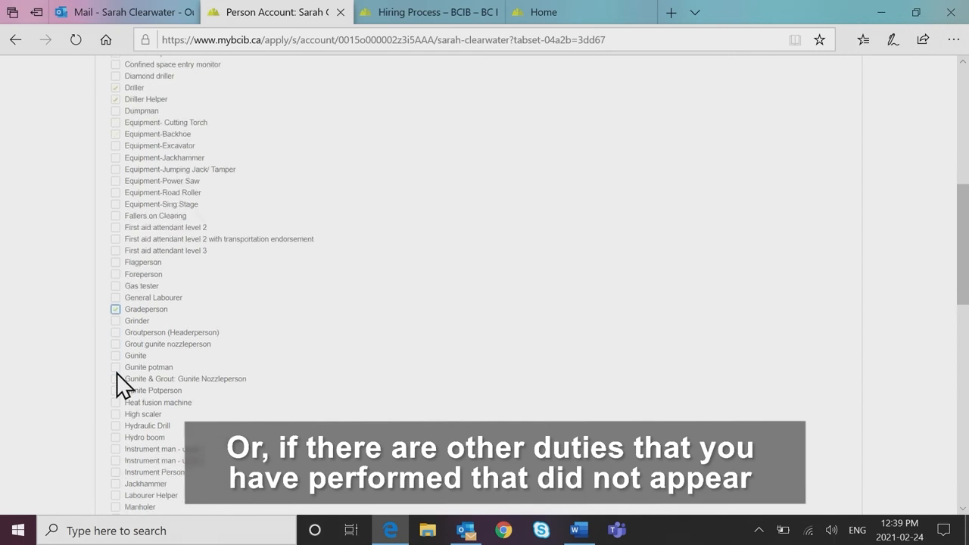
{"action": "scroll", "scroll_direction": "down", "scroll_amount": 3}
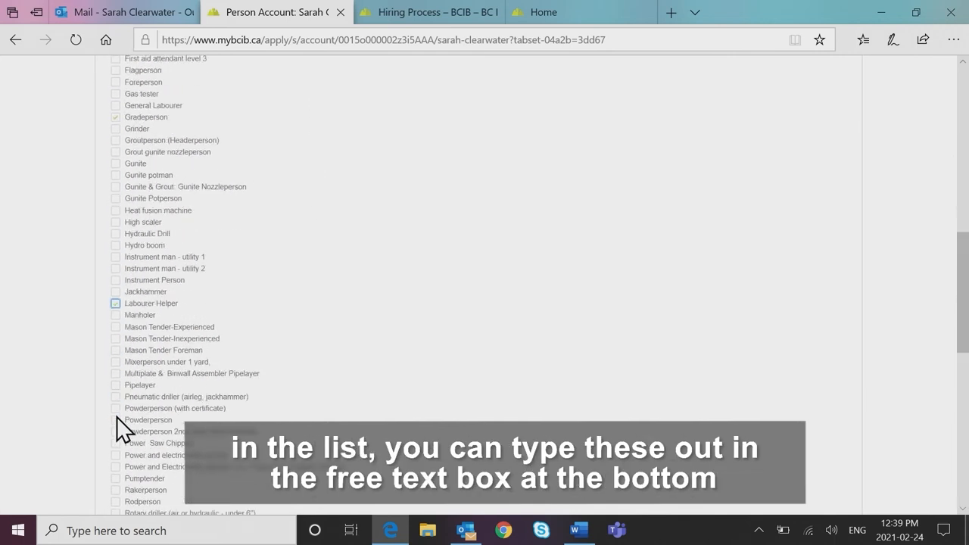
{"action": "scroll", "scroll_direction": "down", "scroll_amount": 3}
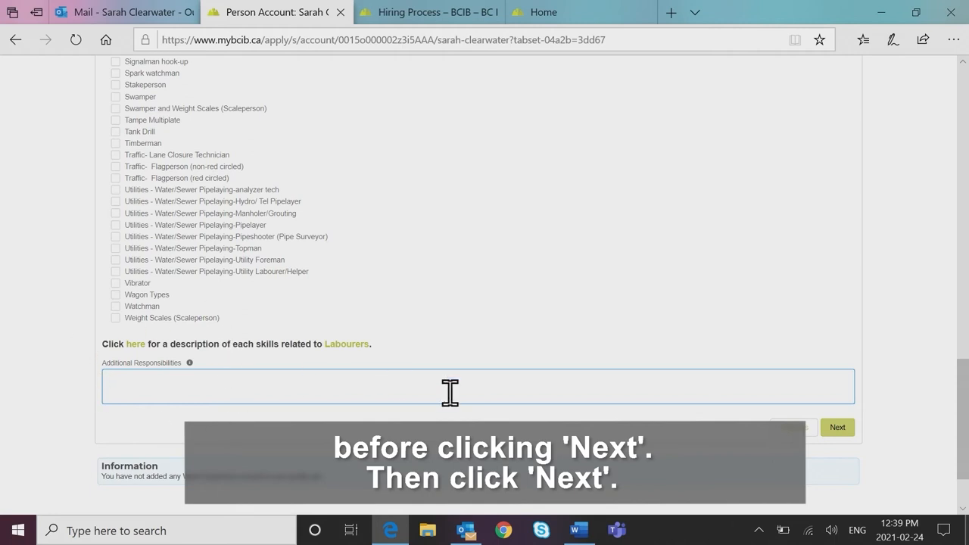
{"action": "left_click", "coordinate": [837, 427]}
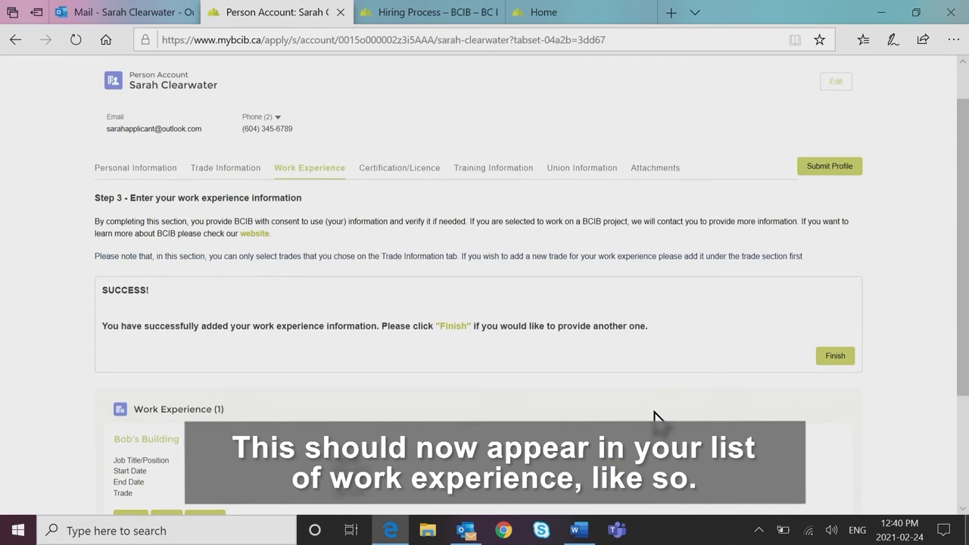
Dismiss the success message to bring up a blank work experience form
{"action": "scroll", "scroll_direction": "down", "scroll_amount": 3}
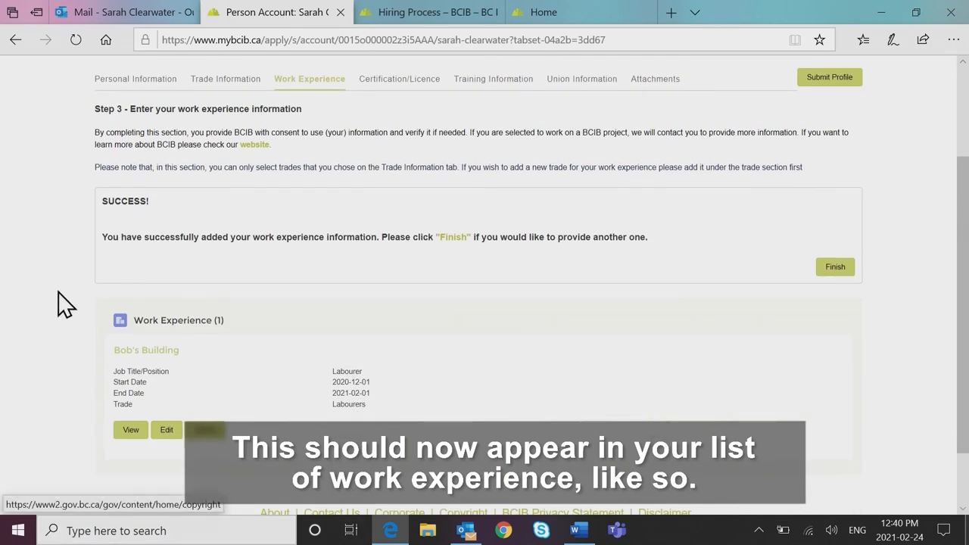
{"action": "mouse_move", "coordinate": [55, 371]}
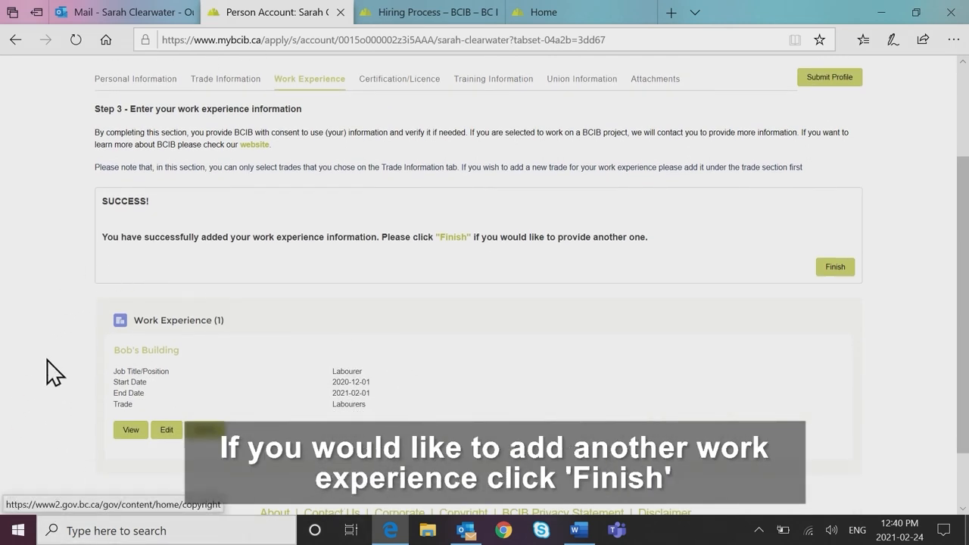
{"action": "mouse_move", "coordinate": [556, 401]}
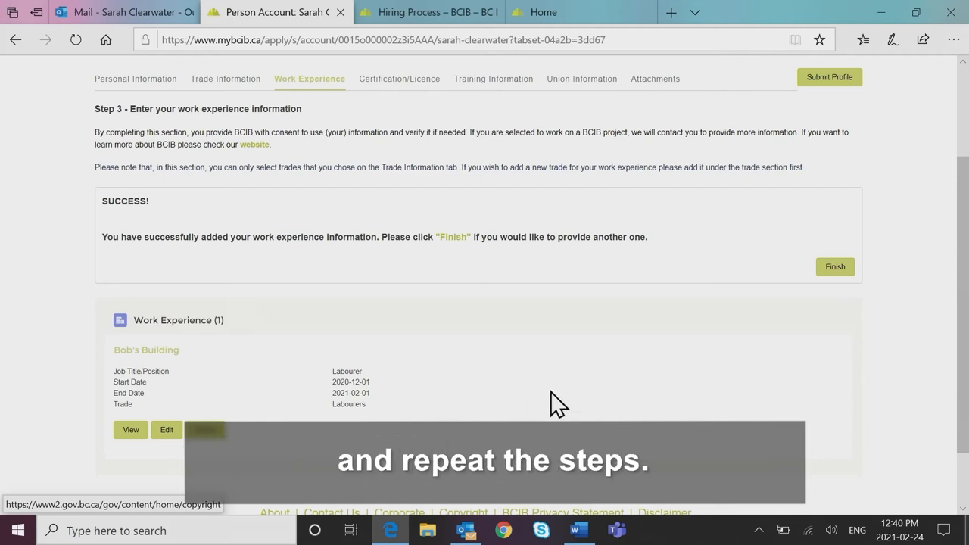
{"action": "left_click", "coordinate": [835, 267]}
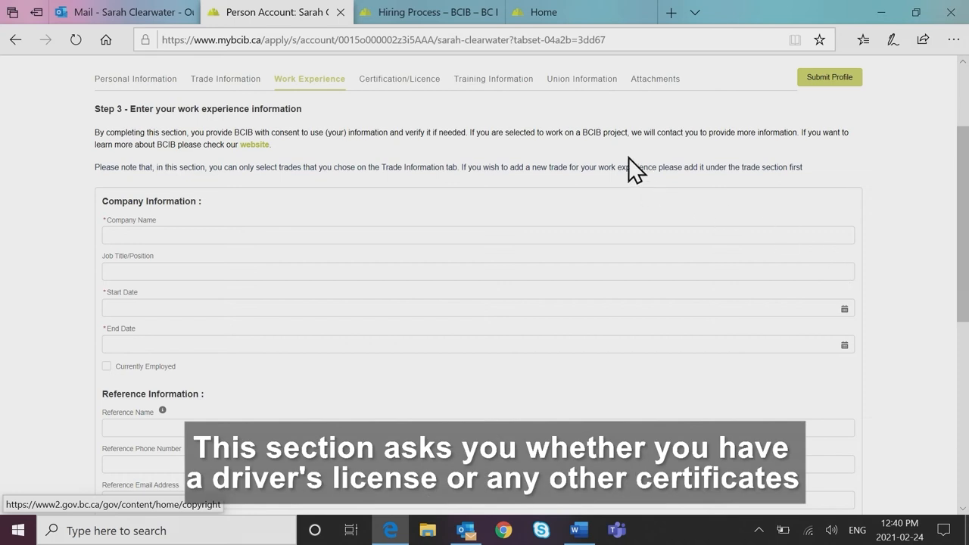
{"action": "scroll", "scroll_direction": "down", "scroll_amount": 3}
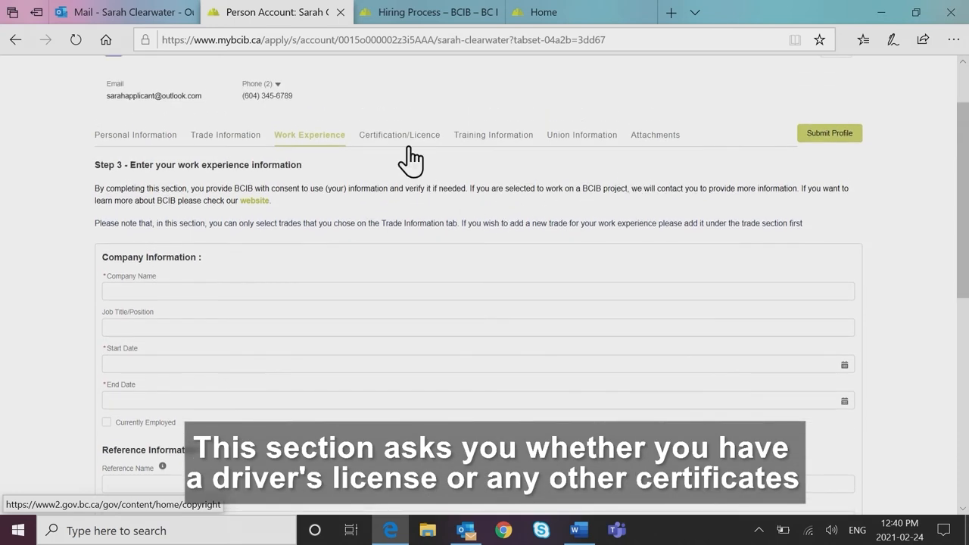
Go to Step 4 Certification/Licence and answer the driver's licence question
{"action": "left_click", "coordinate": [399, 135]}
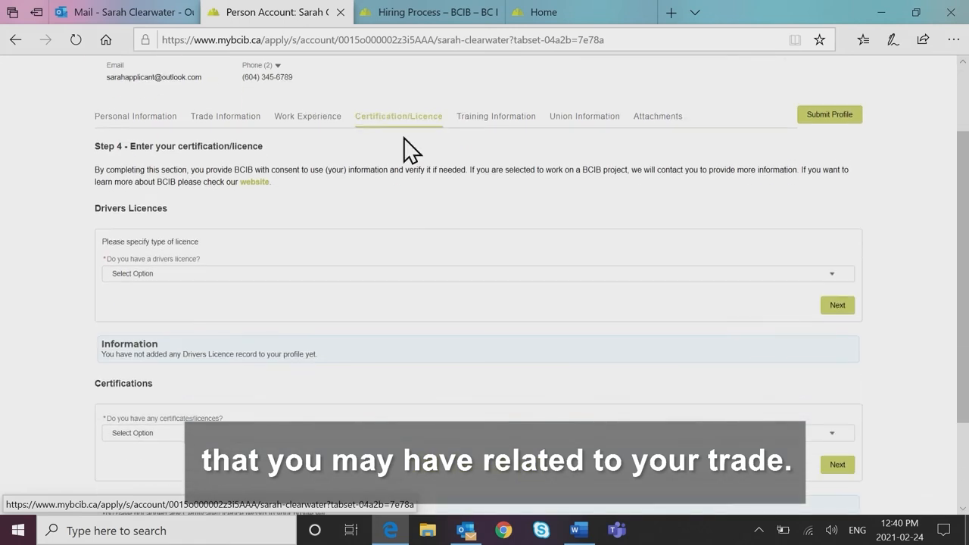
{"action": "scroll", "scroll_direction": "down", "scroll_amount": 3}
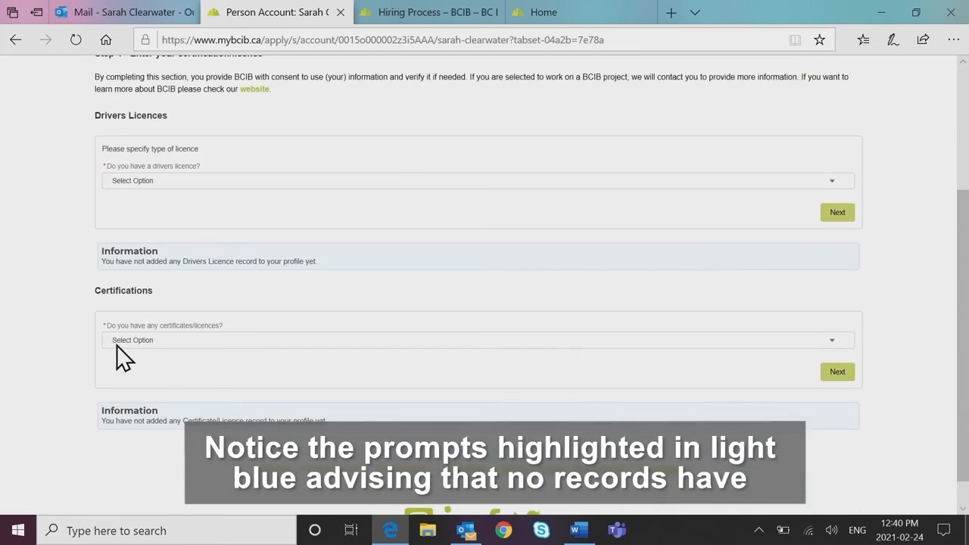
{"action": "mouse_move", "coordinate": [81, 210]}
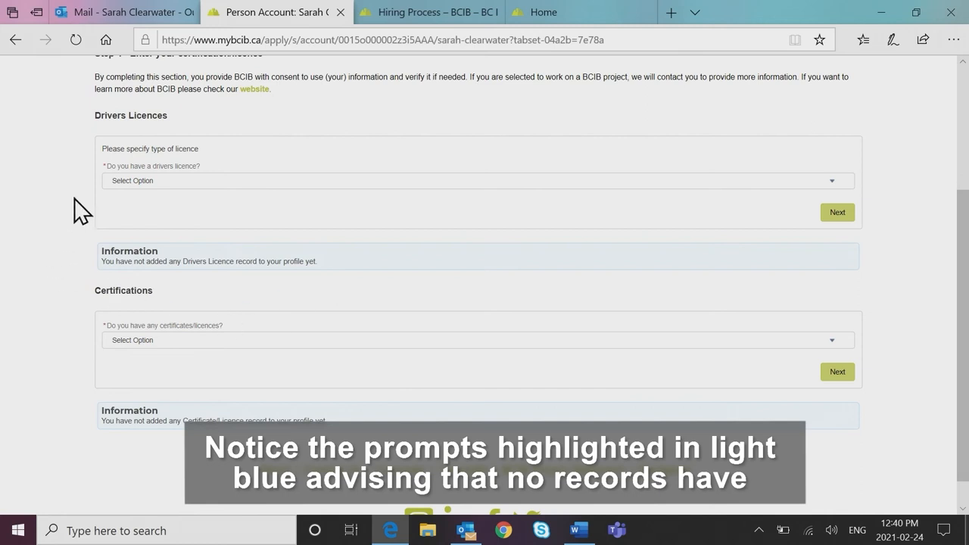
{"action": "mouse_move", "coordinate": [225, 358]}
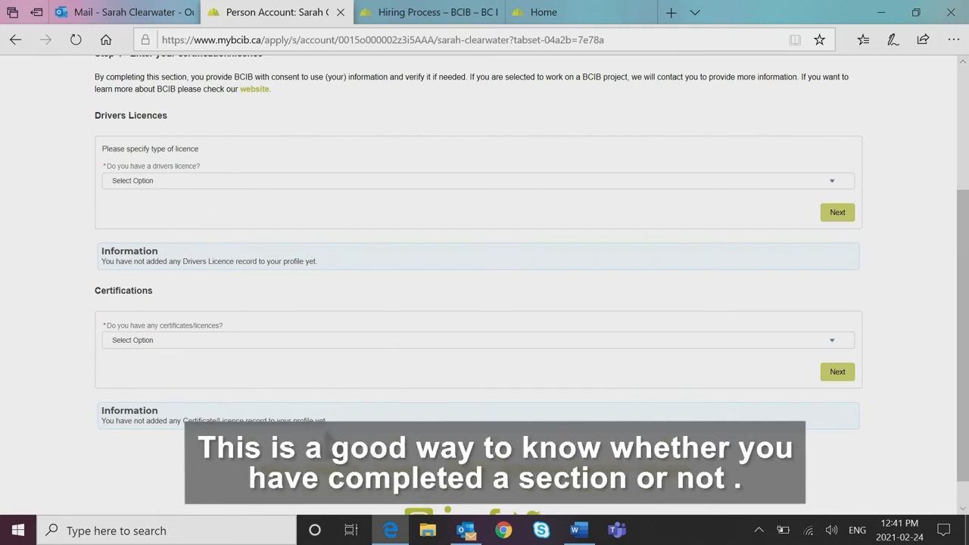
{"action": "mouse_move", "coordinate": [346, 193]}
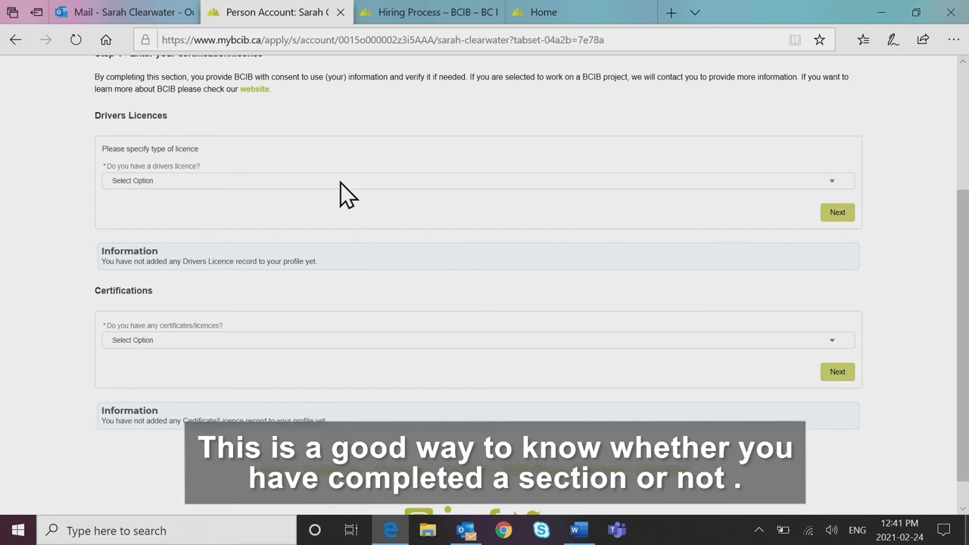
{"action": "left_click", "coordinate": [477, 180]}
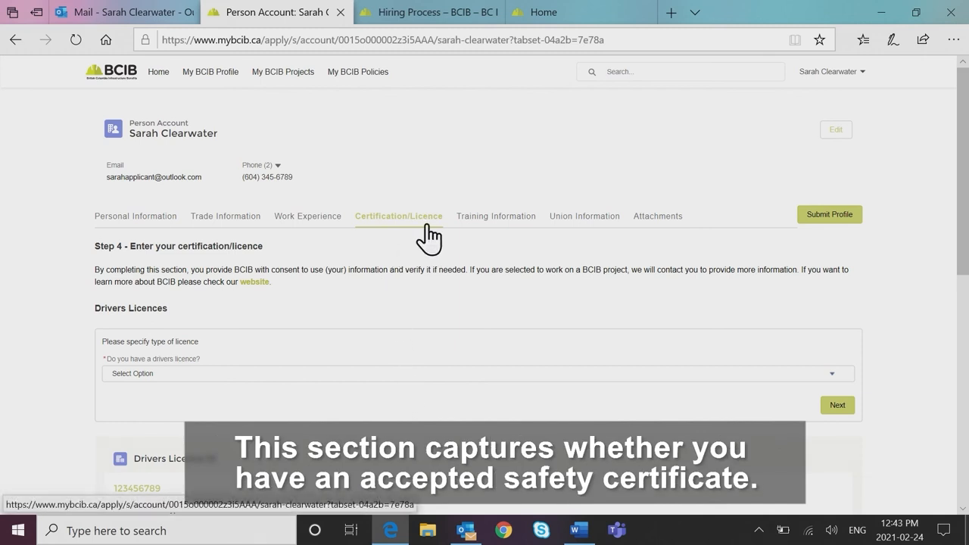
In Step 5, answer No to CSTS-09, RSTS or SiteReadyBC safety training and save
{"action": "left_click", "coordinate": [498, 216]}
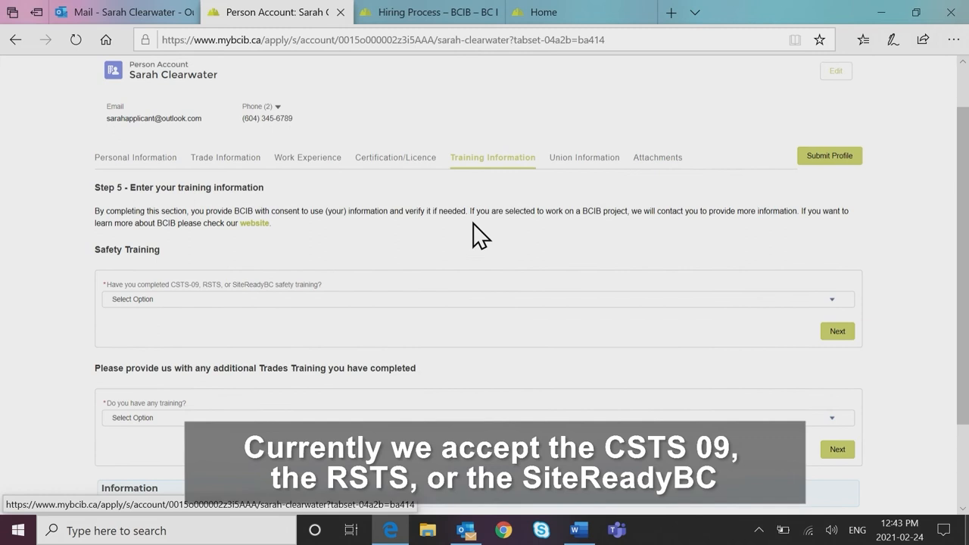
{"action": "scroll", "scroll_direction": "down", "scroll_amount": 3}
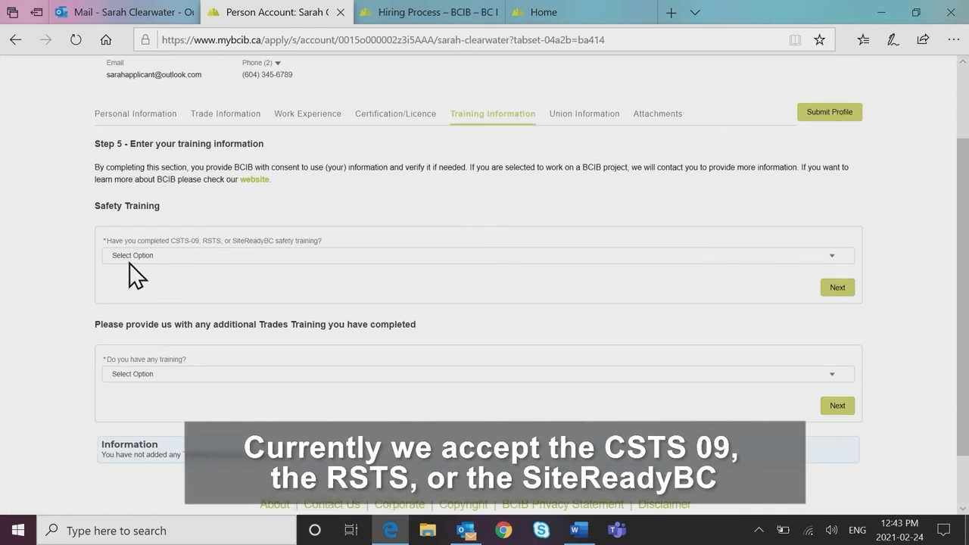
{"action": "mouse_move", "coordinate": [195, 261]}
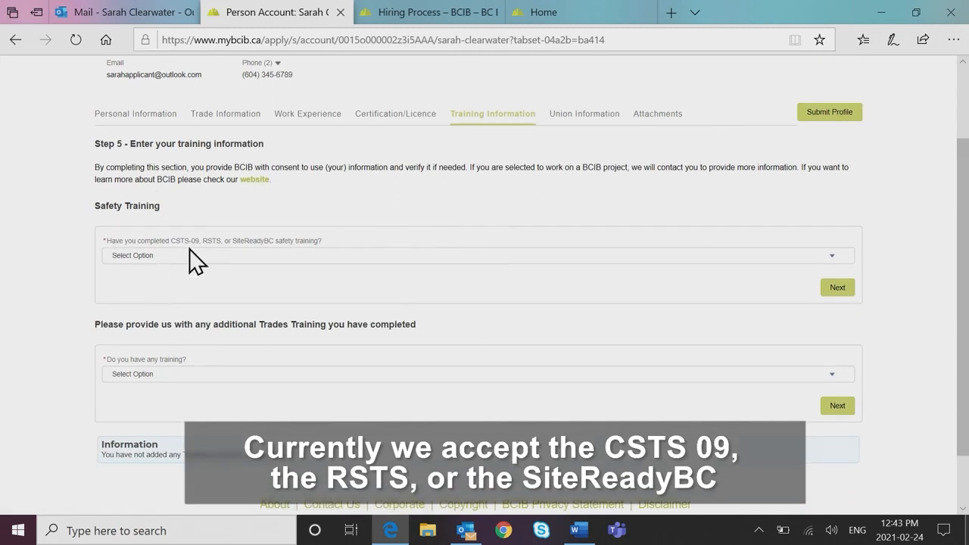
{"action": "mouse_move", "coordinate": [218, 261]}
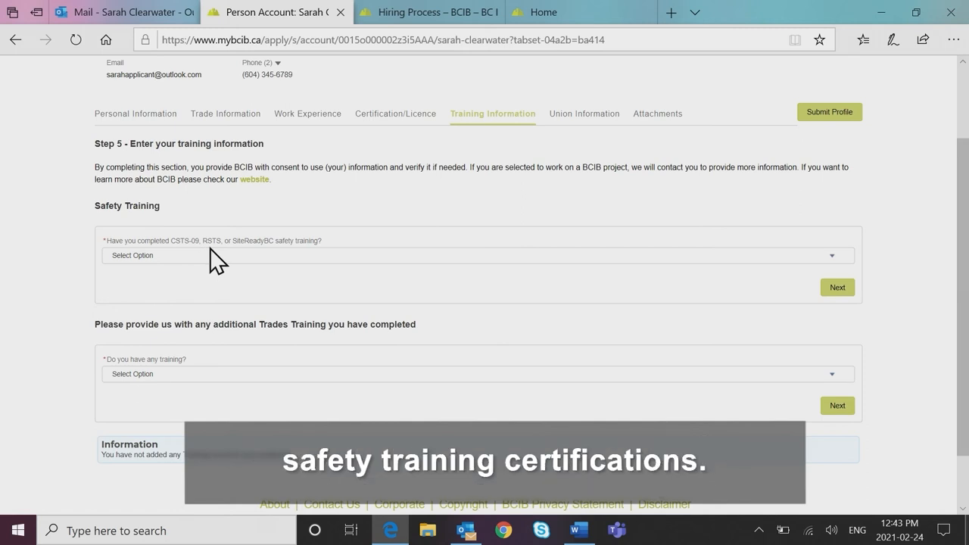
{"action": "mouse_move", "coordinate": [262, 261]}
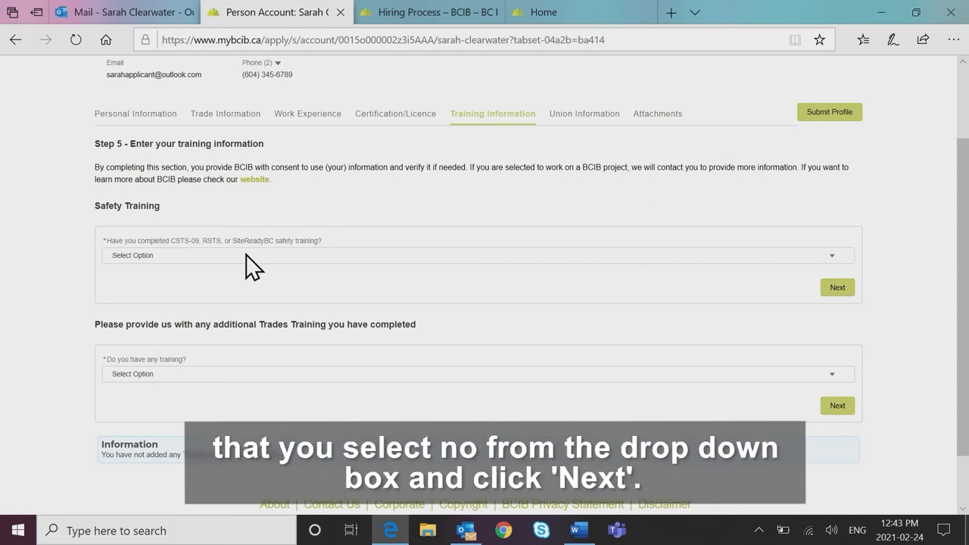
{"action": "left_click", "coordinate": [475, 255]}
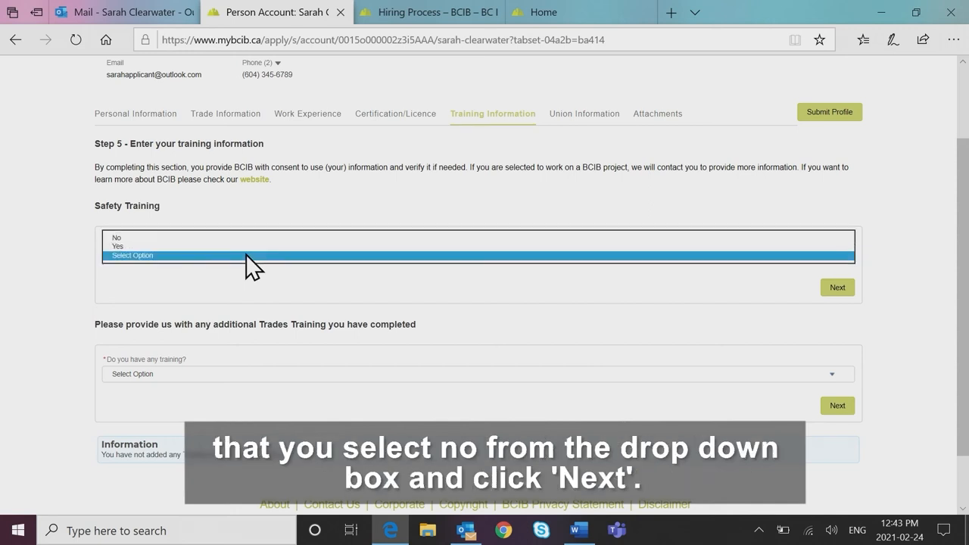
{"action": "left_click", "coordinate": [116, 237]}
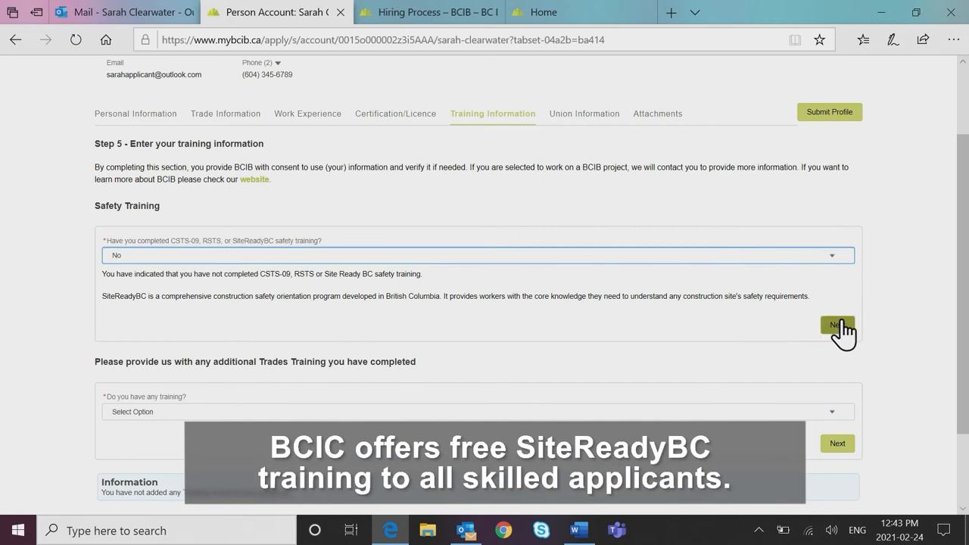
{"action": "left_click", "coordinate": [837, 325]}
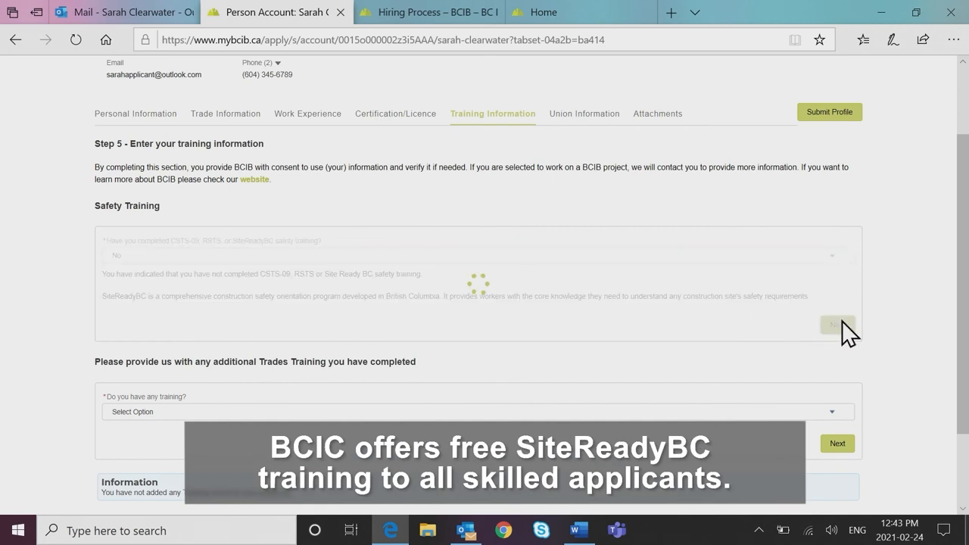
{"action": "left_click", "coordinate": [838, 325]}
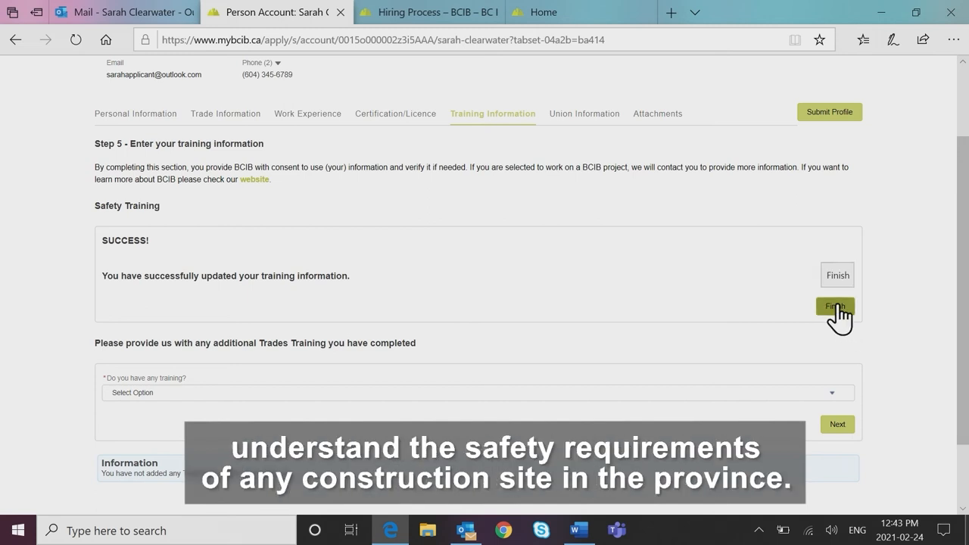
{"action": "left_click", "coordinate": [836, 307]}
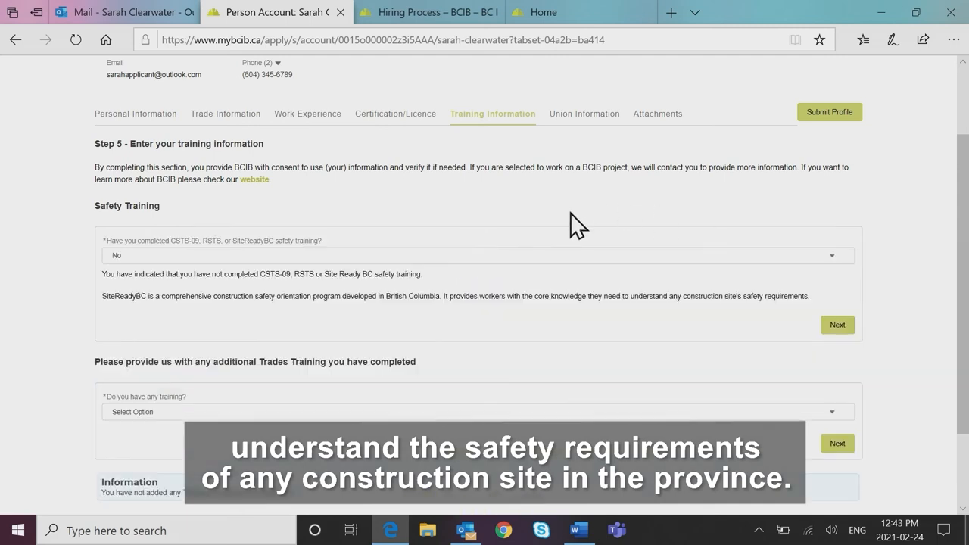
{"action": "mouse_move", "coordinate": [590, 222]}
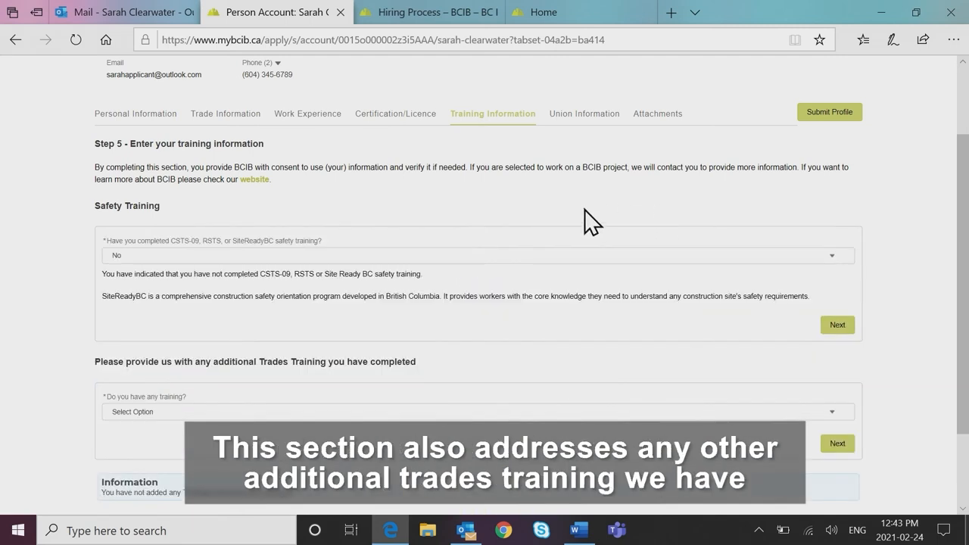
Answer the additional training question, then move to Union Information
{"action": "scroll", "scroll_direction": "down", "scroll_amount": 3}
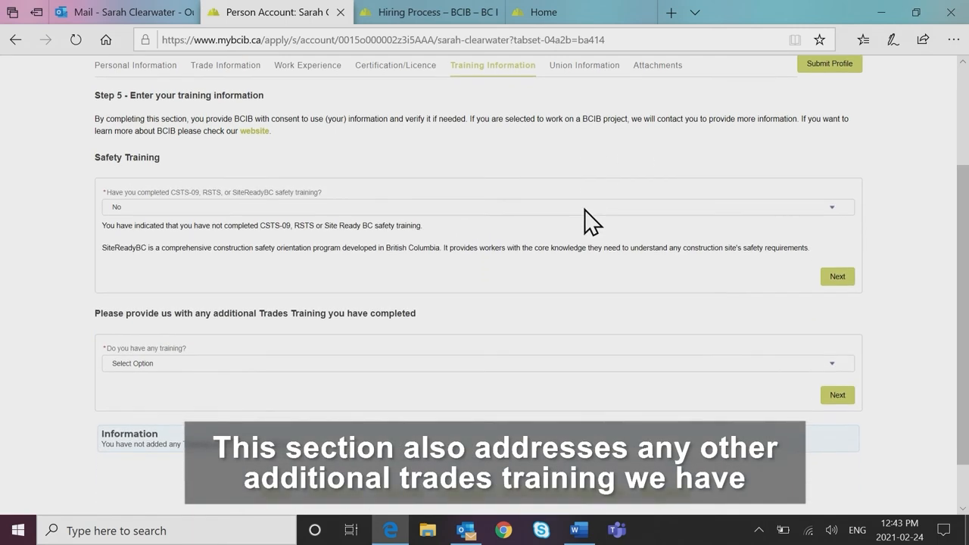
{"action": "scroll", "scroll_direction": "down", "scroll_amount": 3}
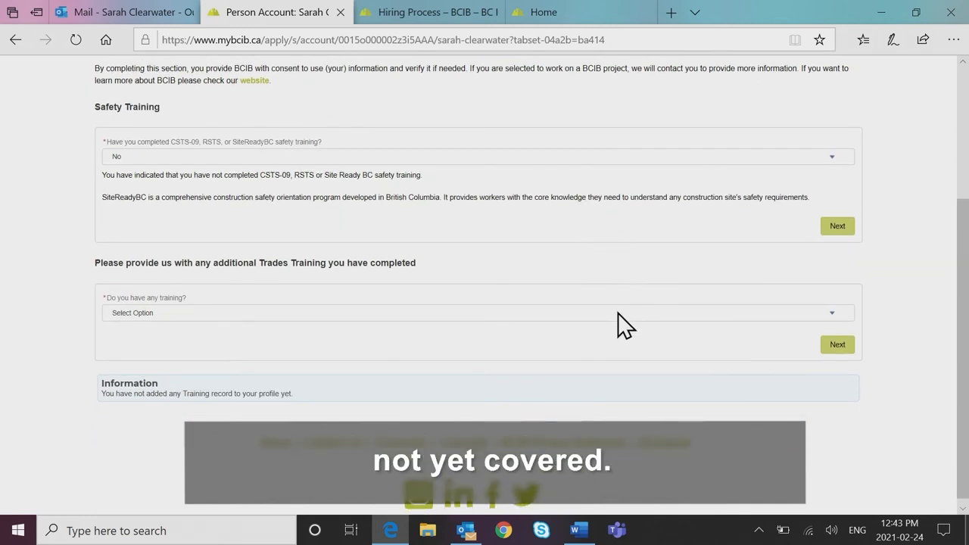
{"action": "left_click", "coordinate": [477, 313]}
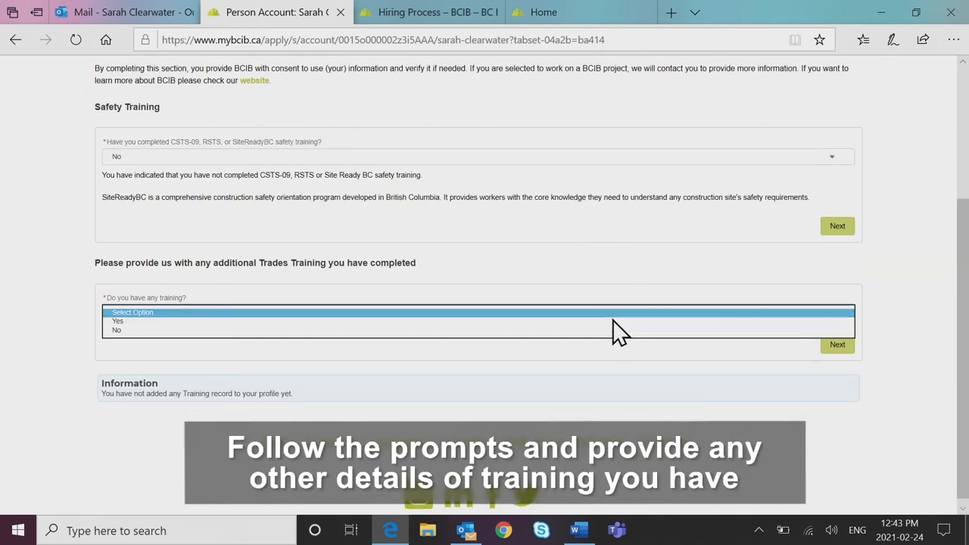
{"action": "left_click", "coordinate": [118, 312]}
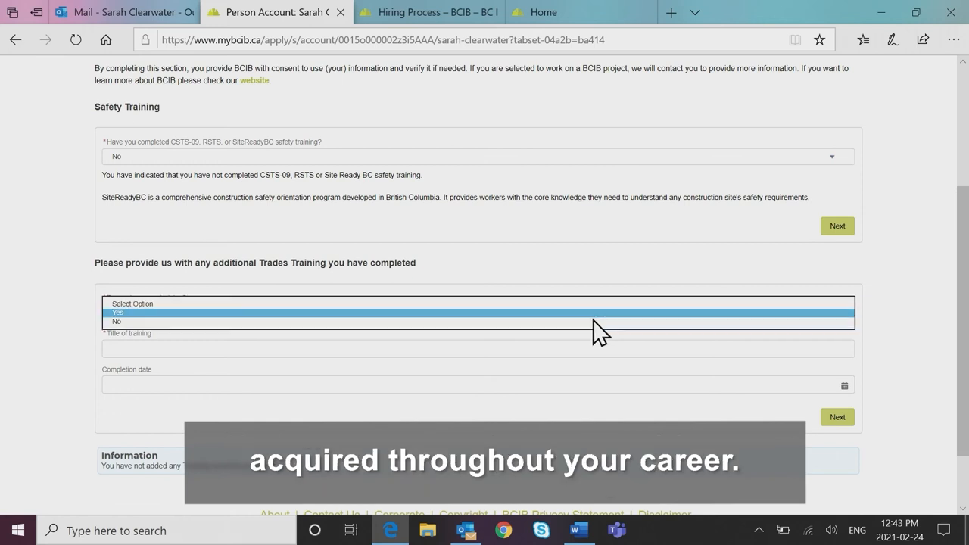
{"action": "left_click", "coordinate": [117, 321]}
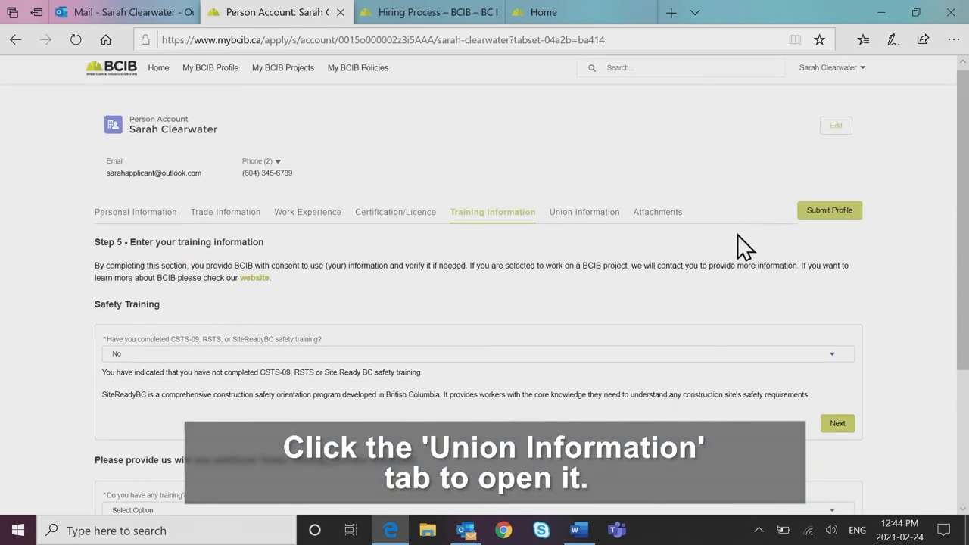
{"action": "left_click", "coordinate": [581, 212]}
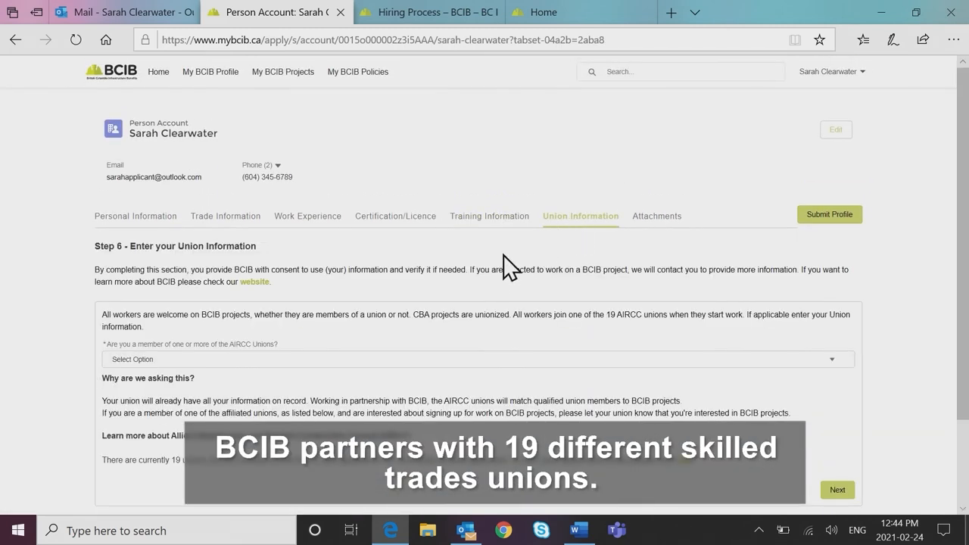
Answer Yes to union membership, check Labourers Local 1611, save, and open Attachments
{"action": "scroll", "scroll_direction": "down", "scroll_amount": 3}
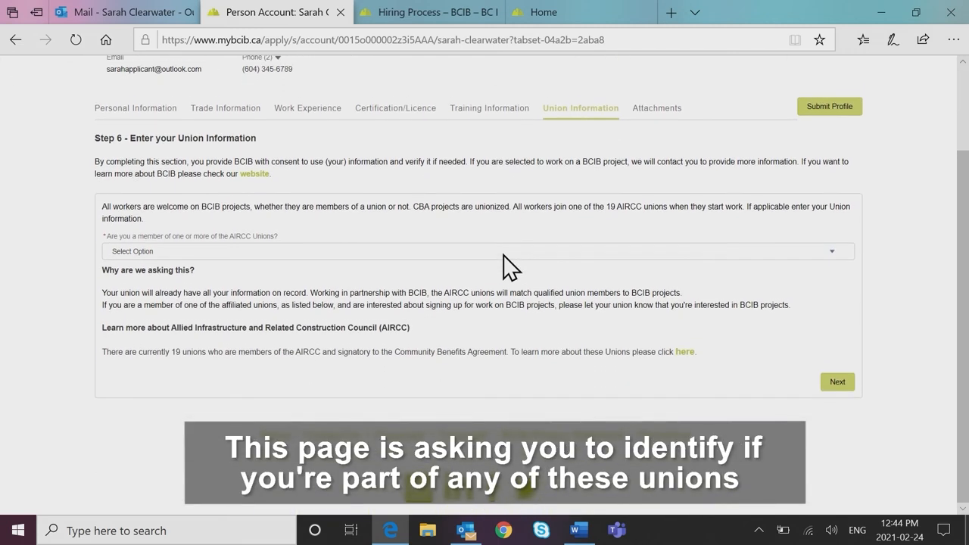
{"action": "left_click", "coordinate": [478, 251]}
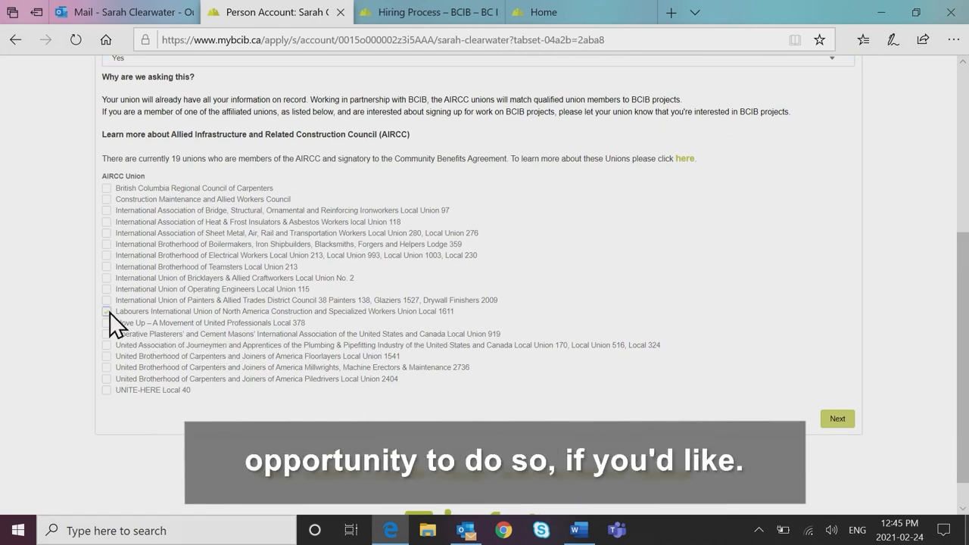
{"action": "left_click", "coordinate": [106, 312]}
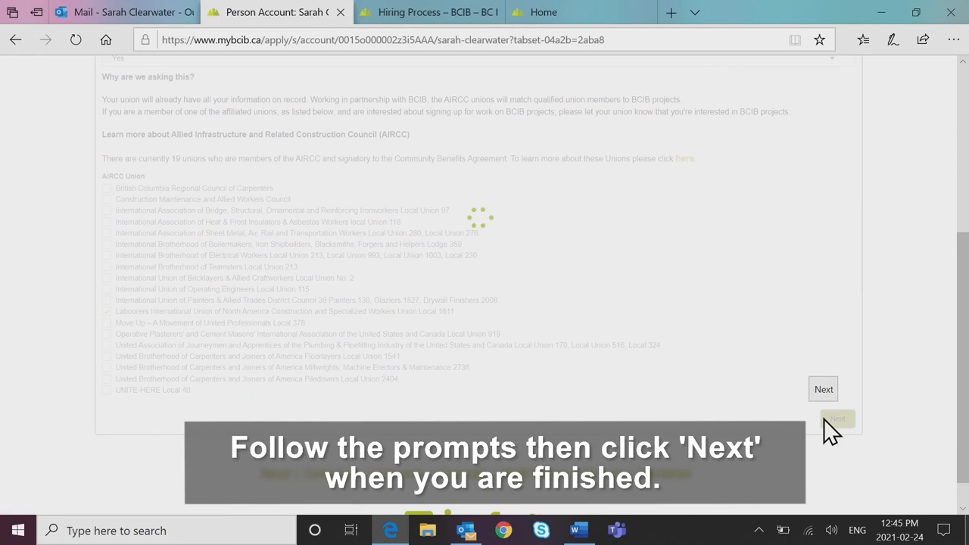
{"action": "left_click", "coordinate": [824, 389]}
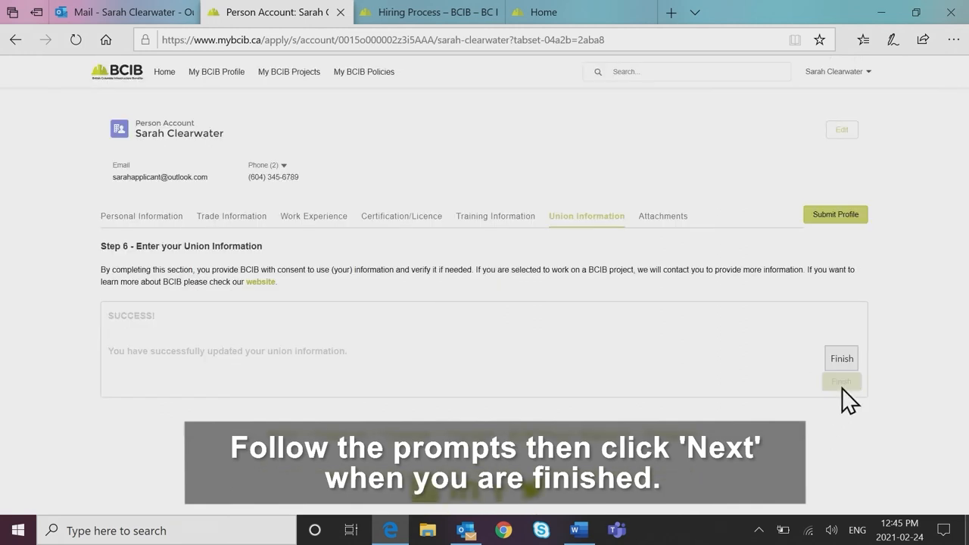
{"action": "left_click", "coordinate": [841, 358]}
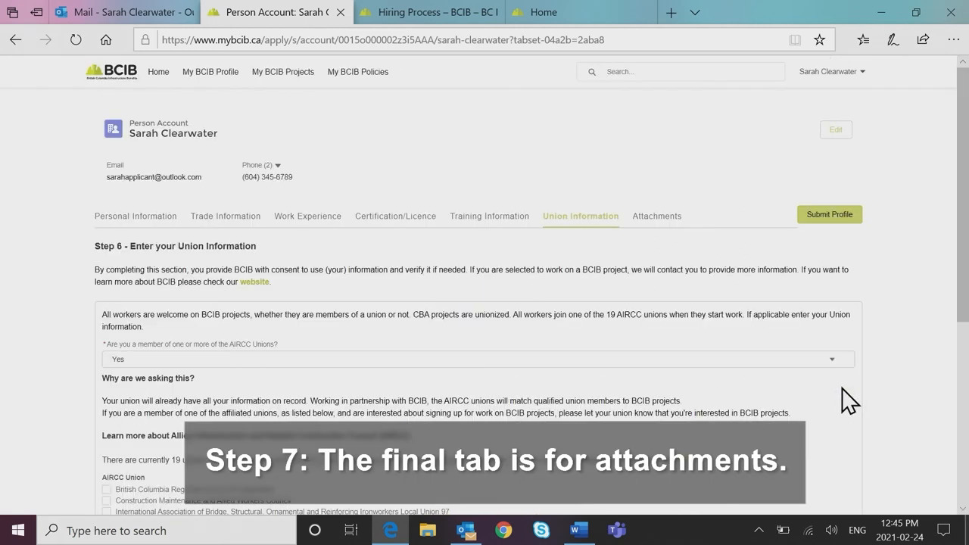
{"action": "mouse_move", "coordinate": [657, 216]}
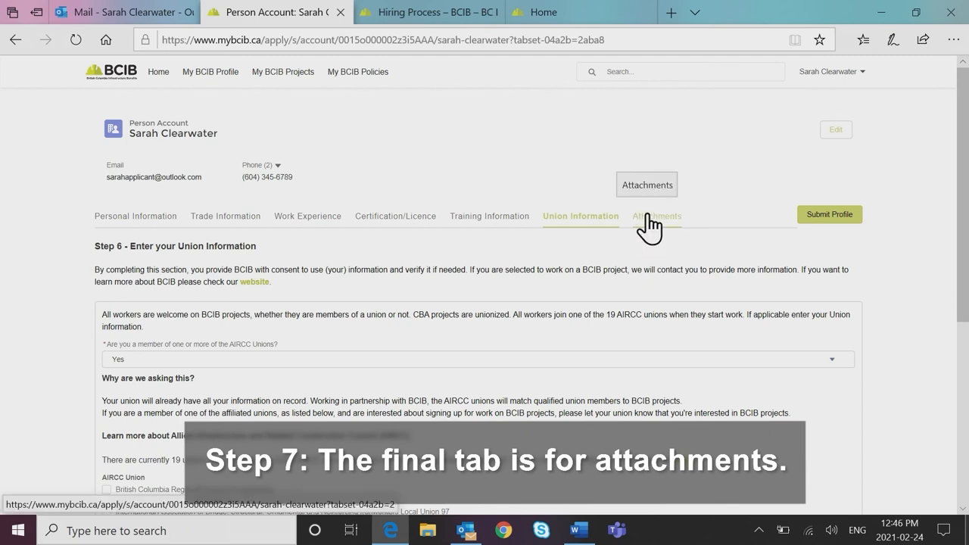
{"action": "left_click", "coordinate": [653, 216]}
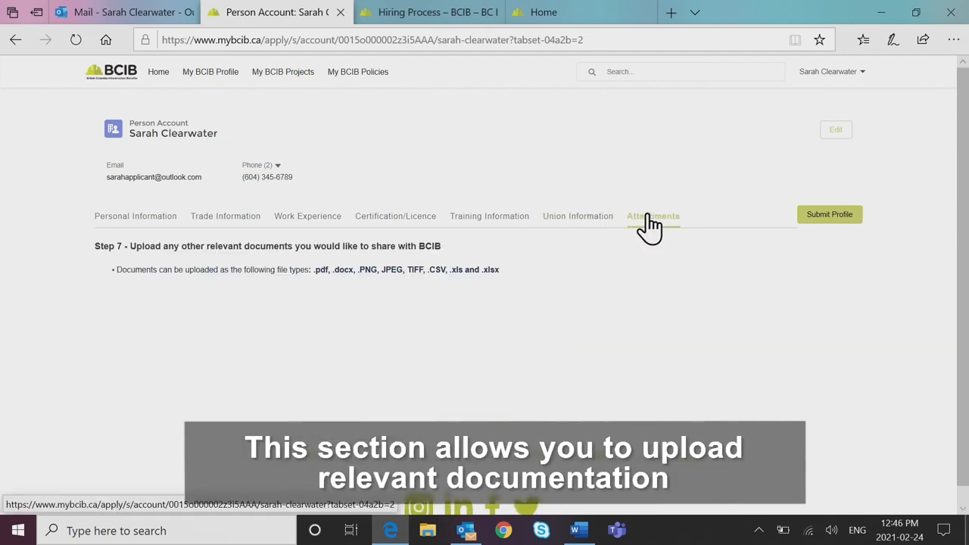
Open the Step 7 file picker and close it without uploading any files
{"action": "left_click", "coordinate": [653, 216]}
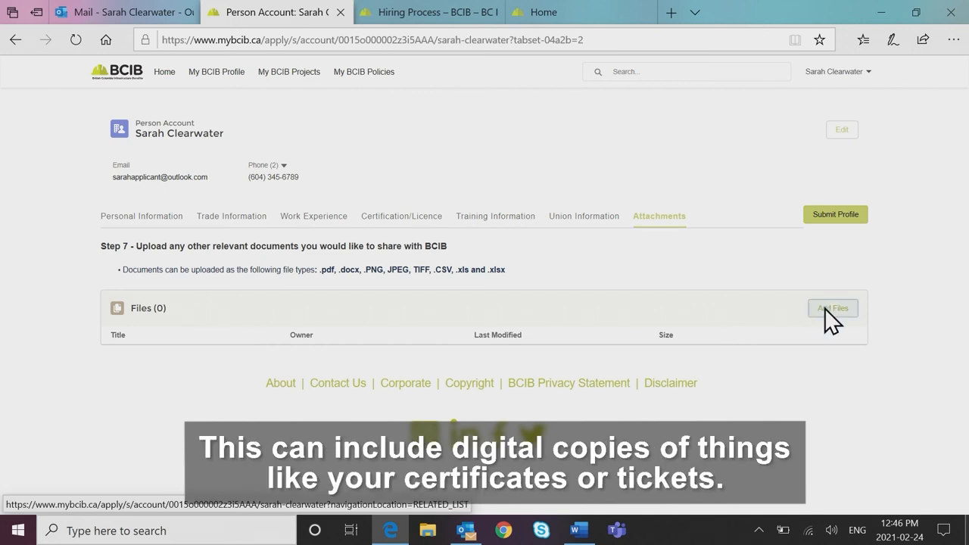
{"action": "left_click", "coordinate": [833, 308]}
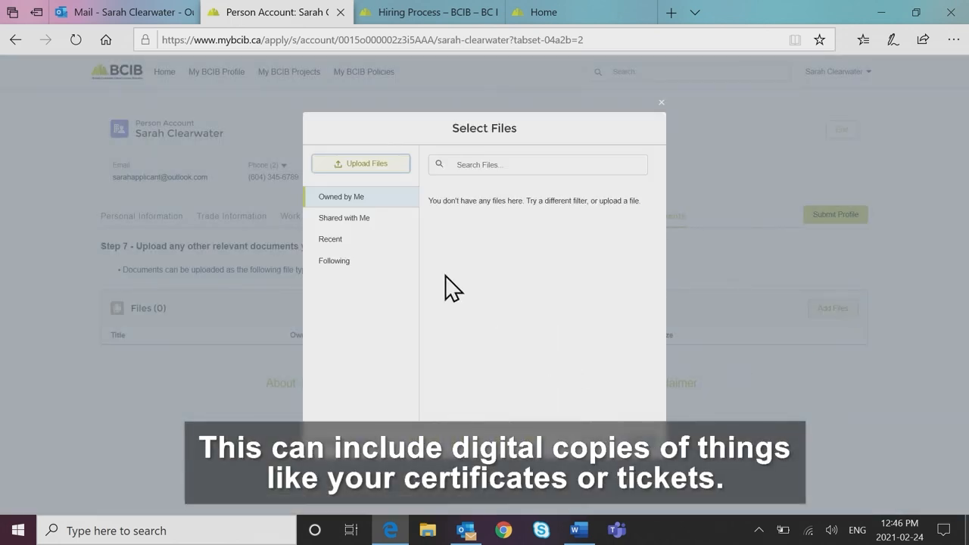
{"action": "left_click", "coordinate": [360, 163]}
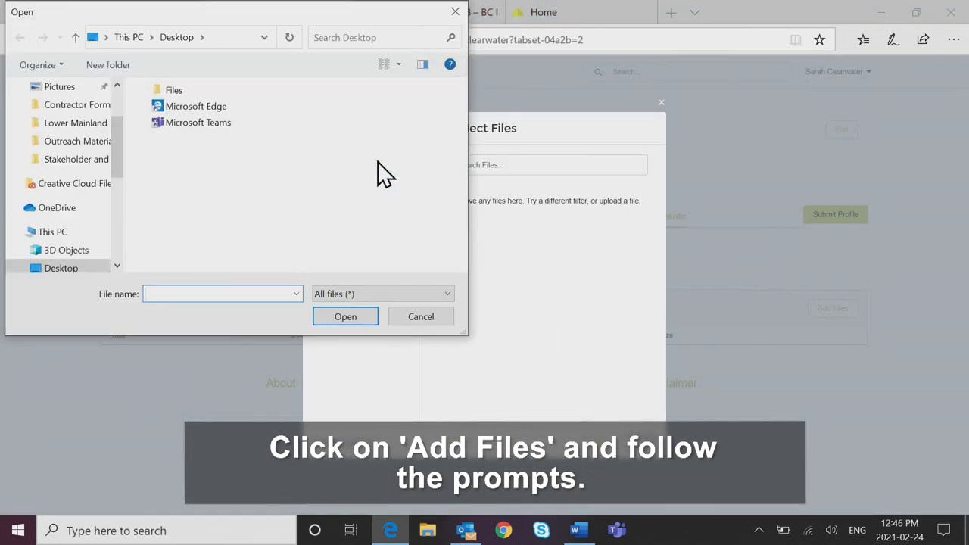
{"action": "left_click", "coordinate": [421, 317]}
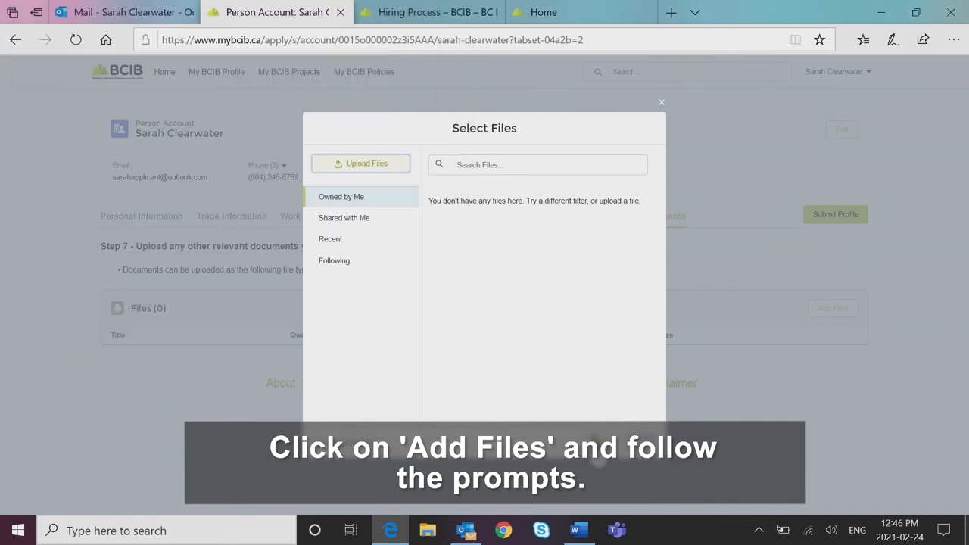
{"action": "left_click", "coordinate": [661, 102]}
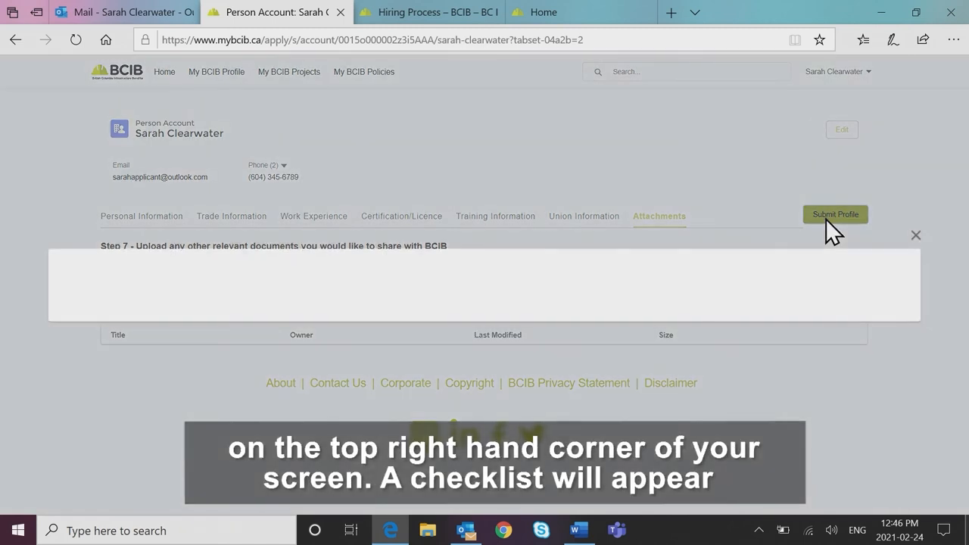
Submit, close the snapshot, and begin entering Carpentry trades training in Step 5
{"action": "left_click", "coordinate": [835, 214]}
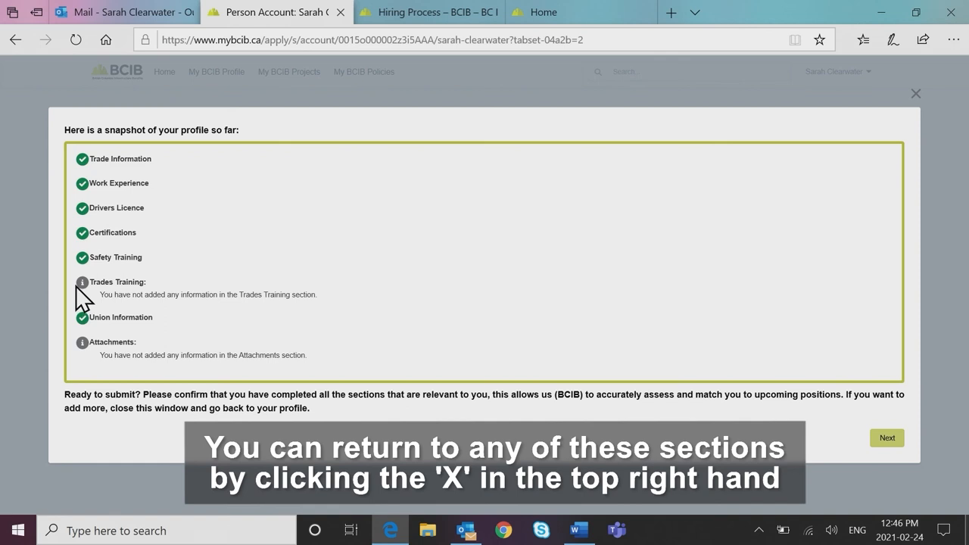
{"action": "mouse_move", "coordinate": [849, 269]}
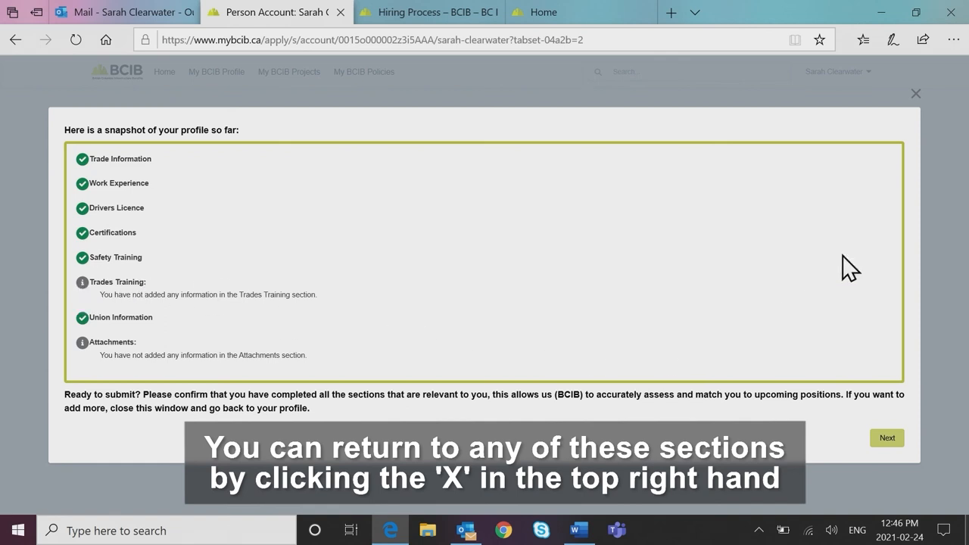
{"action": "left_click", "coordinate": [915, 93]}
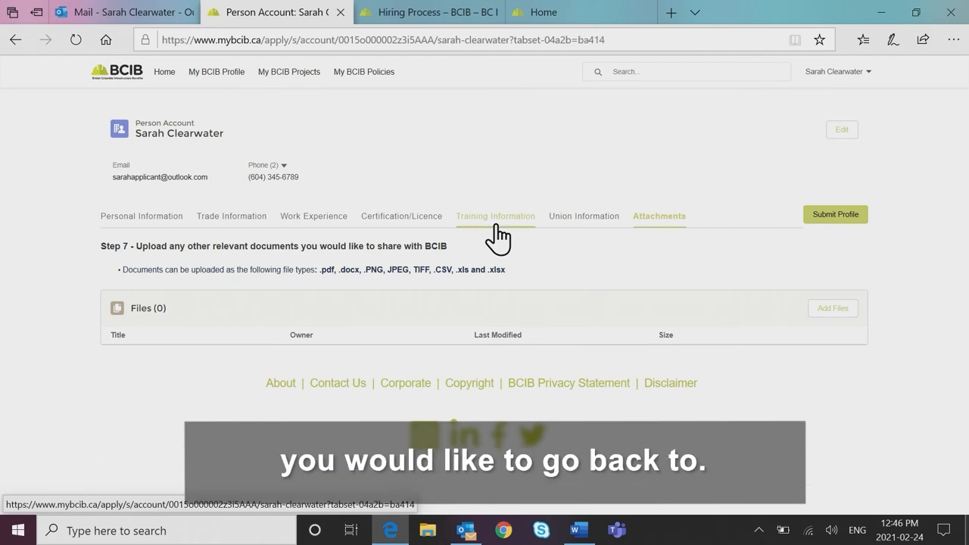
{"action": "left_click", "coordinate": [495, 216]}
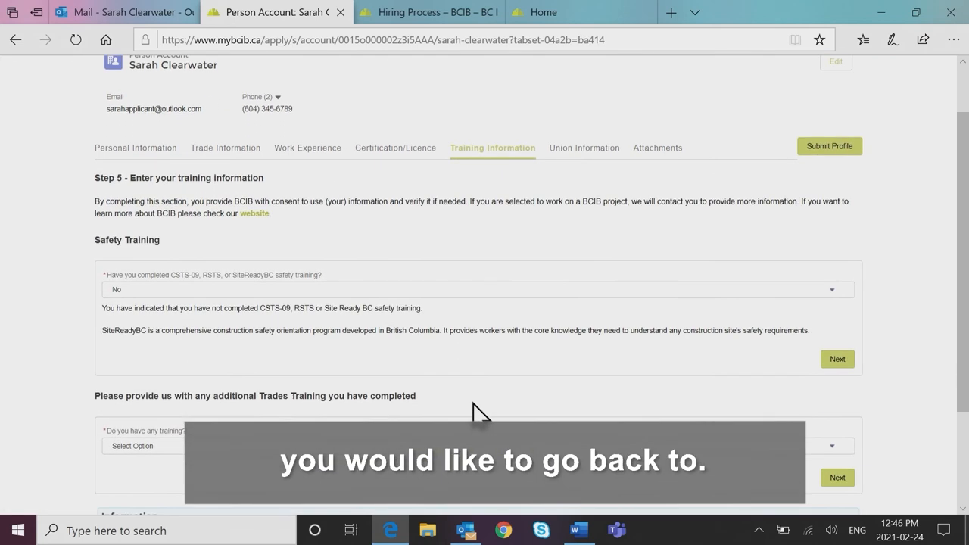
{"action": "scroll", "scroll_direction": "down", "scroll_amount": 3}
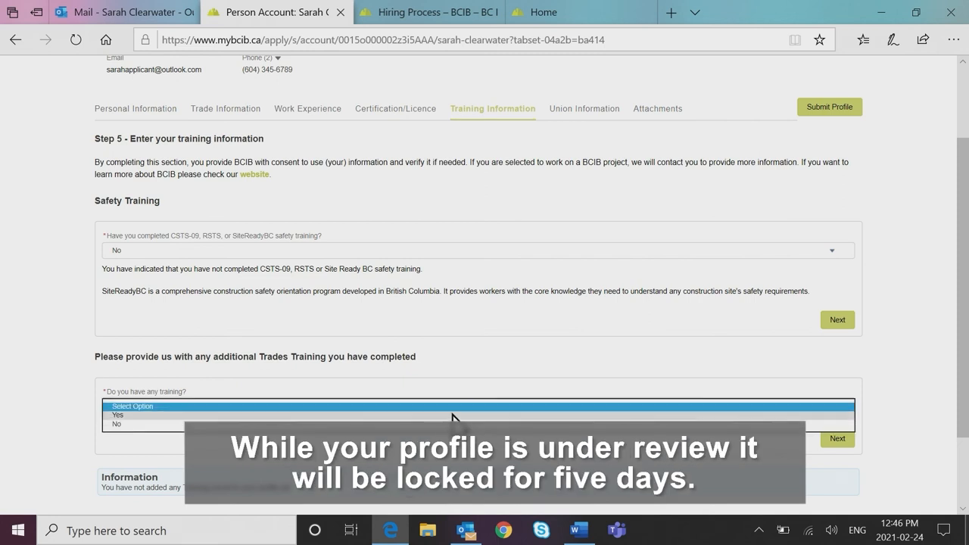
{"action": "left_click", "coordinate": [117, 414]}
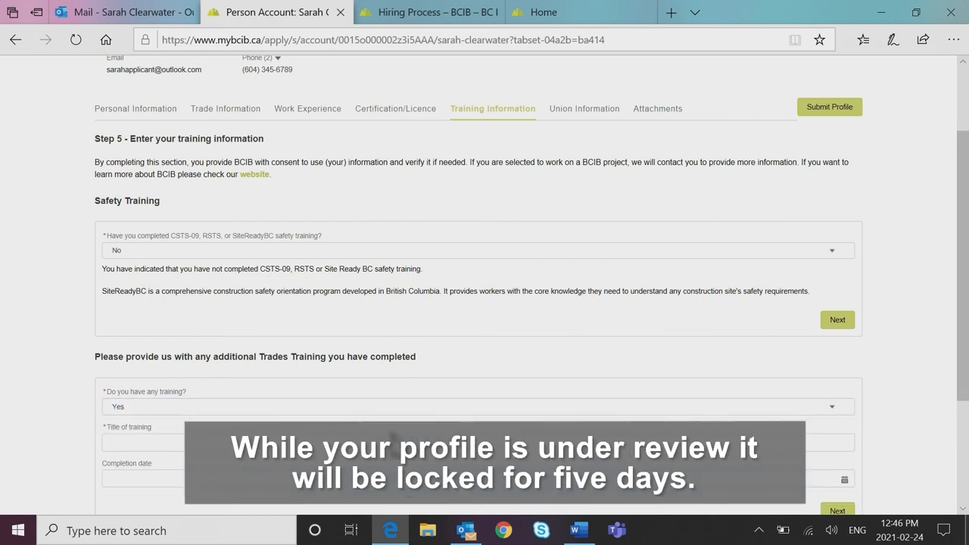
{"action": "type", "text": "Carpentry"}
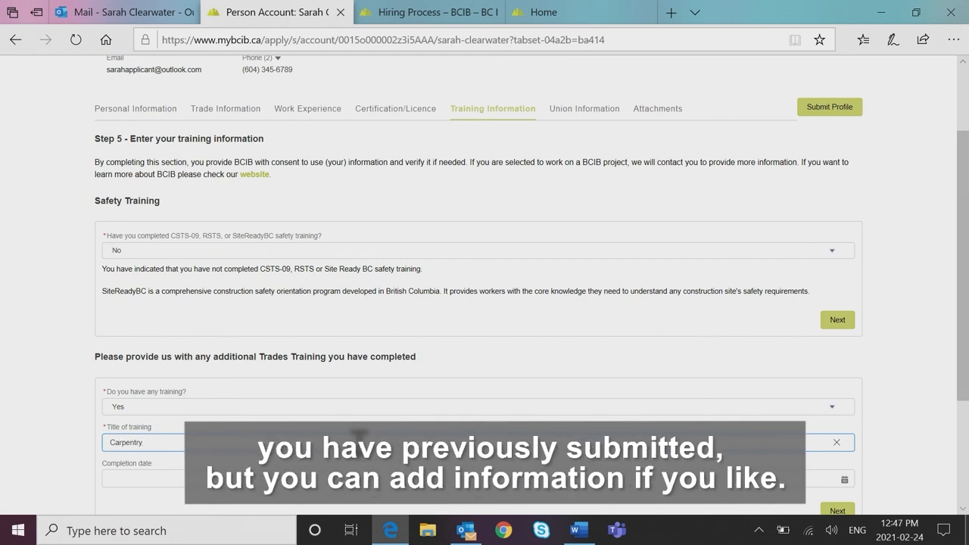
{"action": "type", "text": "Le"}
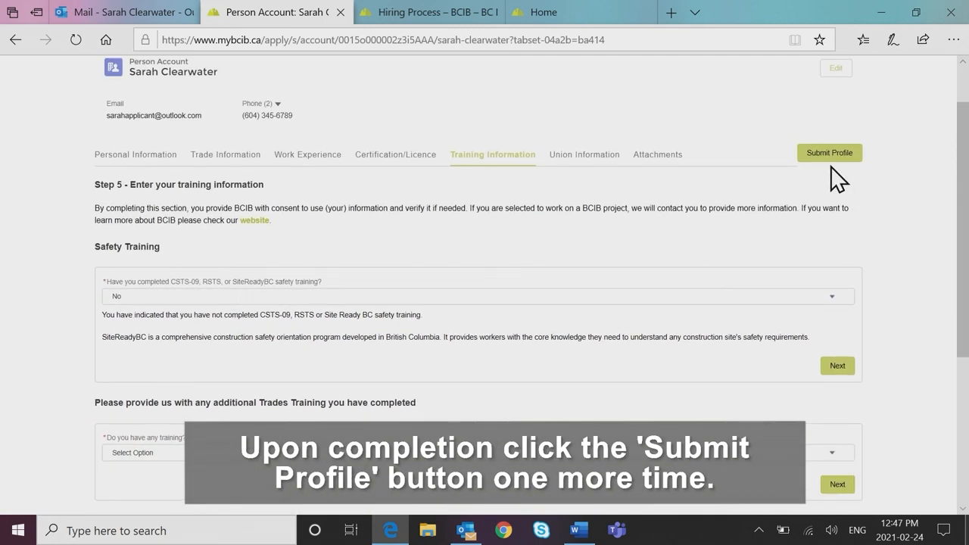
Resubmit Sarah's BCIB profile with sharing and privacy consents accepted, then dismiss the thank-you message
{"action": "left_click", "coordinate": [829, 152]}
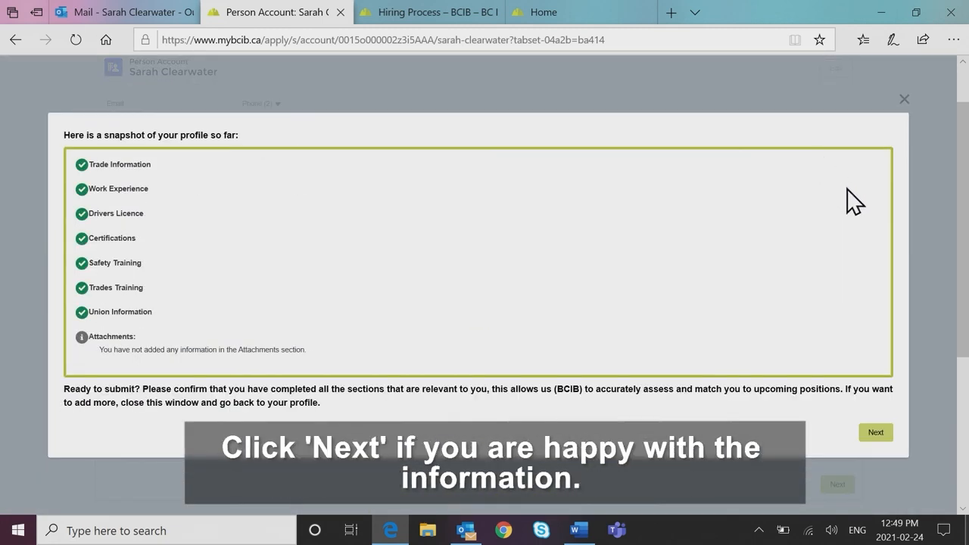
{"action": "mouse_move", "coordinate": [866, 460]}
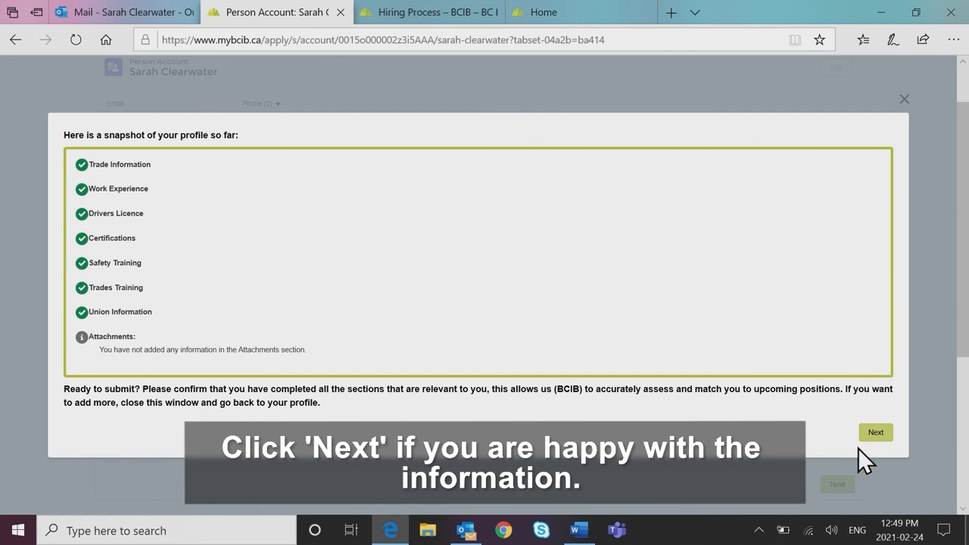
{"action": "left_click", "coordinate": [875, 433]}
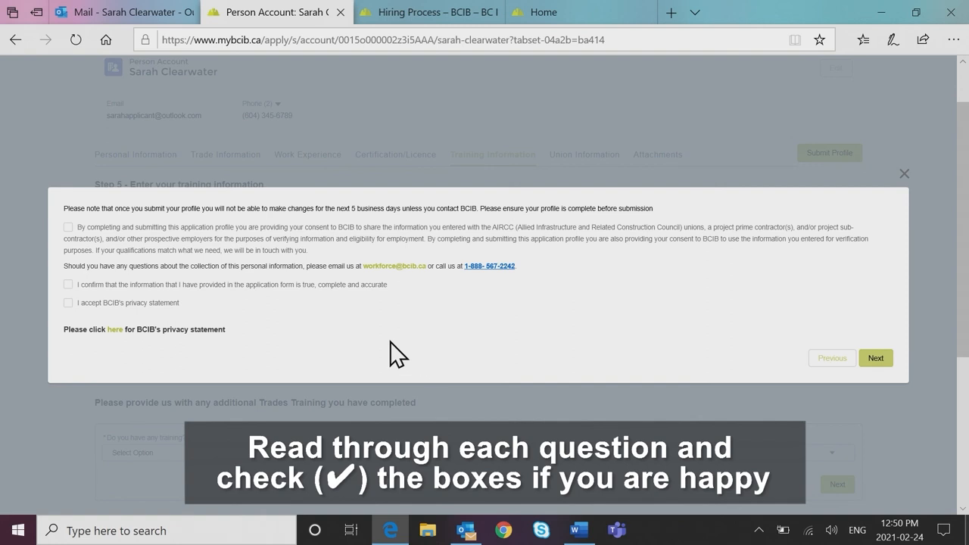
{"action": "left_click", "coordinate": [68, 227]}
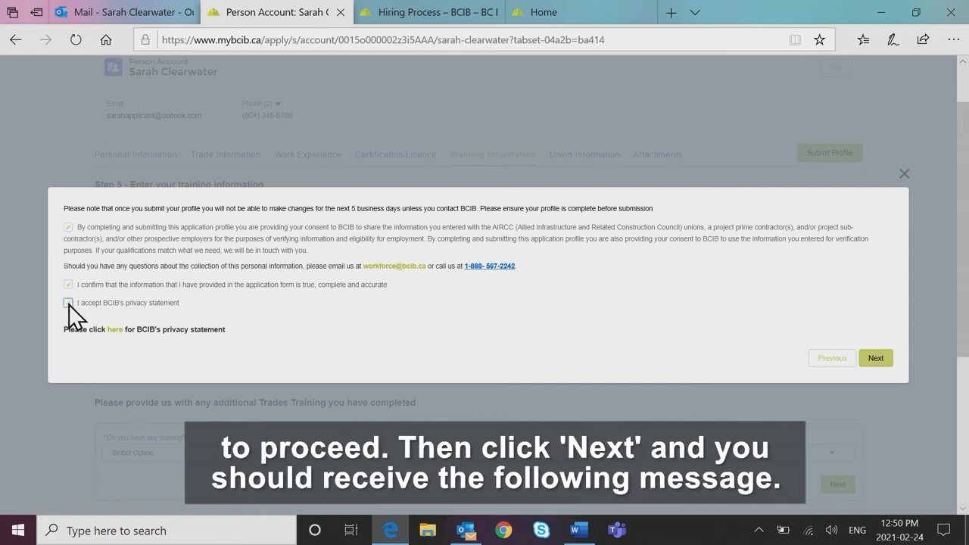
{"action": "left_click", "coordinate": [68, 302]}
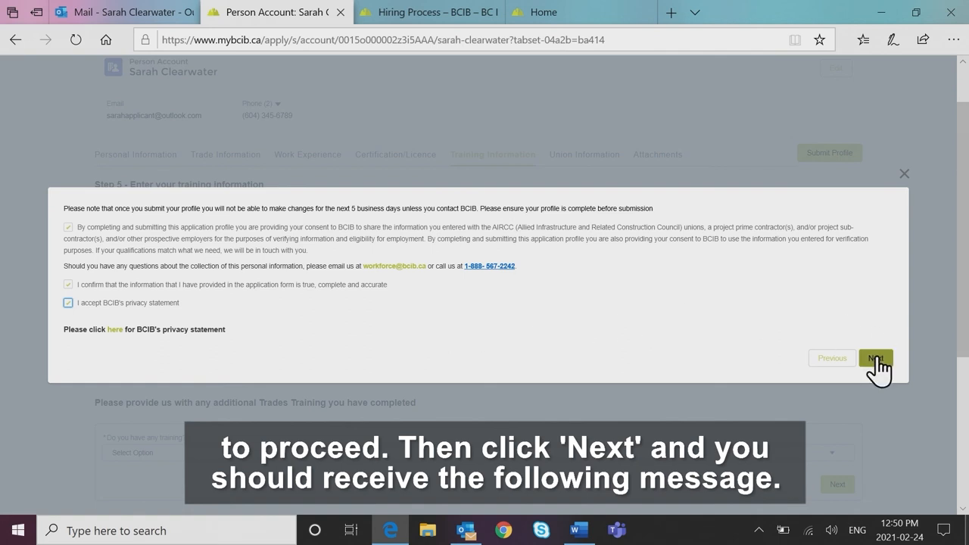
{"action": "left_click", "coordinate": [876, 358]}
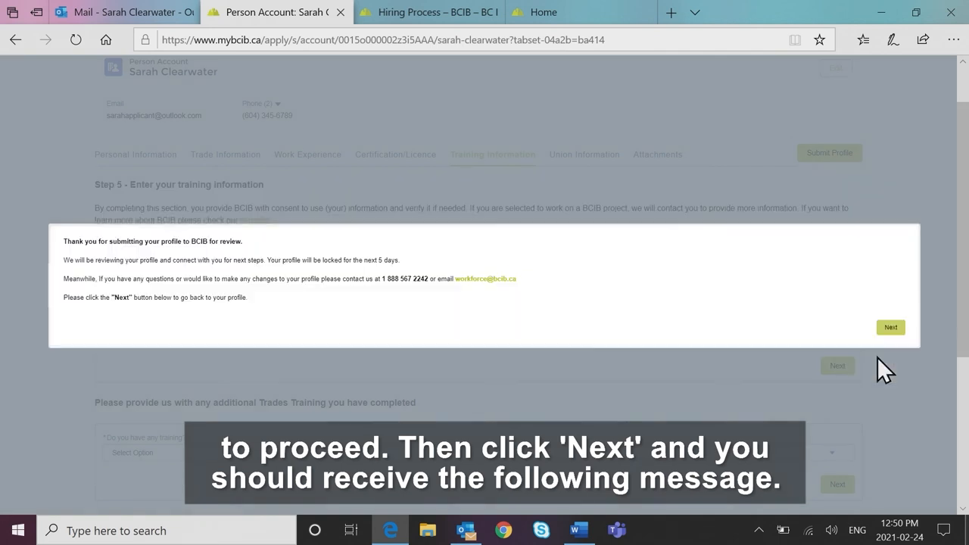
{"action": "left_click", "coordinate": [121, 12]}
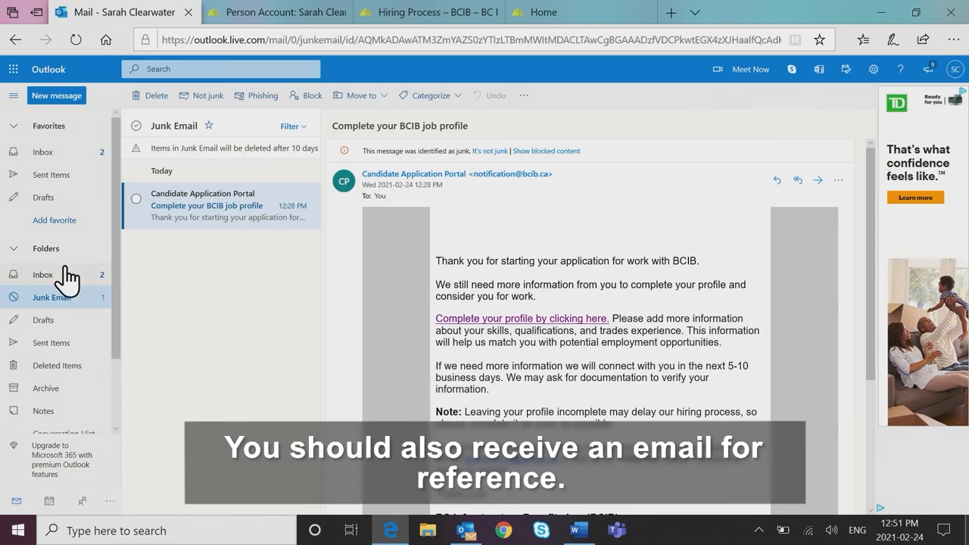
Open BCIB's 'Your BCIB Profile is Complete' email from the Inbox's Other tab
{"action": "left_click", "coordinate": [43, 274]}
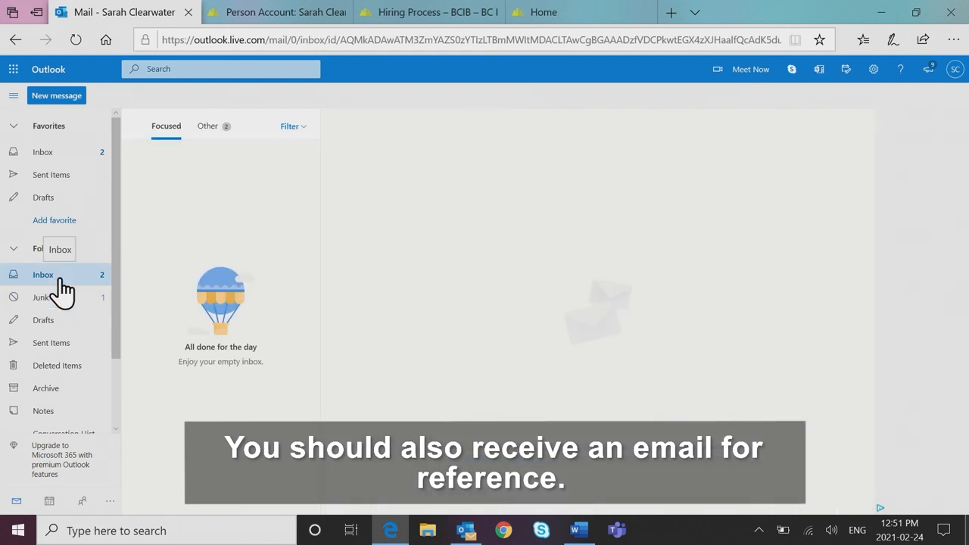
{"action": "left_click", "coordinate": [206, 126]}
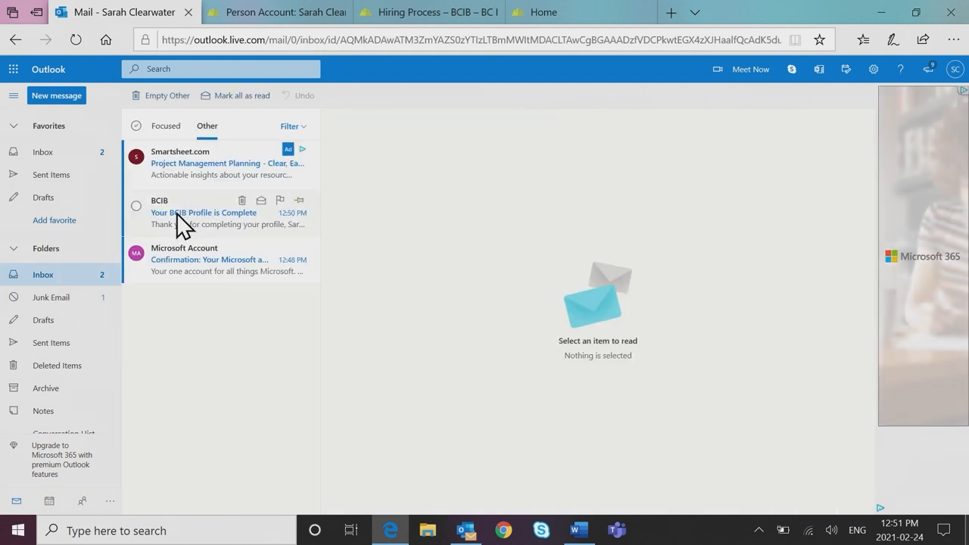
{"action": "left_click", "coordinate": [203, 212]}
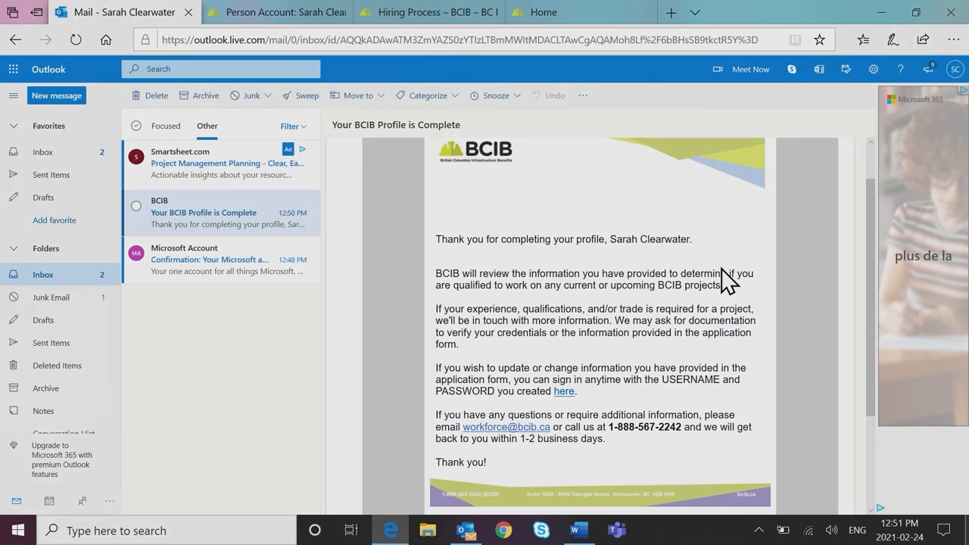